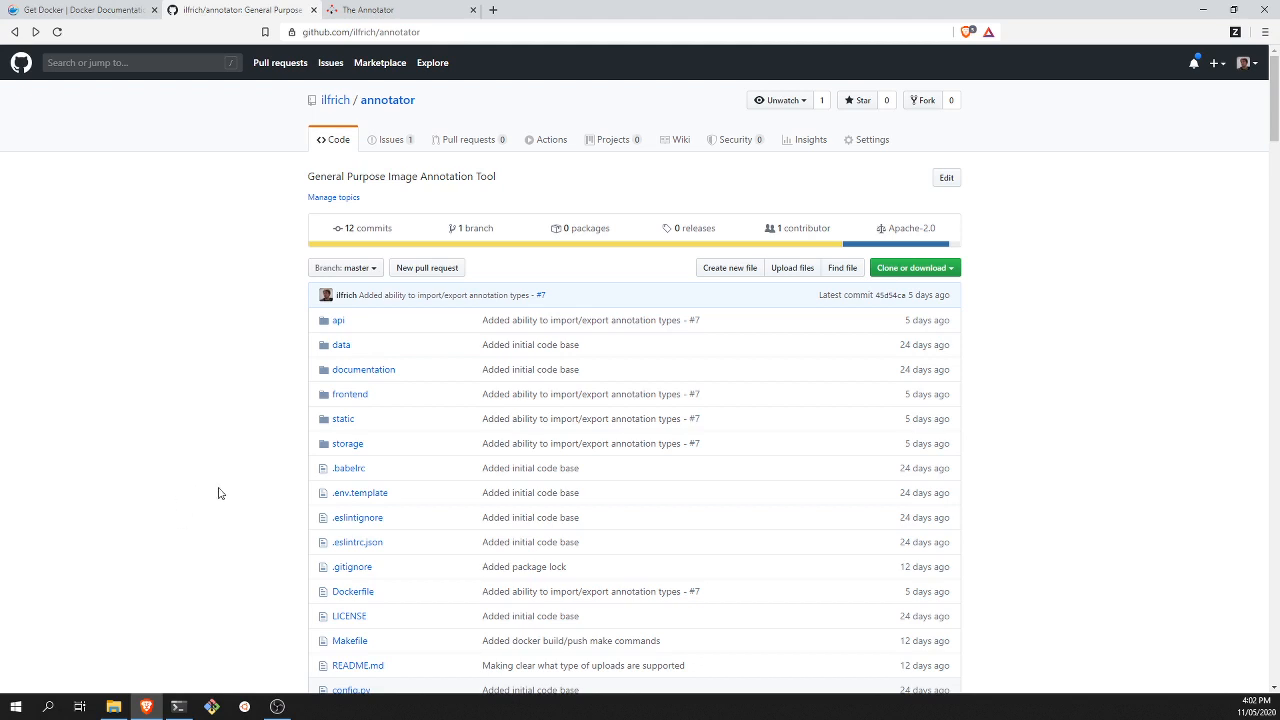
pyautogui.moveTo(196, 392)
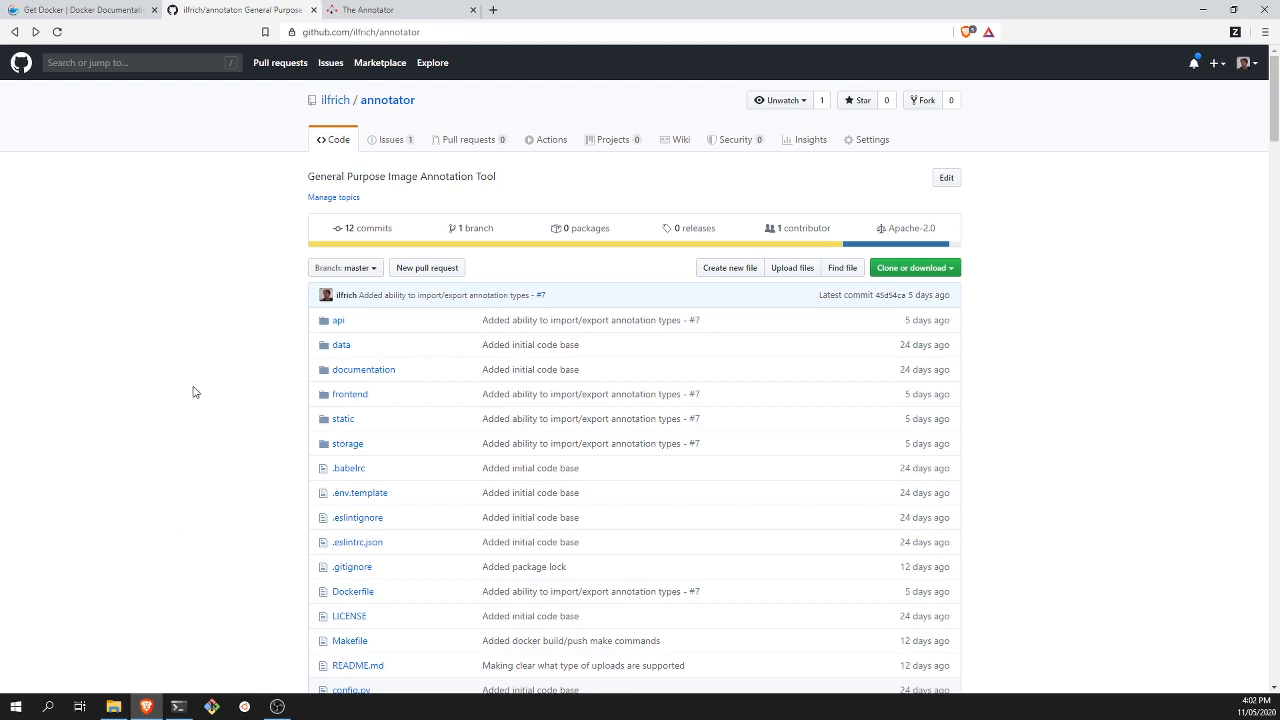
pyautogui.moveTo(180, 396)
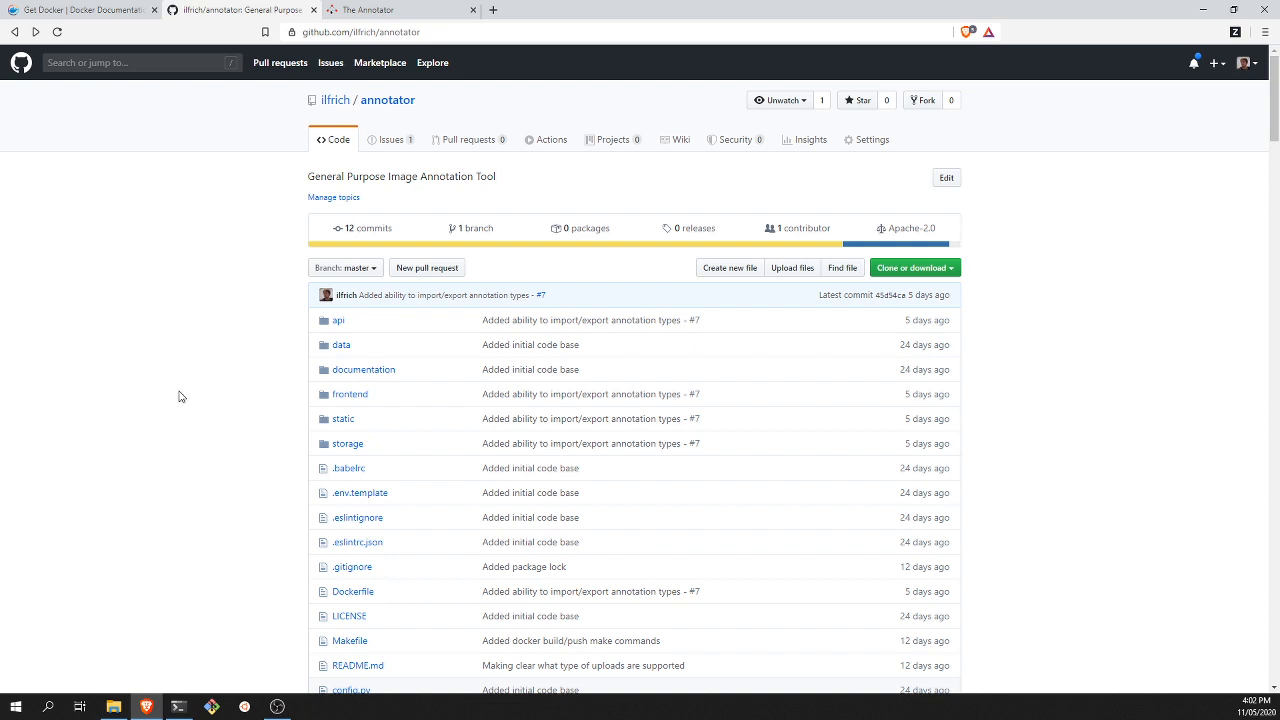
pyautogui.moveTo(156, 368)
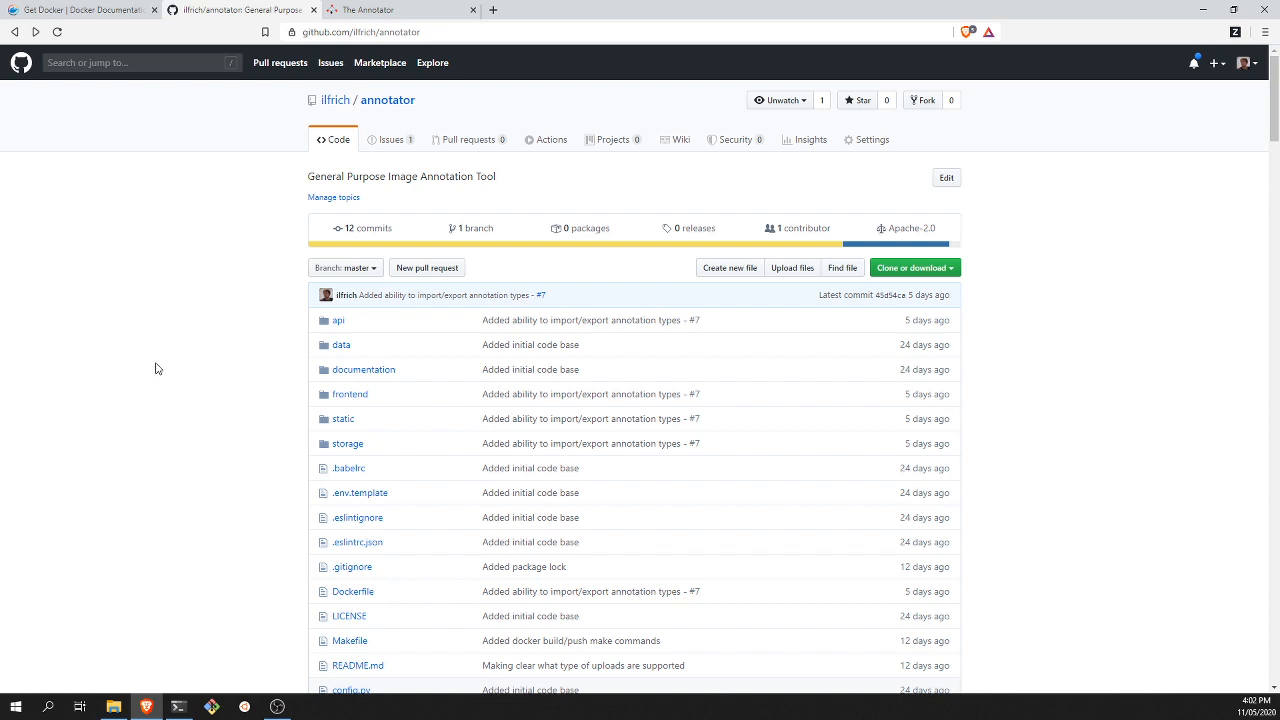
pyautogui.moveTo(196, 386)
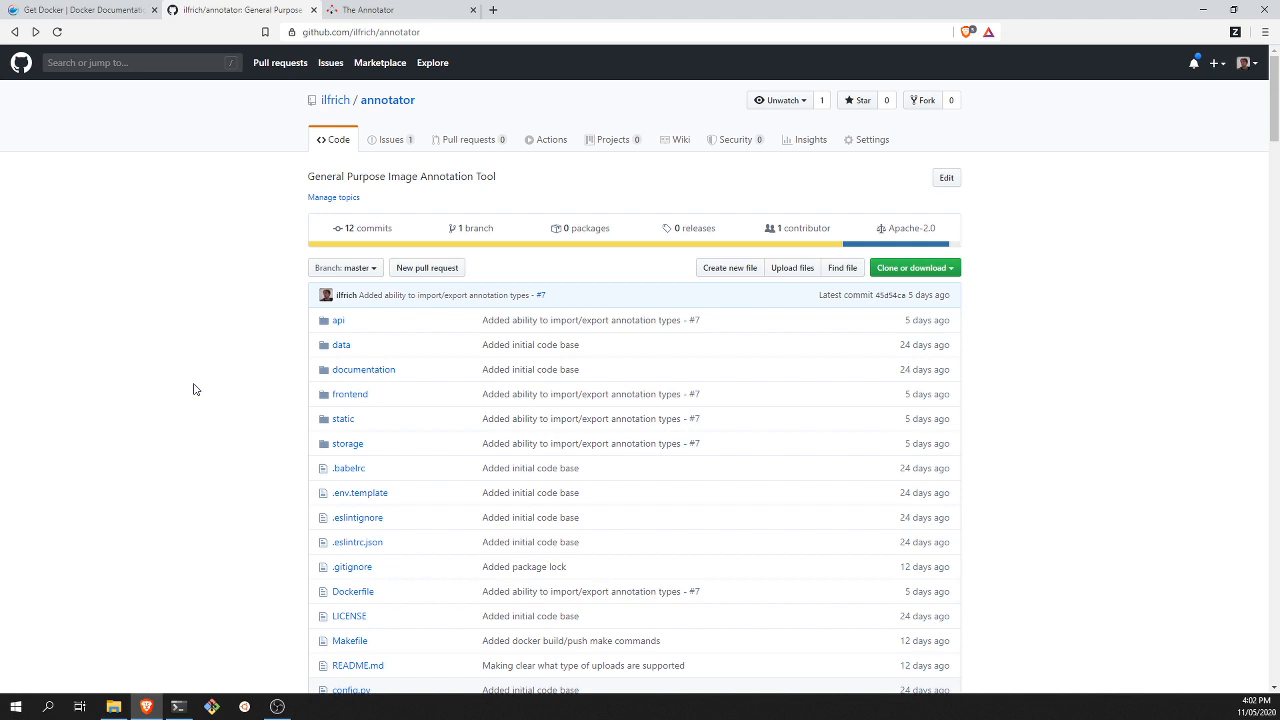
pyautogui.moveTo(192, 380)
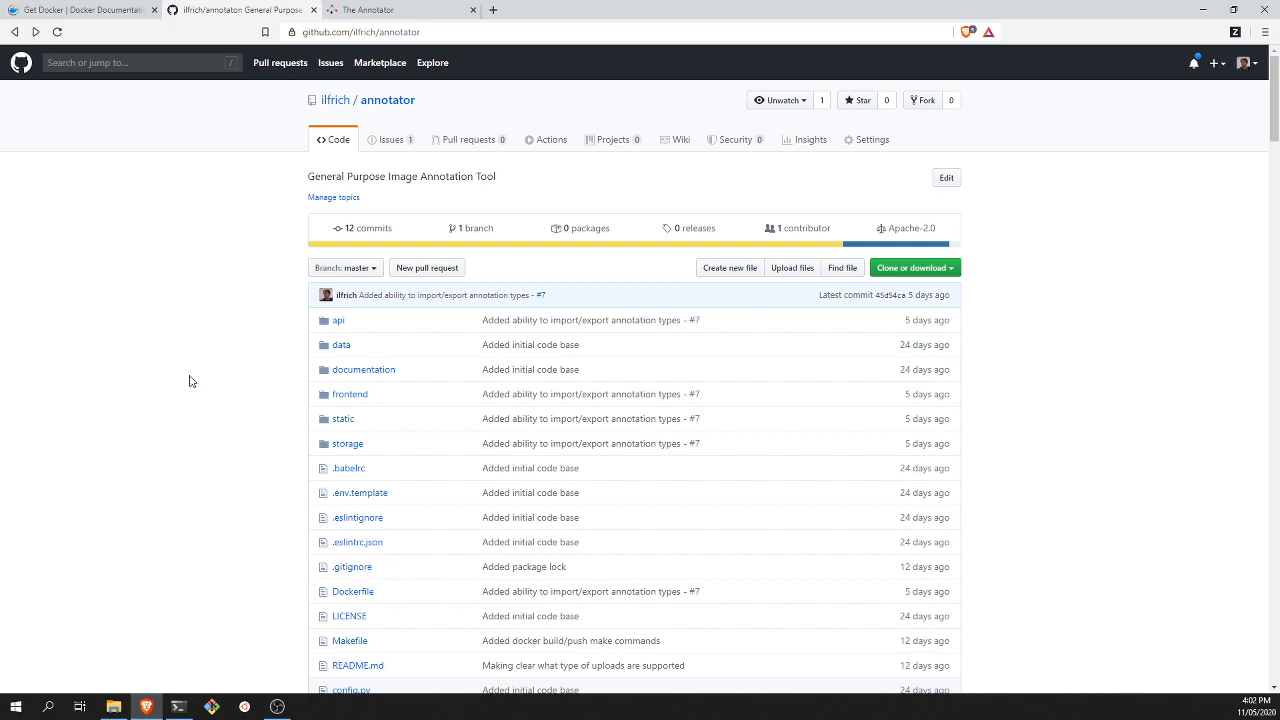
pyautogui.moveTo(188, 364)
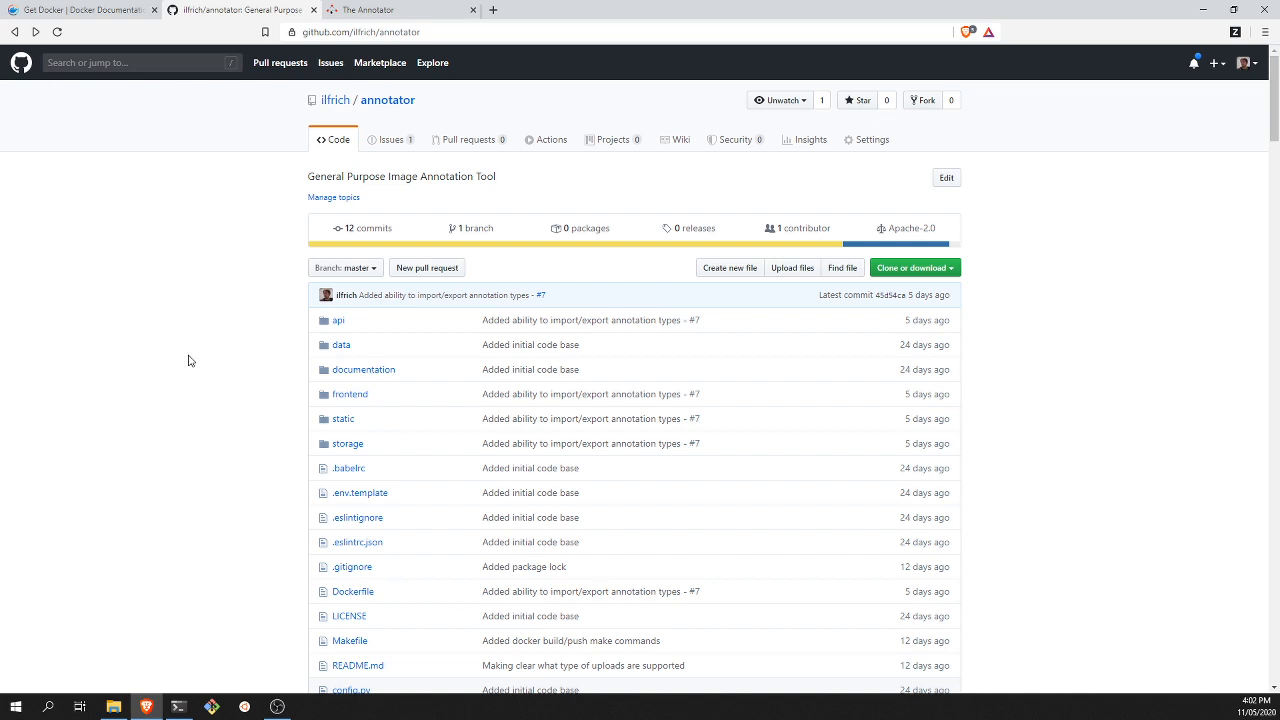
# Switch to the Get Docker page of the Docker Documentation
pyautogui.scroll(-3)
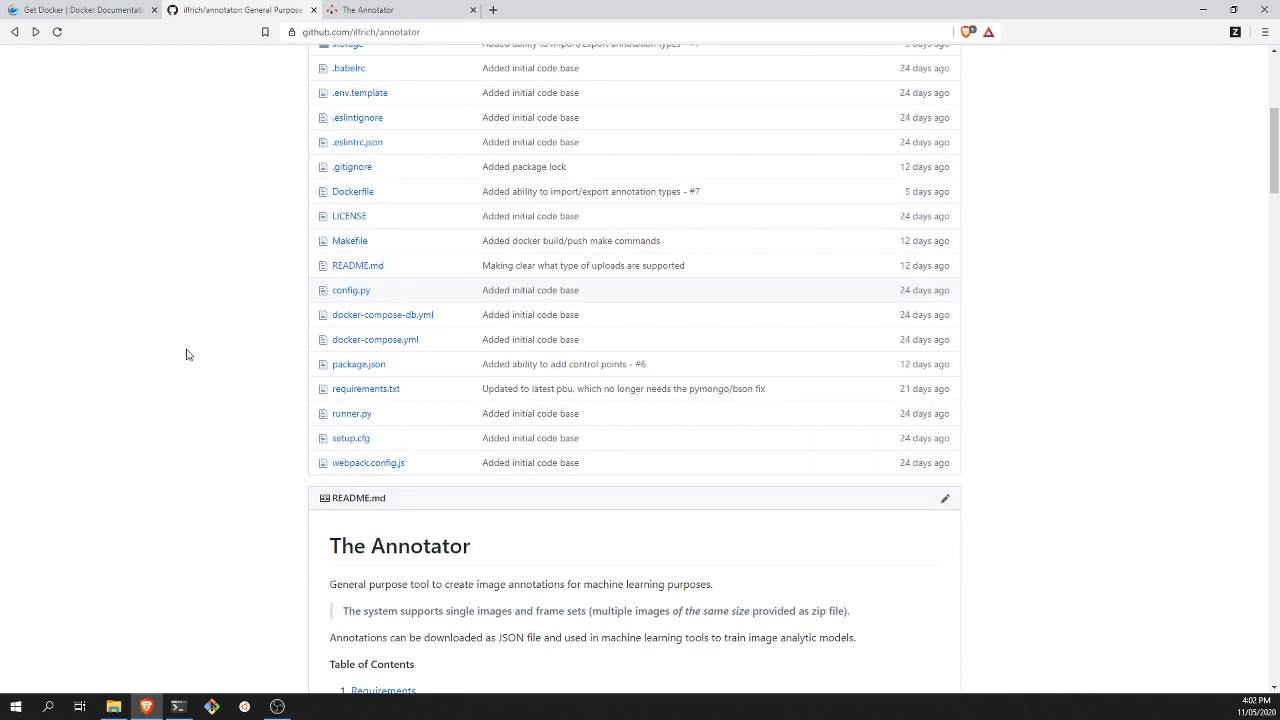
pyautogui.scroll(-3)
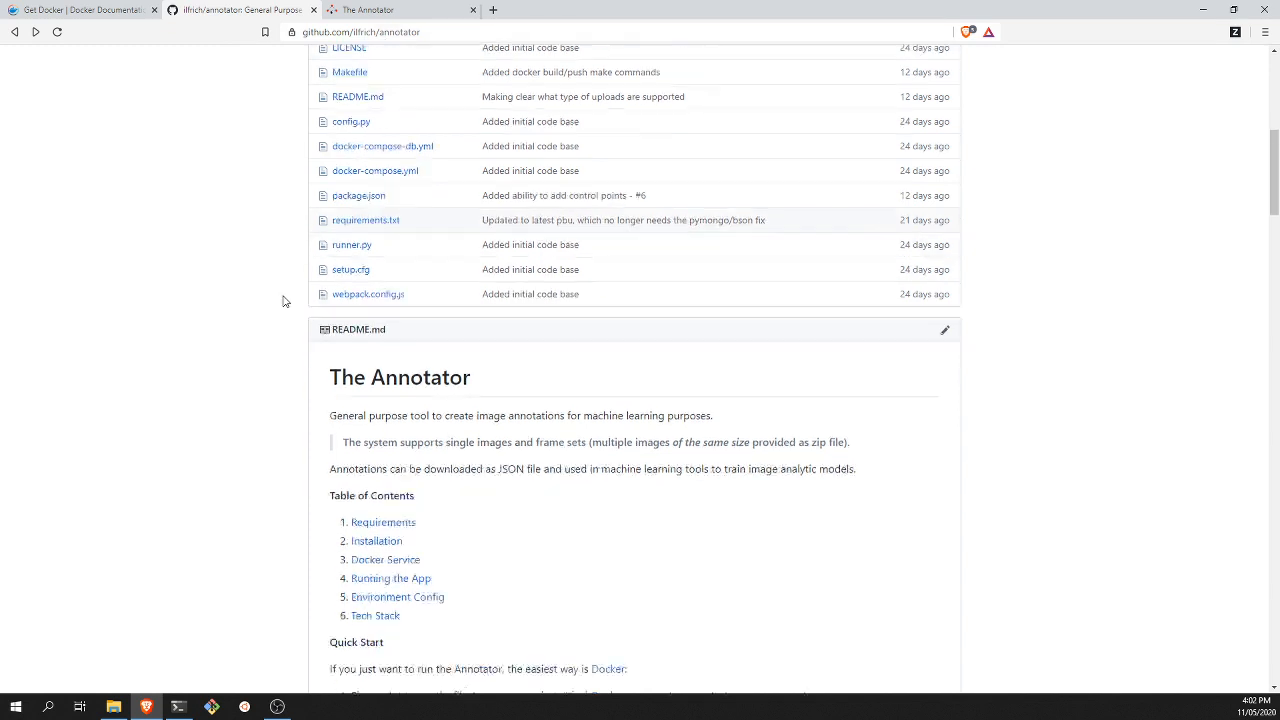
pyautogui.scroll(-3)
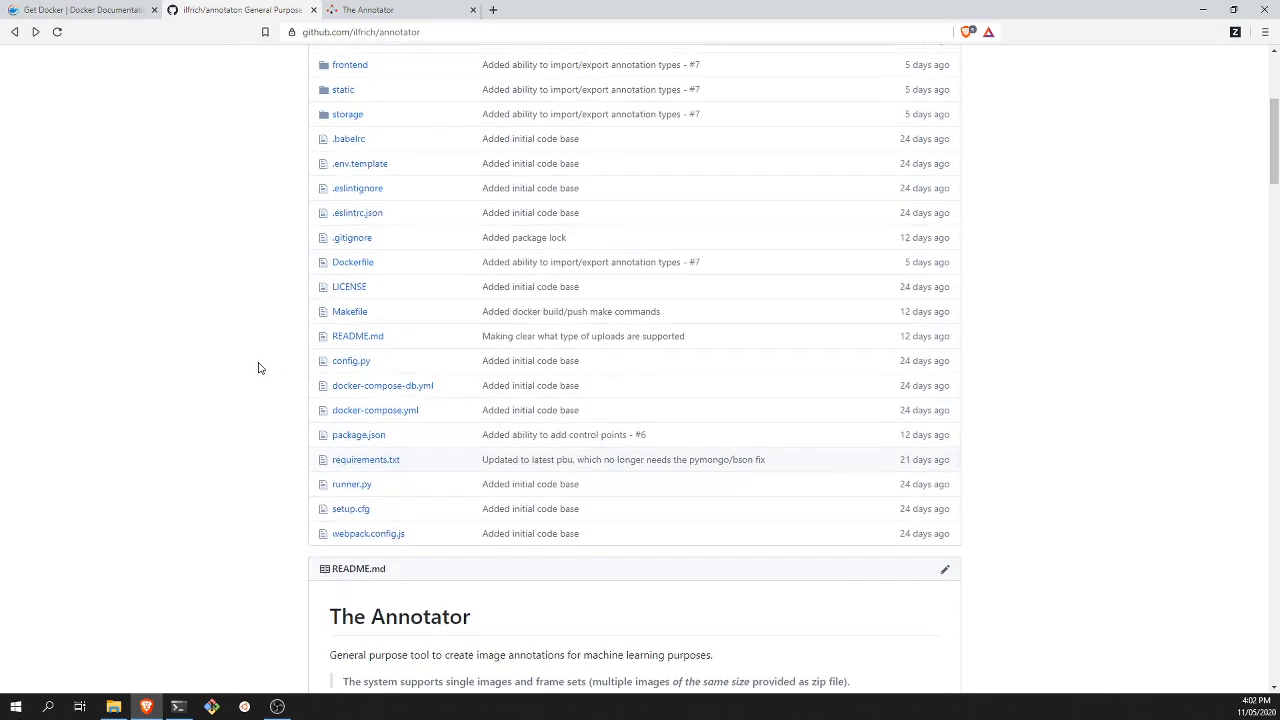
pyautogui.click(70, 8)
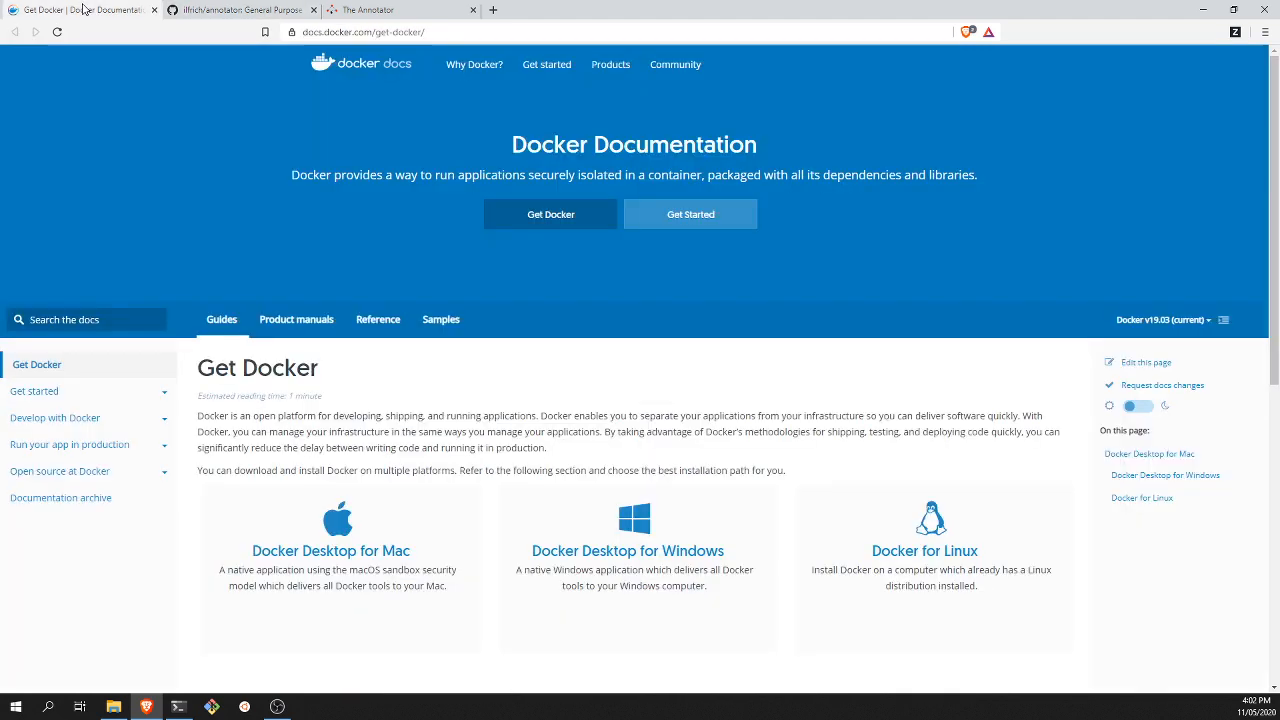
pyautogui.moveTo(1020, 616)
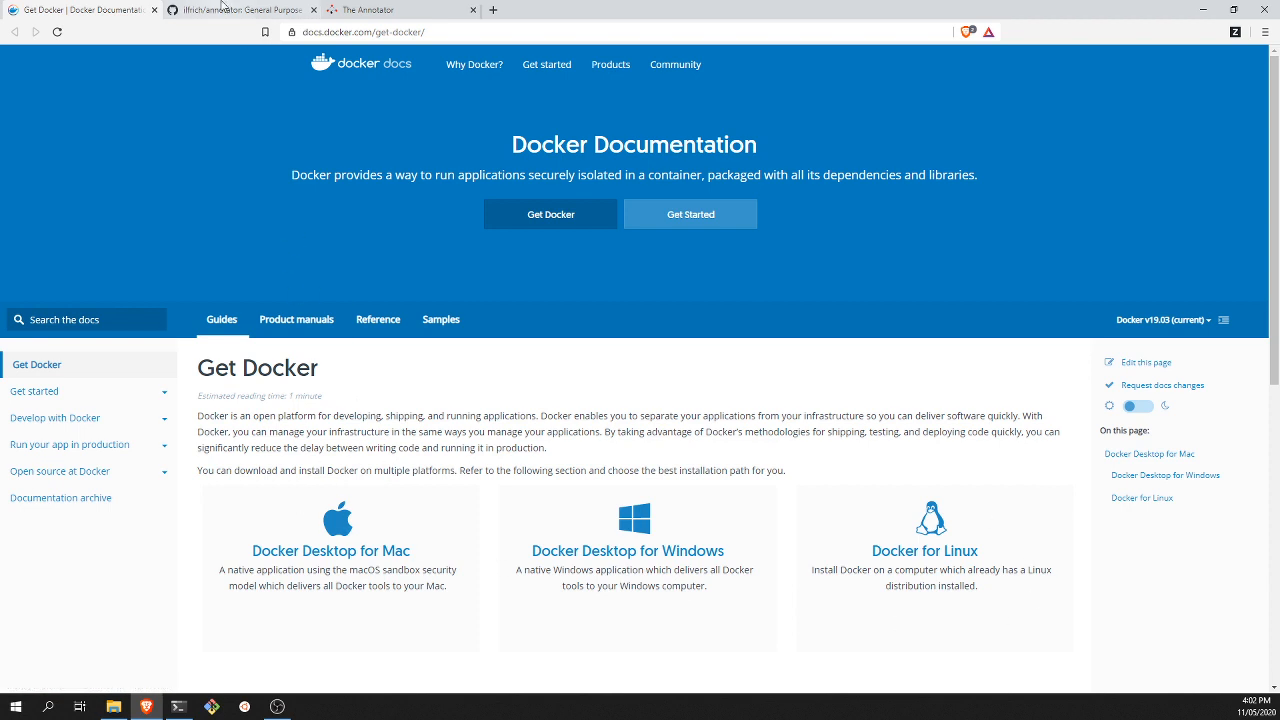
# Return to the annotator GitHub repository and locate docker-compose.yml in its file list
pyautogui.click(240, 8)
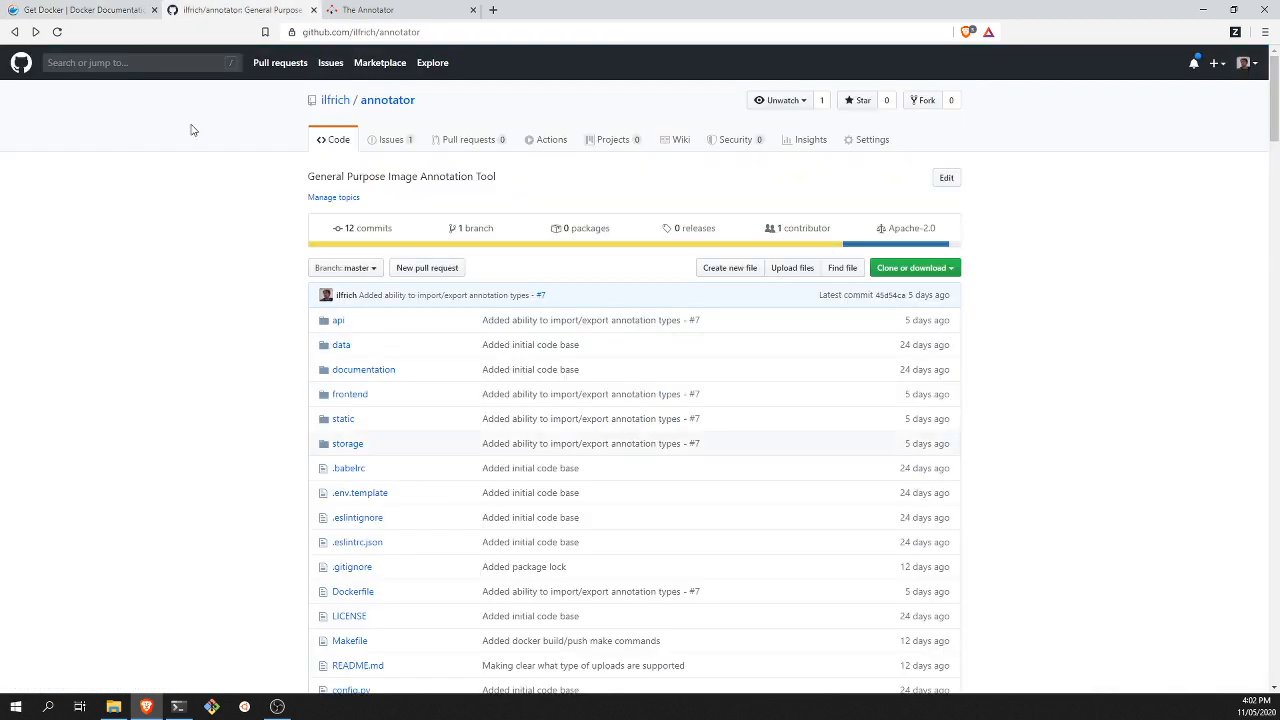
pyautogui.scroll(-3)
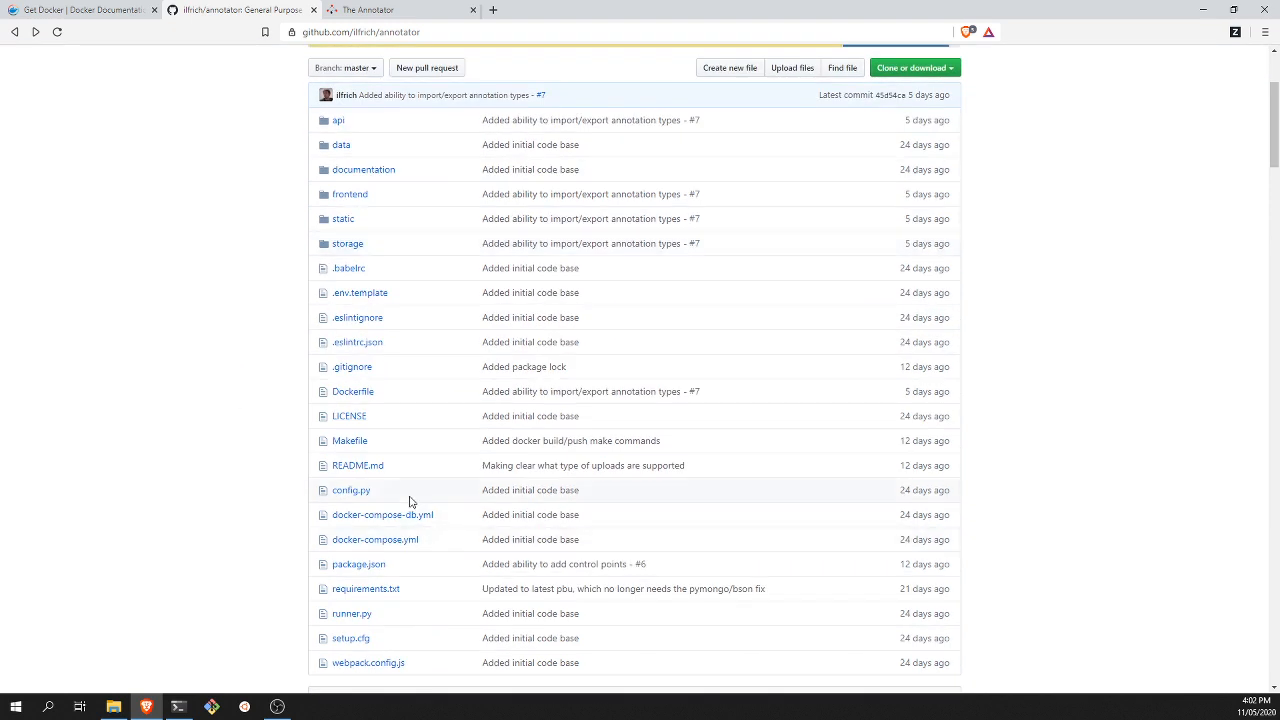
pyautogui.moveTo(374, 540)
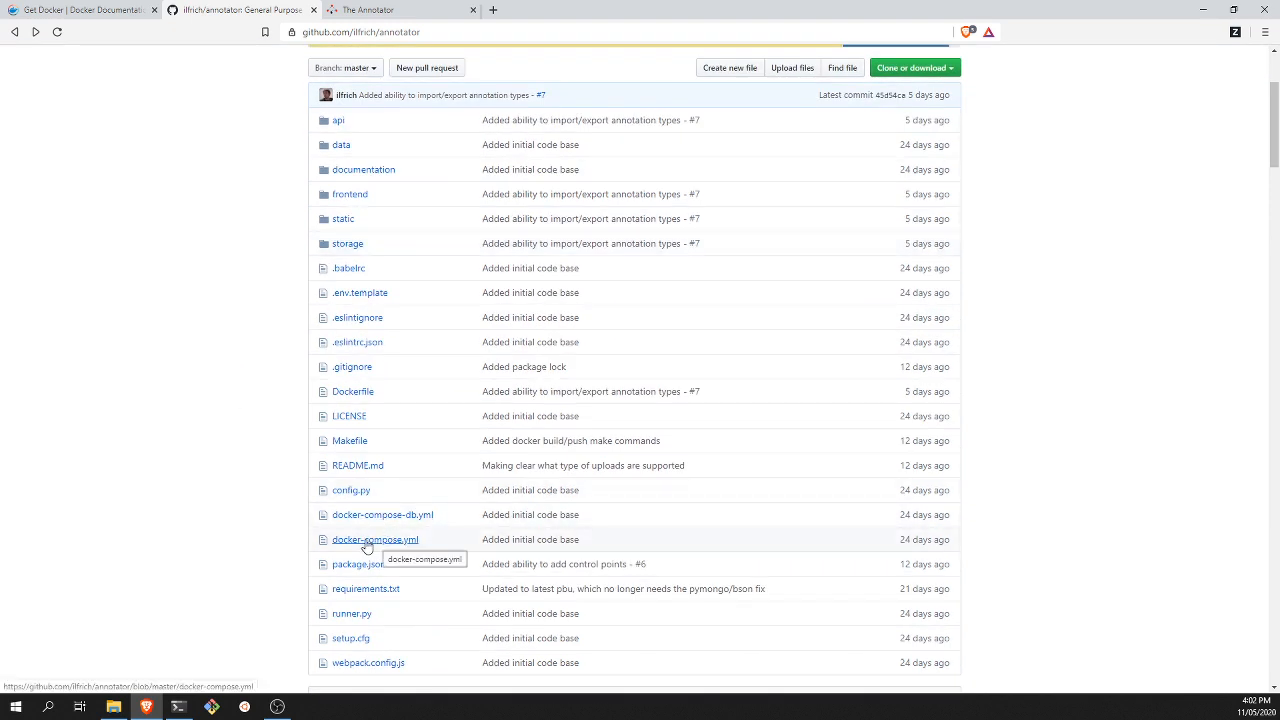
pyautogui.click(908, 68)
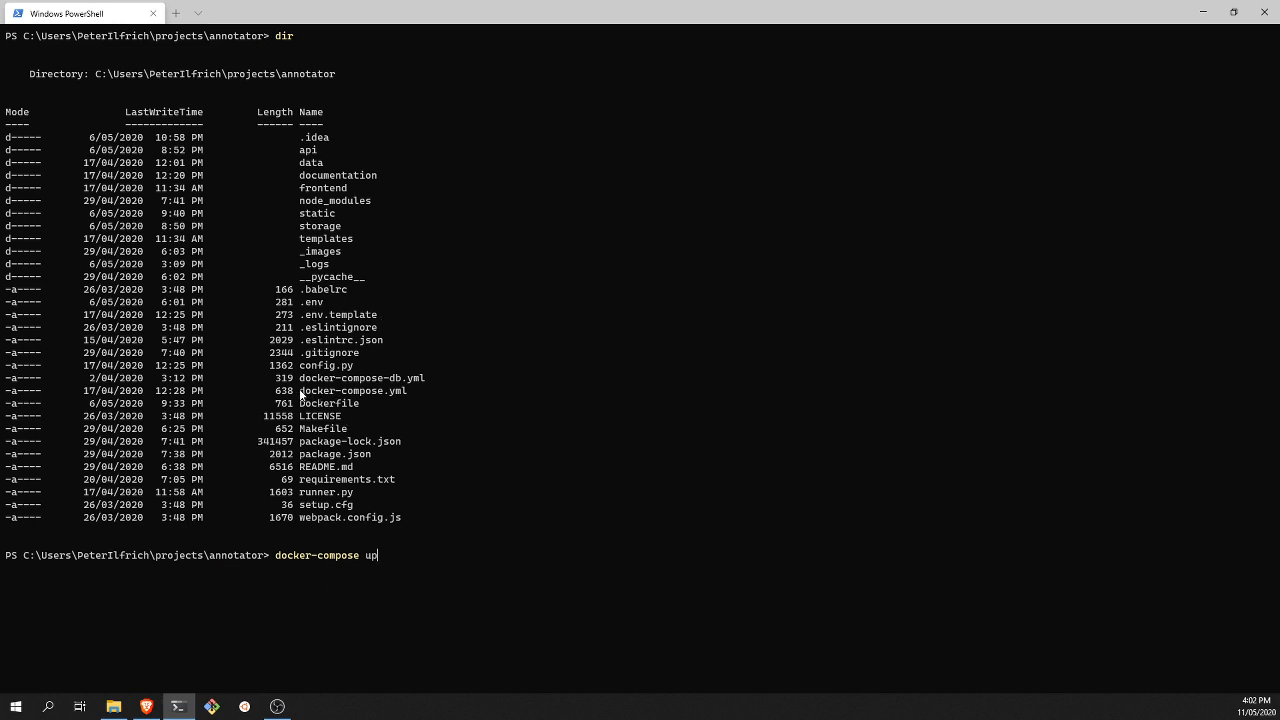
# Run docker-compose up in PowerShell to start the MongoDB and annotator containers on port 5555
pyautogui.doubleClick(350, 390)
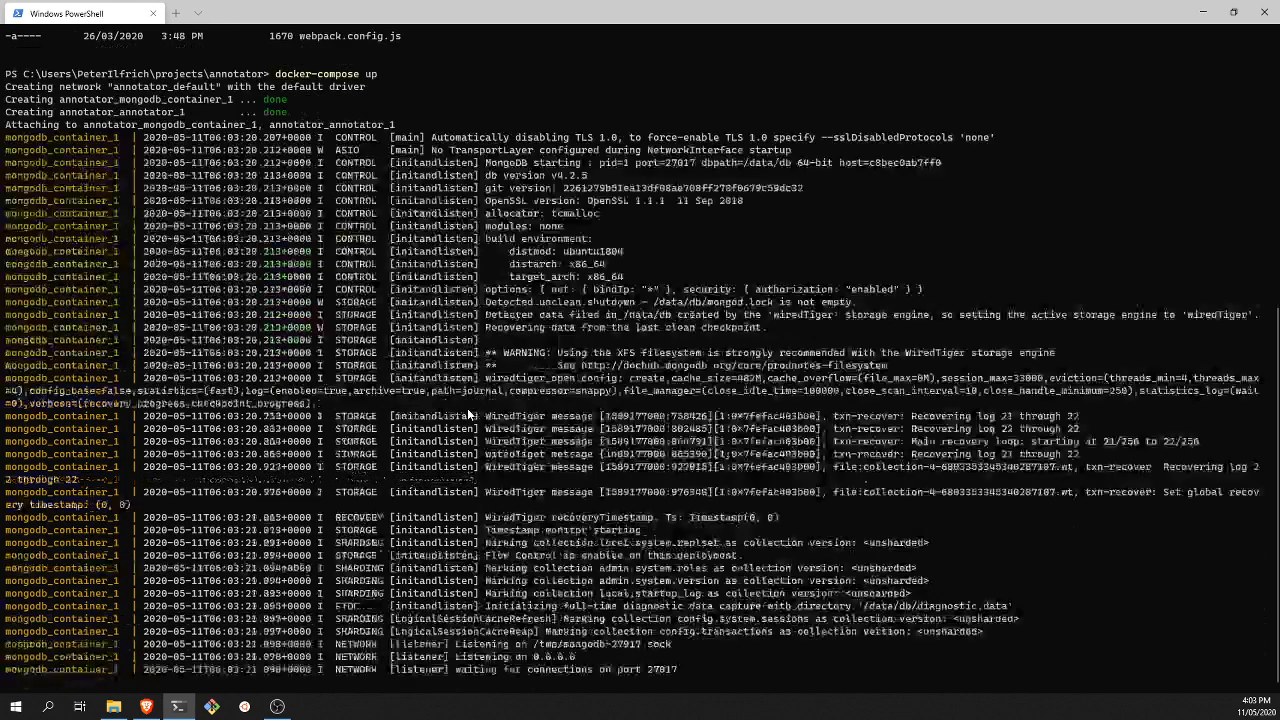
pyautogui.scroll(-3)
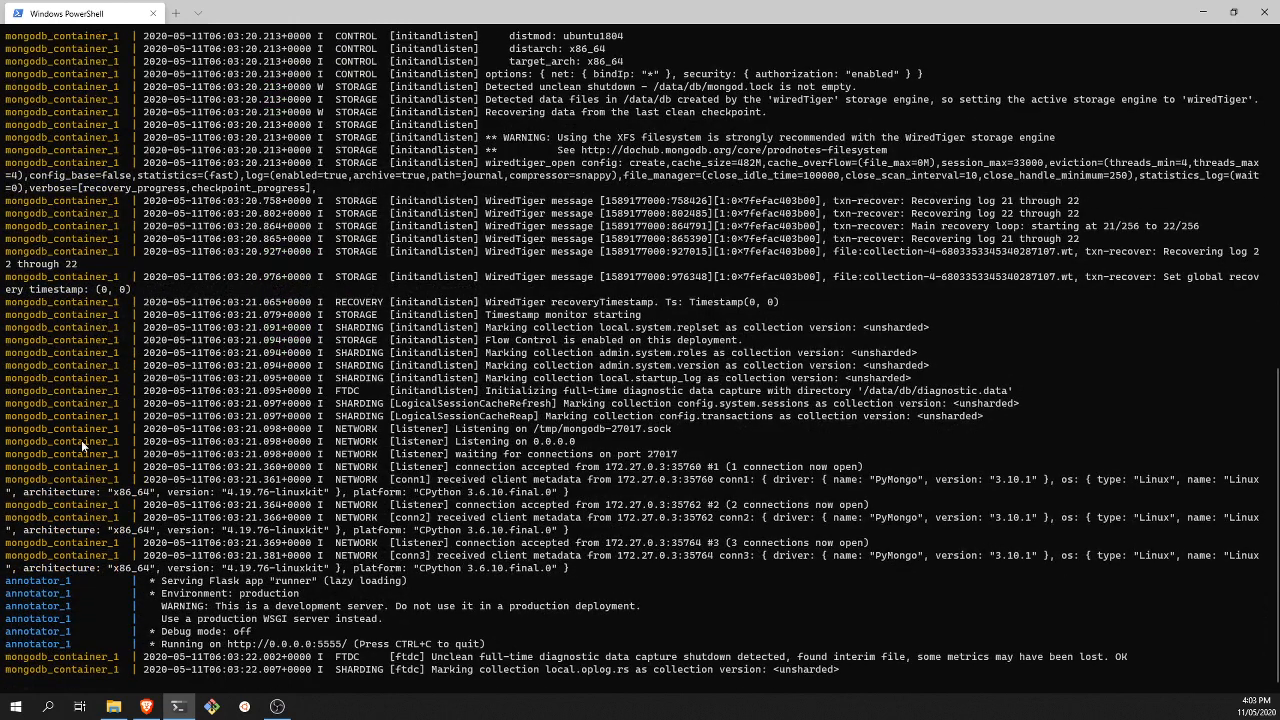
pyautogui.moveTo(12, 616)
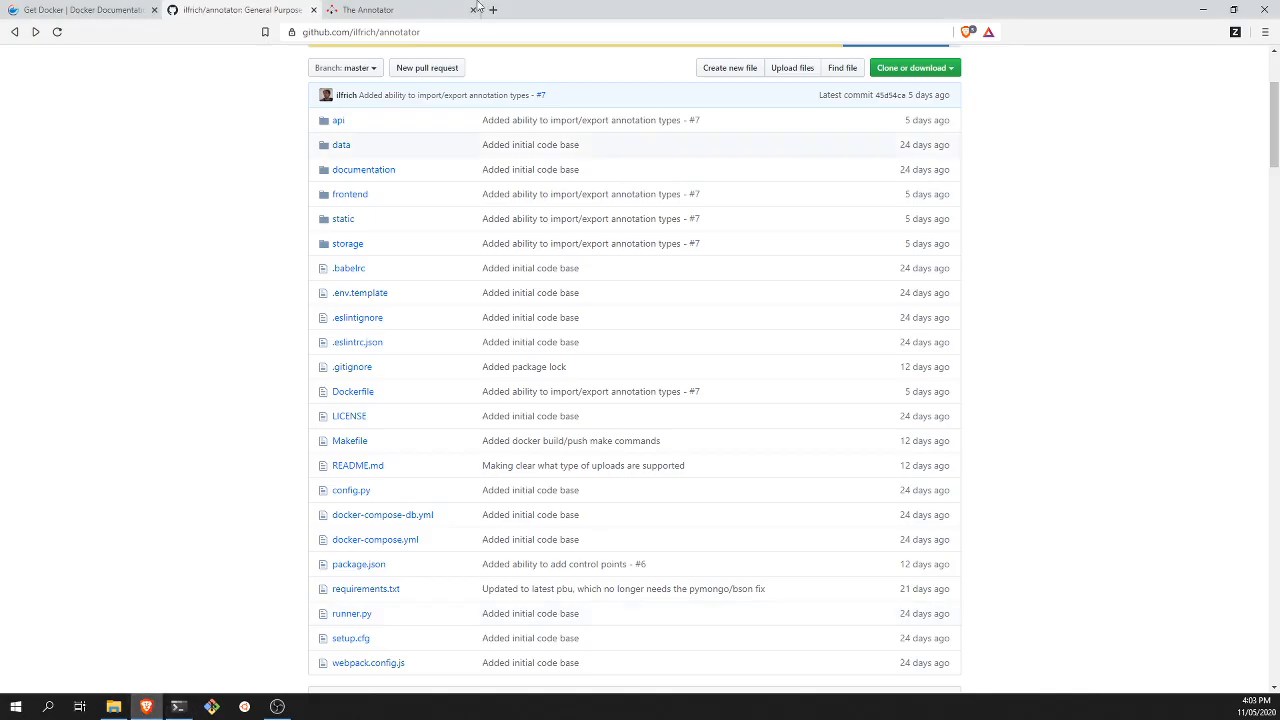
# In The Annotator at localhost:5555, create a new project named test
pyautogui.click(398, 10)
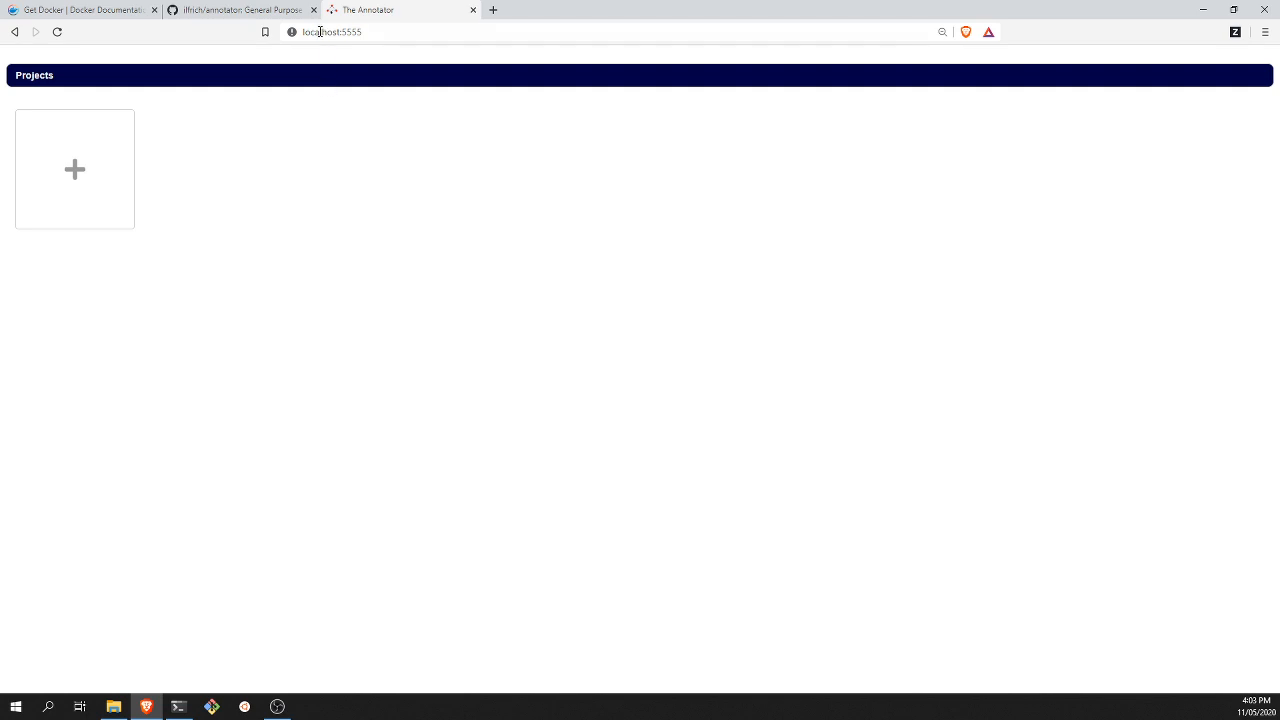
pyautogui.click(330, 32)
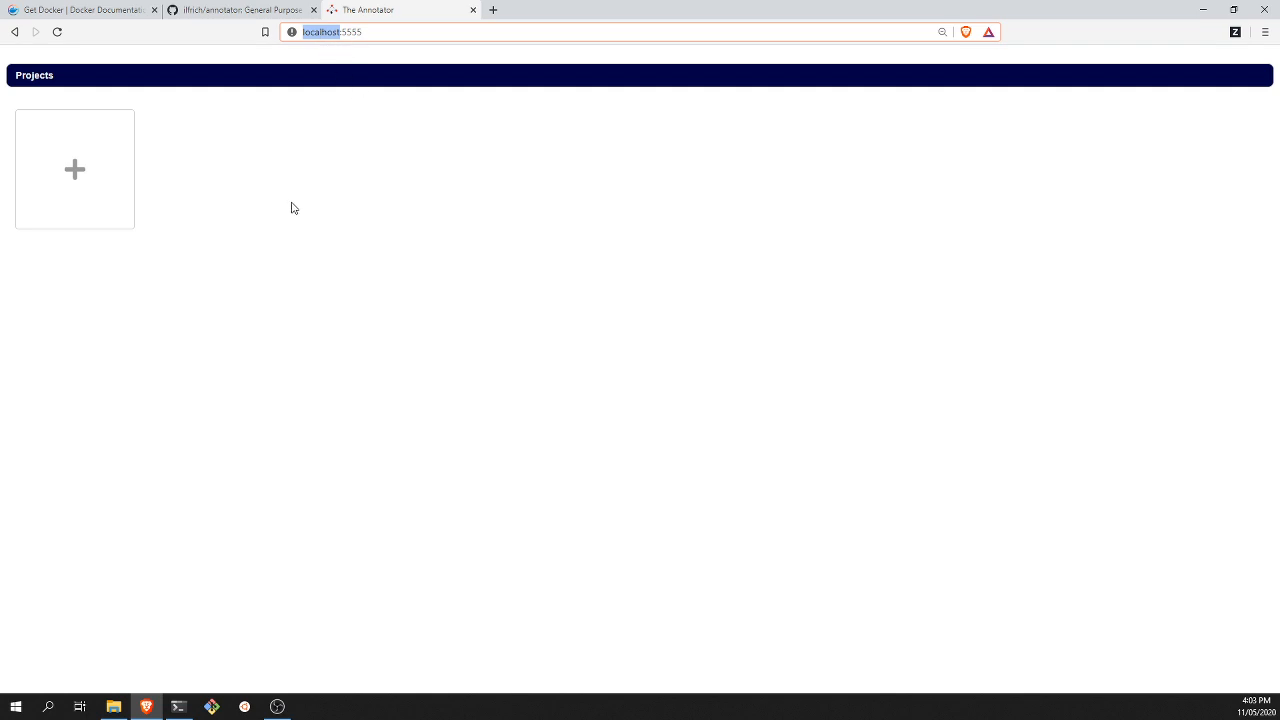
pyautogui.click(74, 168)
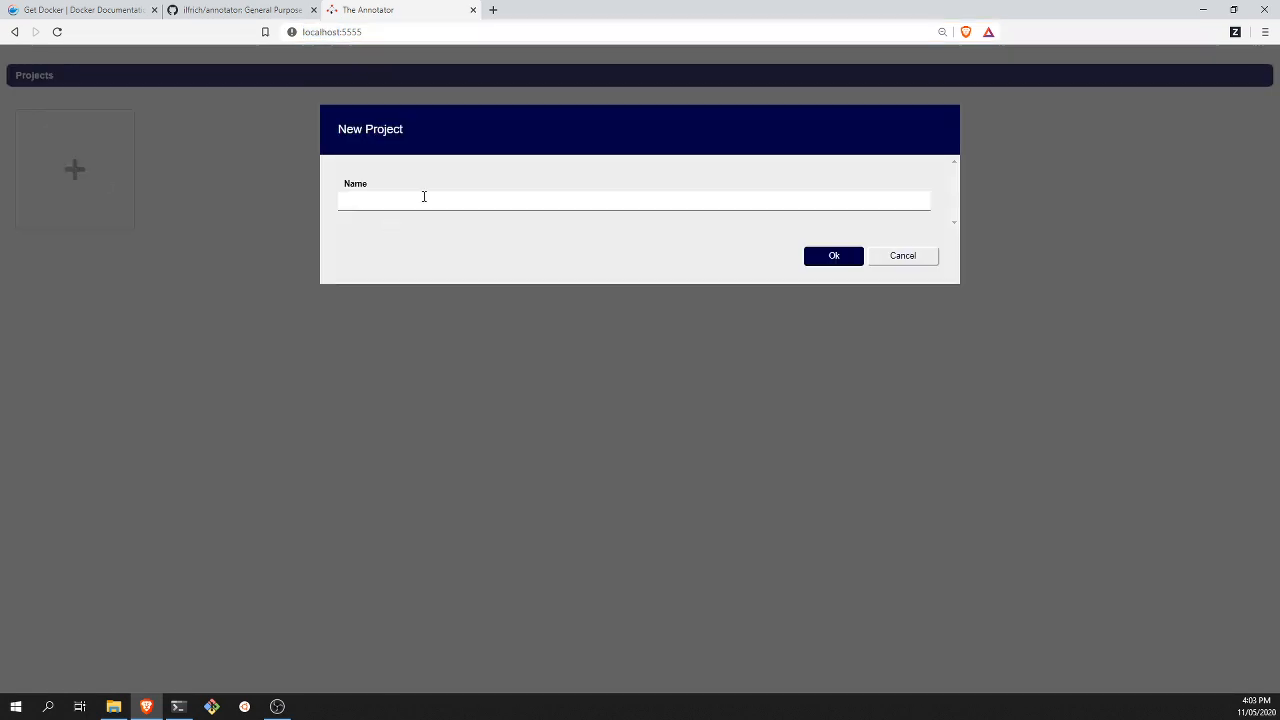
pyautogui.write('test')
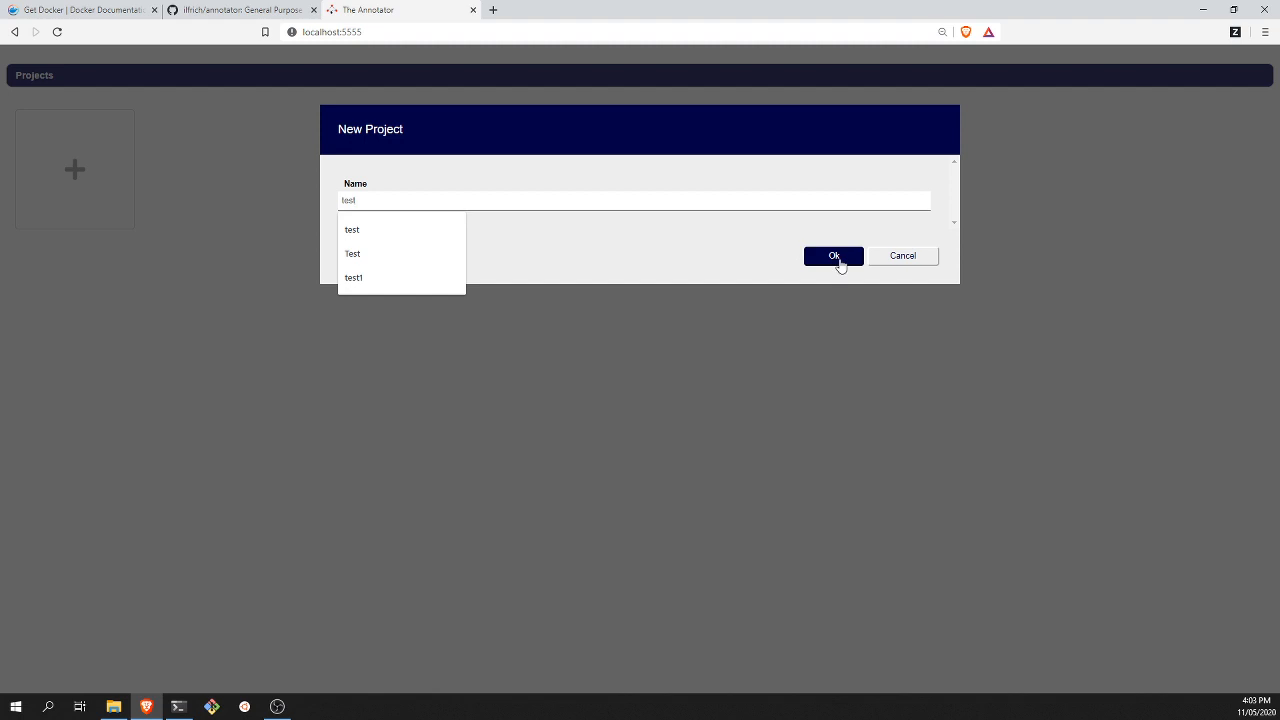
pyautogui.click(832, 256)
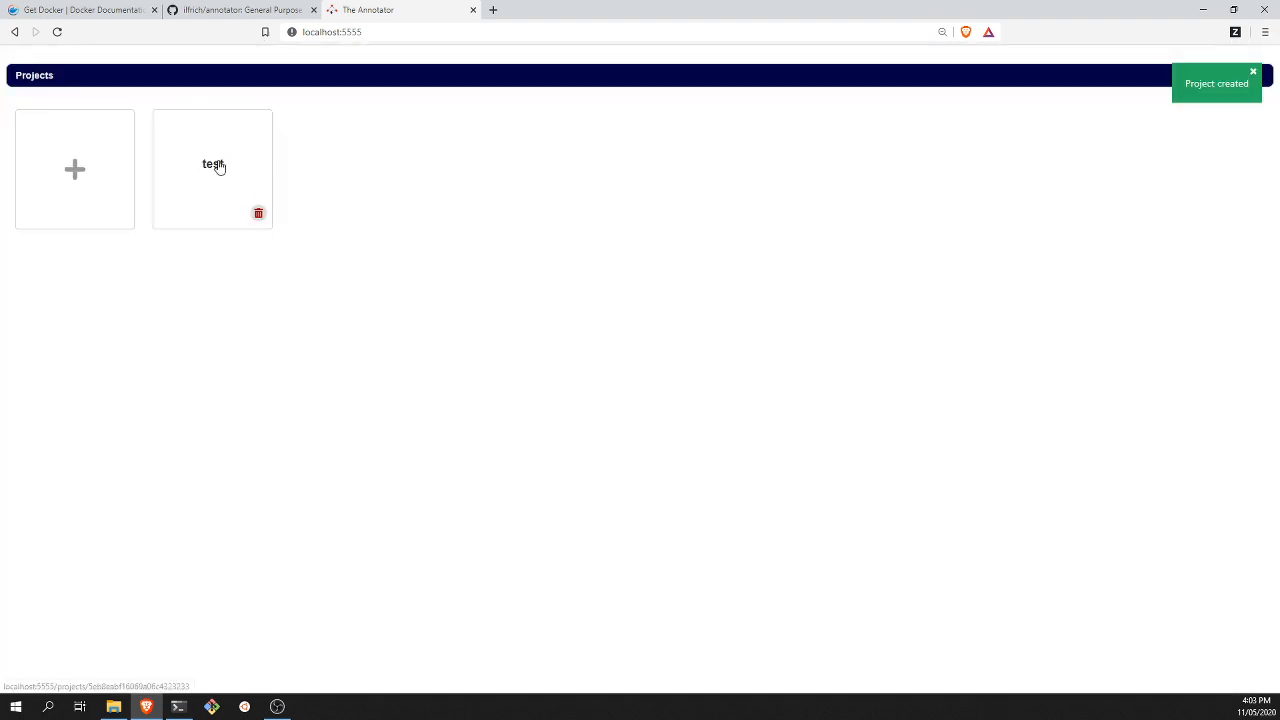
# In the test project, save two annotation types: solar-panels (green) and bone (yellow)
pyautogui.click(212, 164)
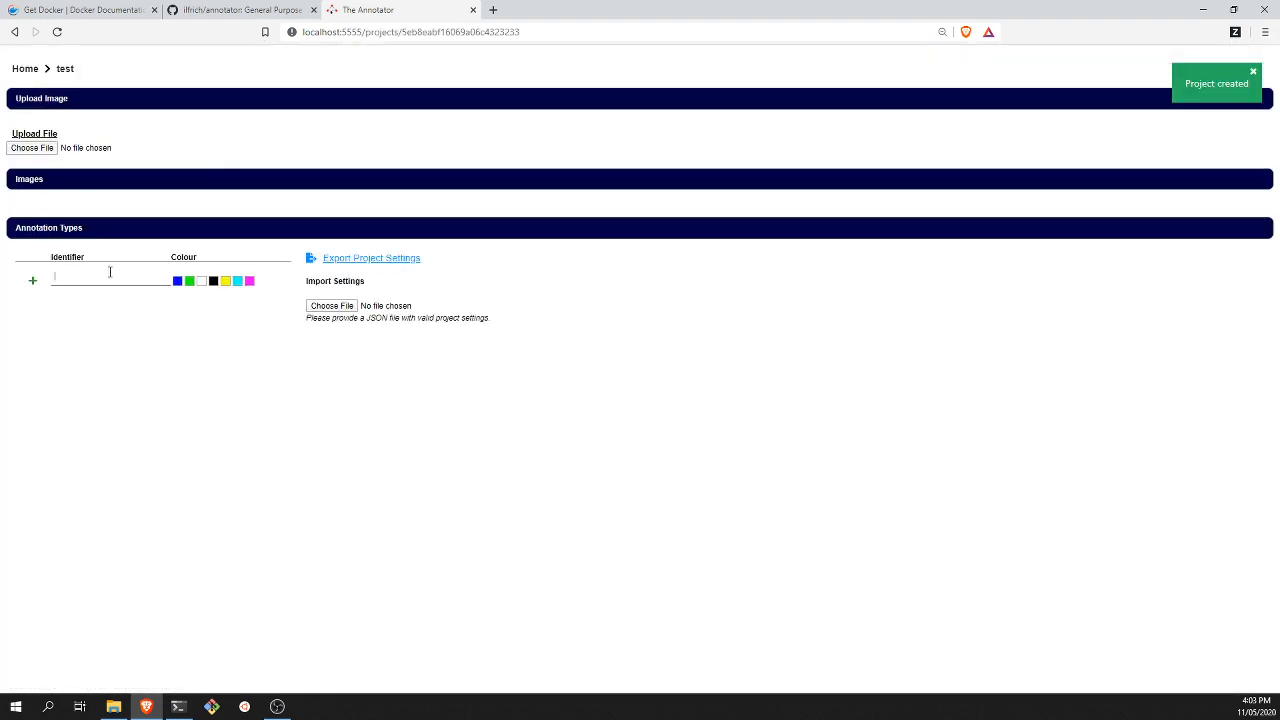
pyautogui.write('s')
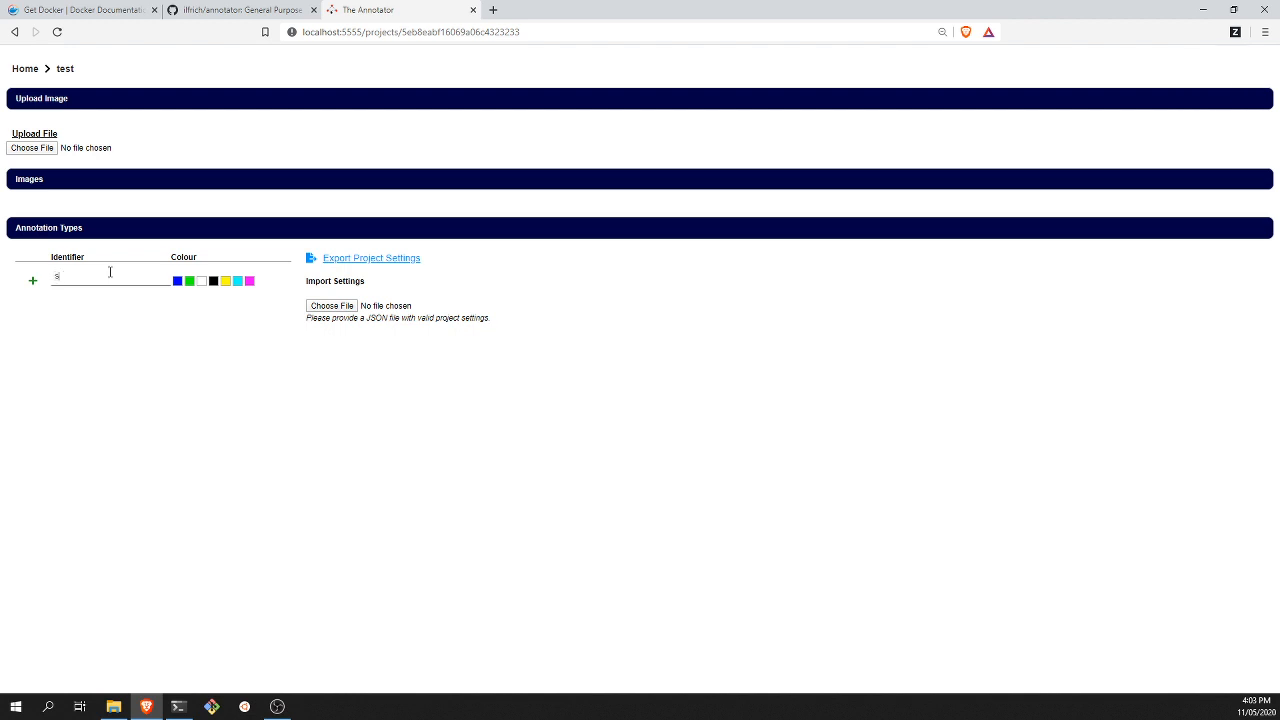
pyautogui.write('solar-panels')
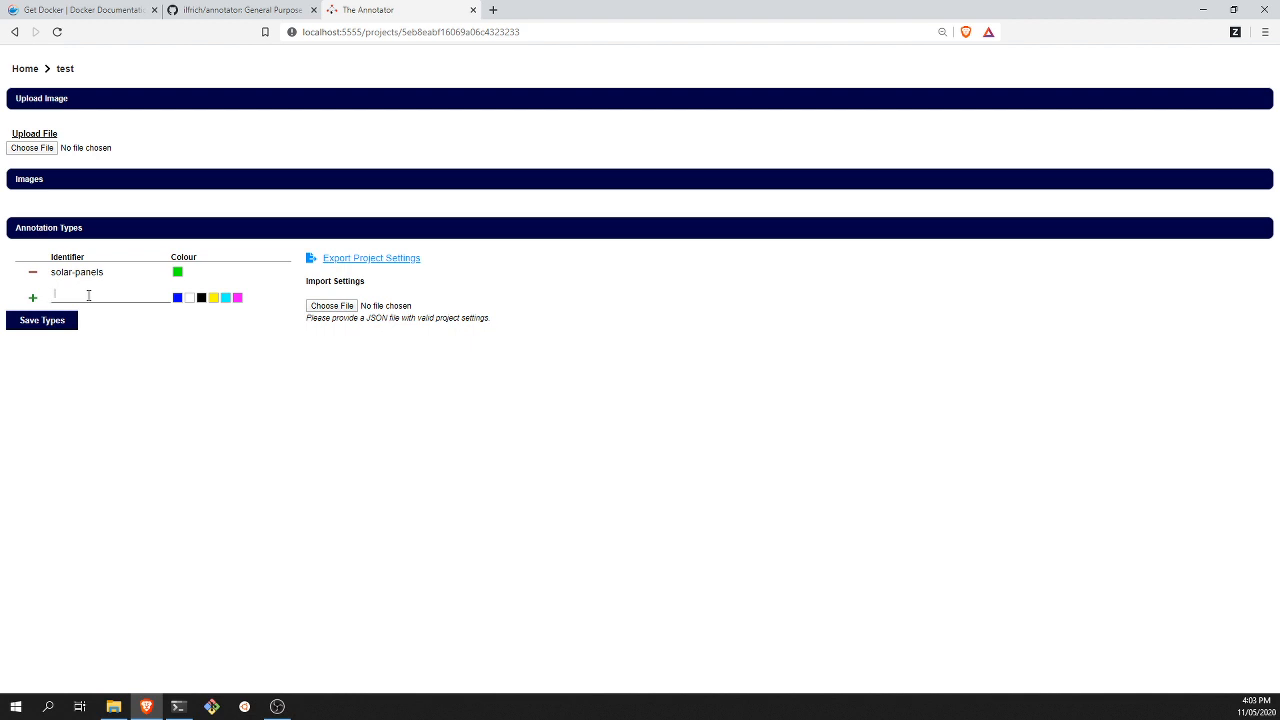
pyautogui.write('bone')
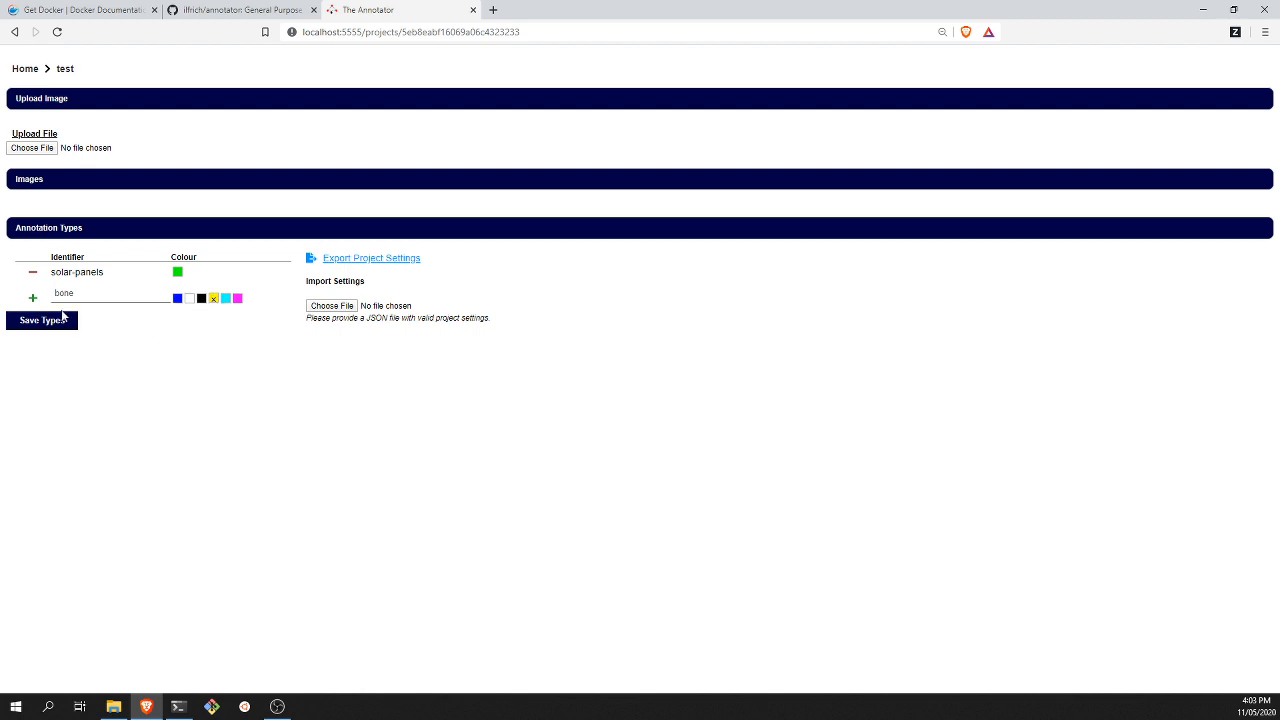
pyautogui.click(42, 320)
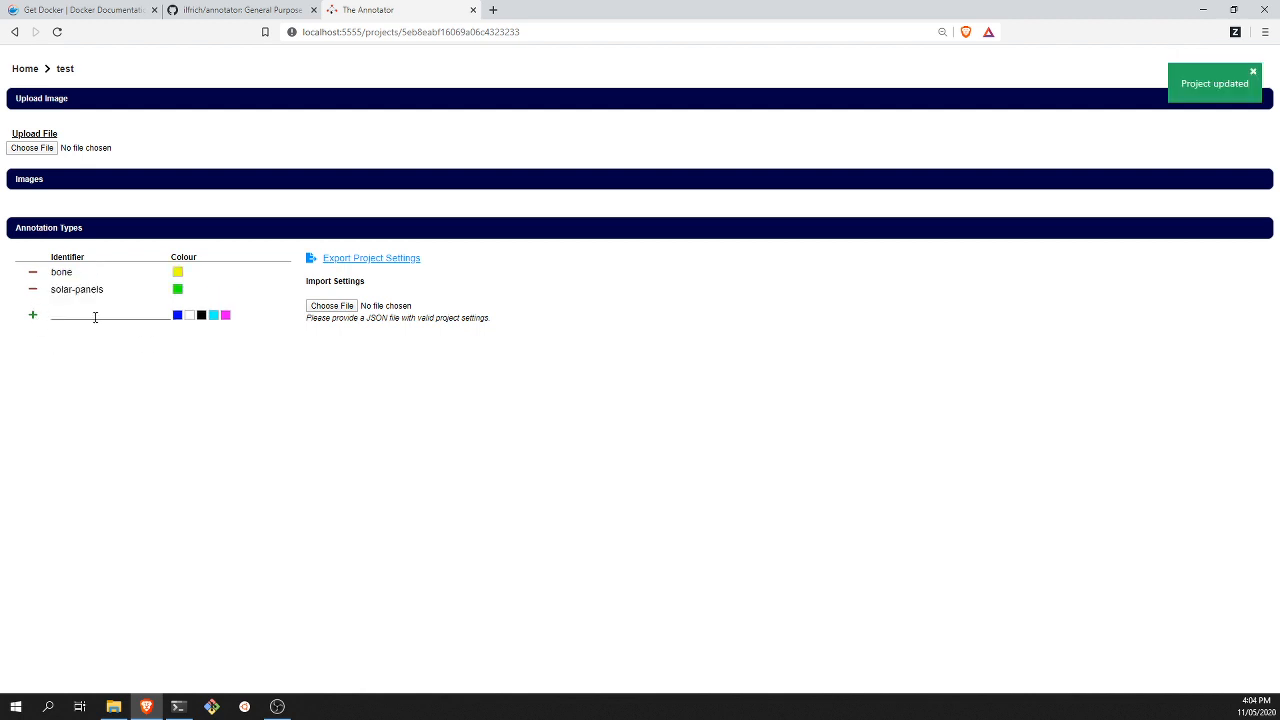
pyautogui.moveTo(388, 266)
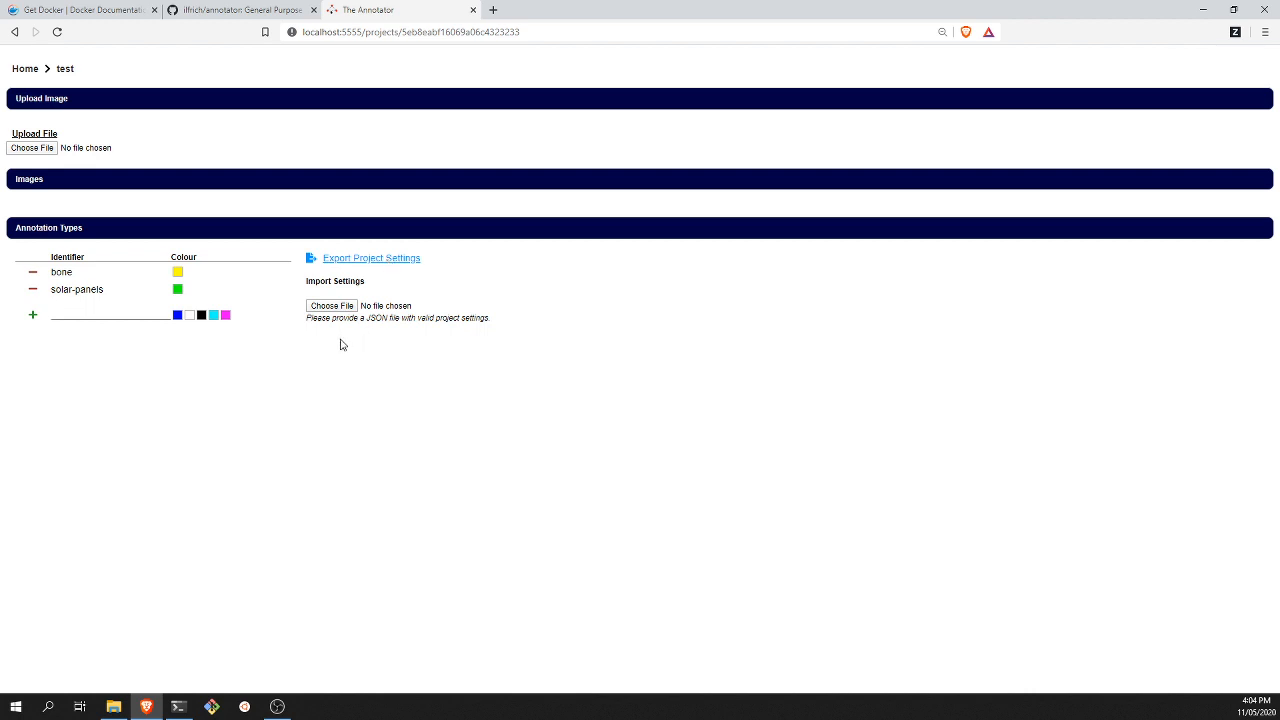
pyautogui.moveTo(62, 272); pyautogui.dragTo(108, 288)
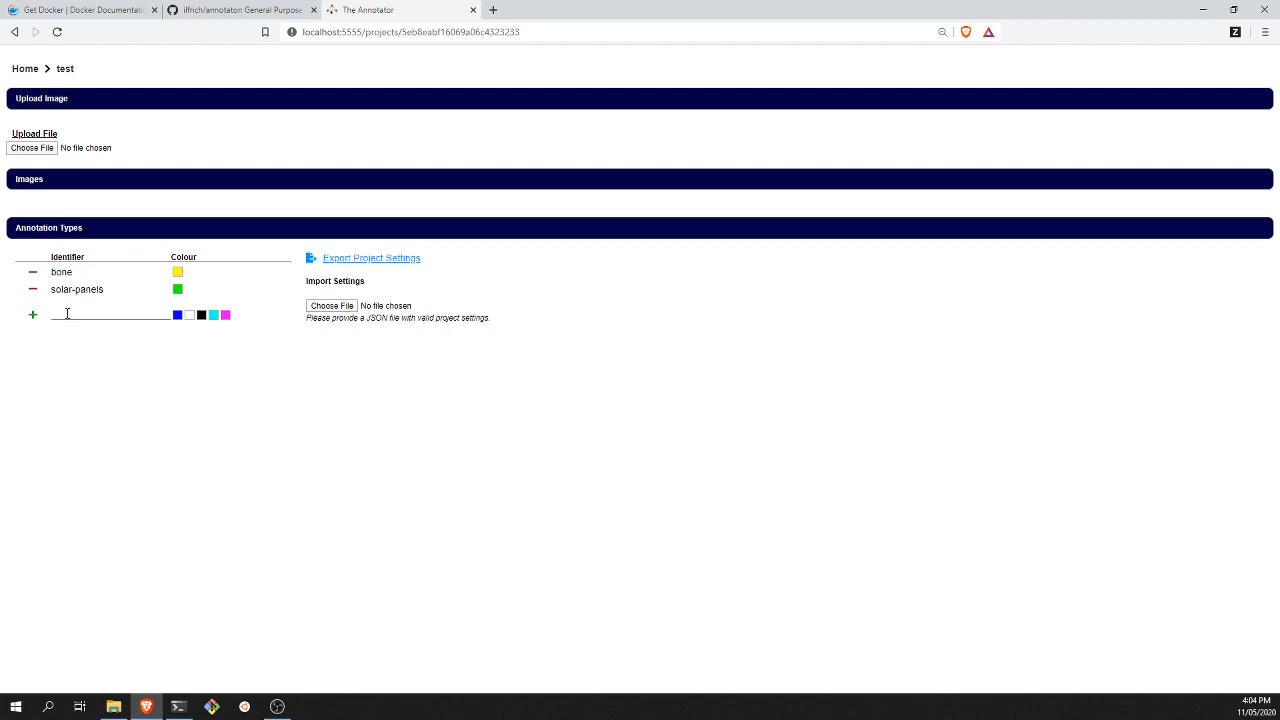
pyautogui.moveTo(30, 148)
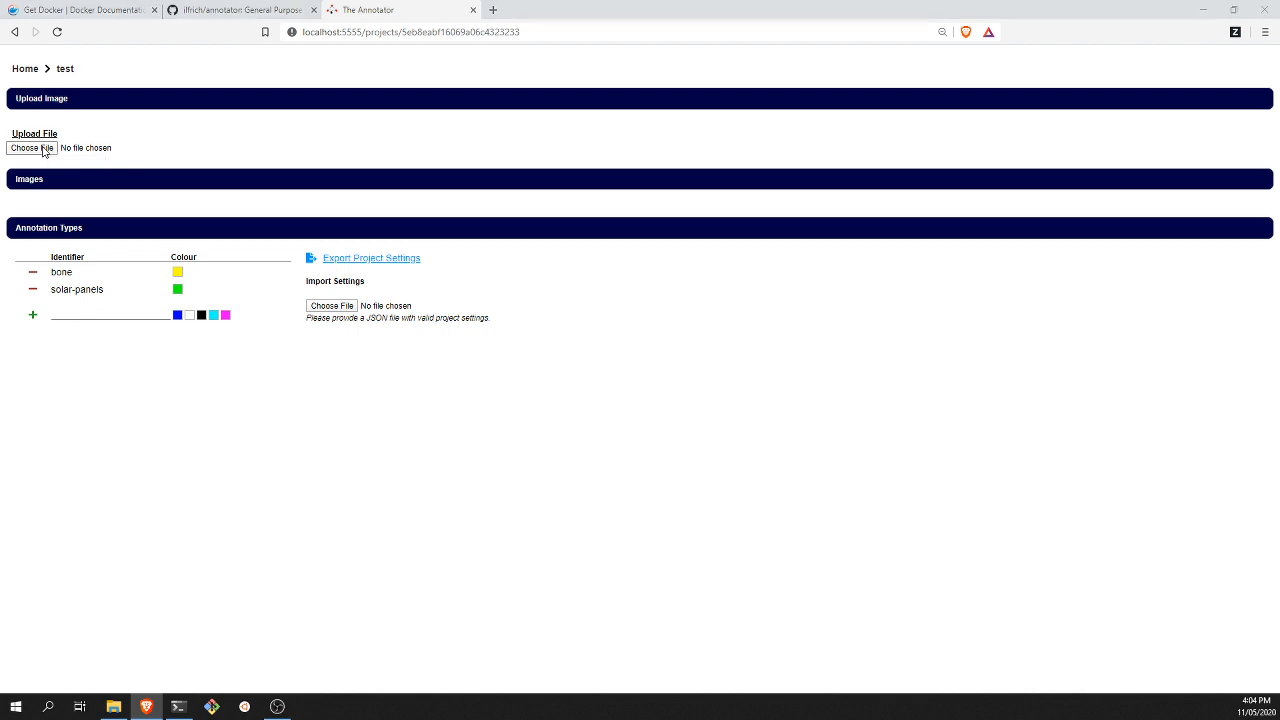
# Upload satellite-view.png from the Desktop into the test project
pyautogui.click(32, 148)
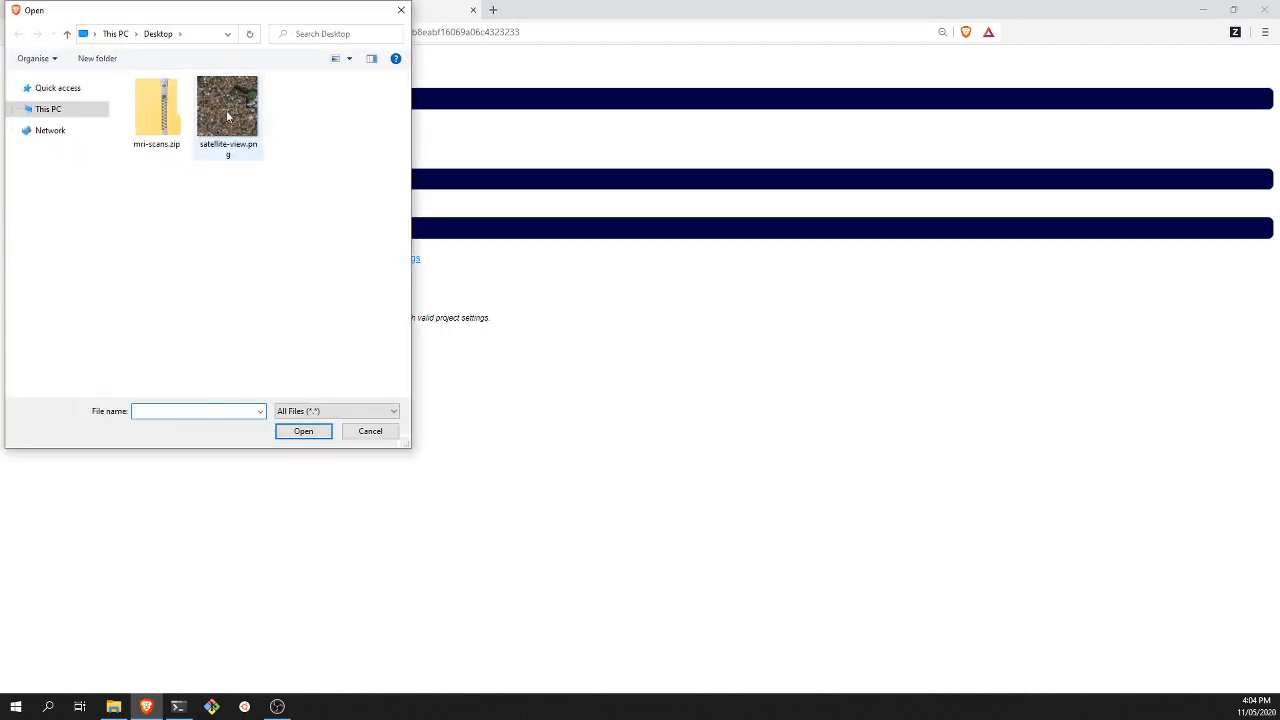
pyautogui.moveTo(228, 104)
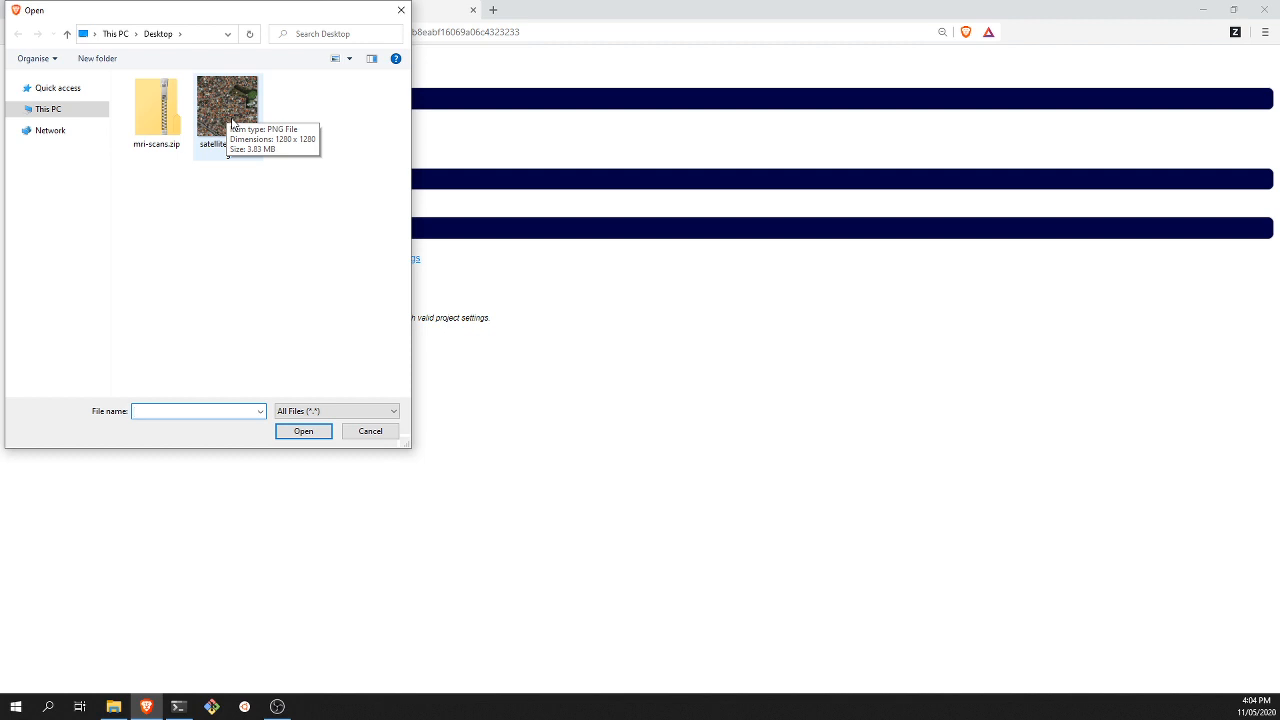
pyautogui.click(228, 104)
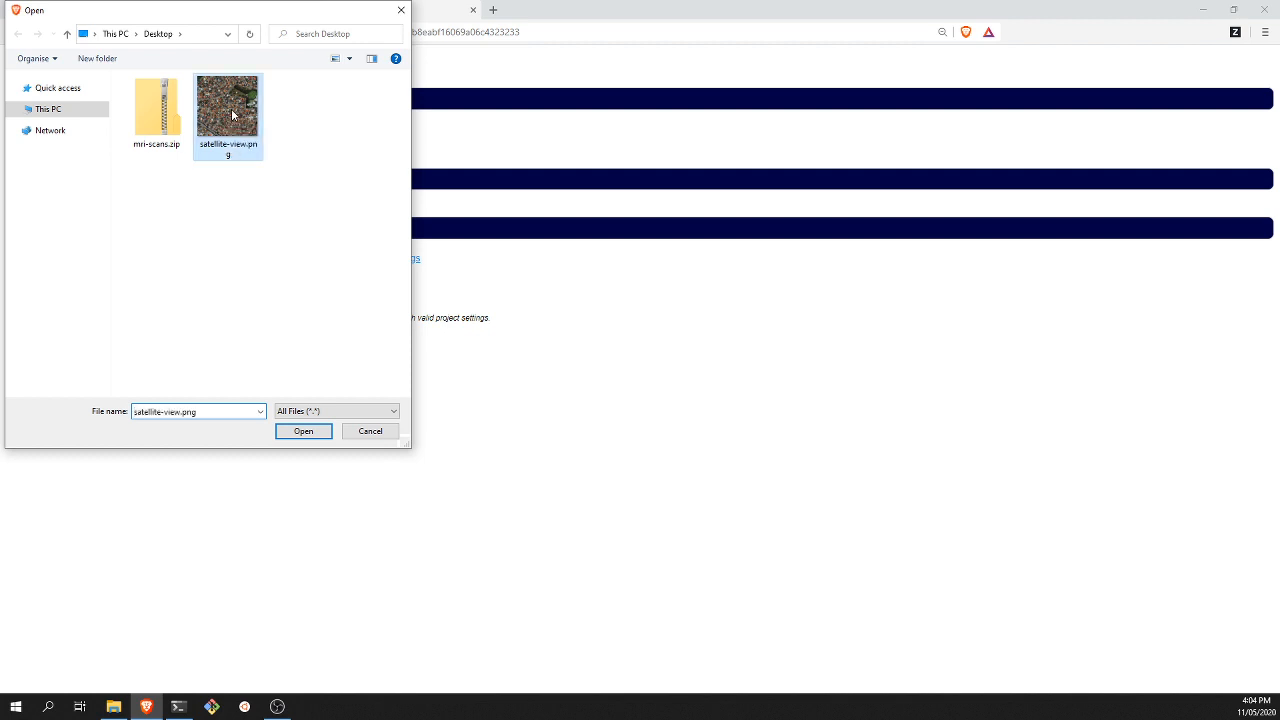
pyautogui.click(304, 432)
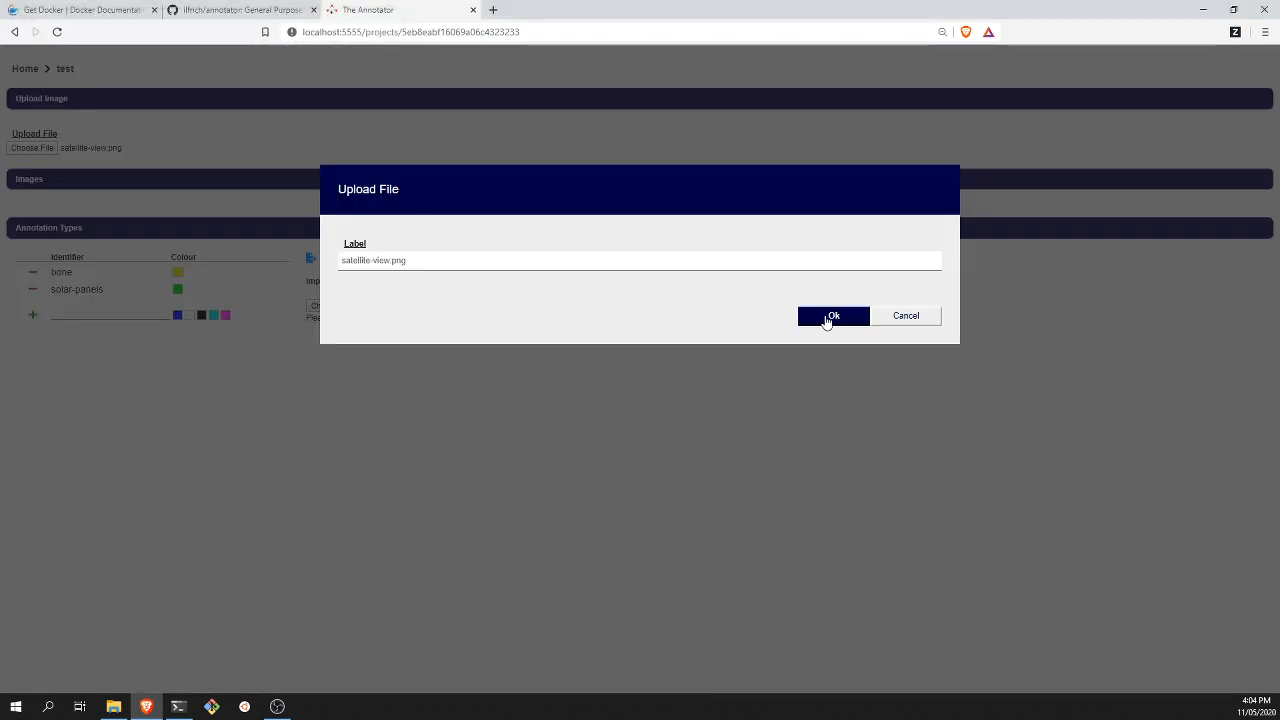
pyautogui.click(832, 316)
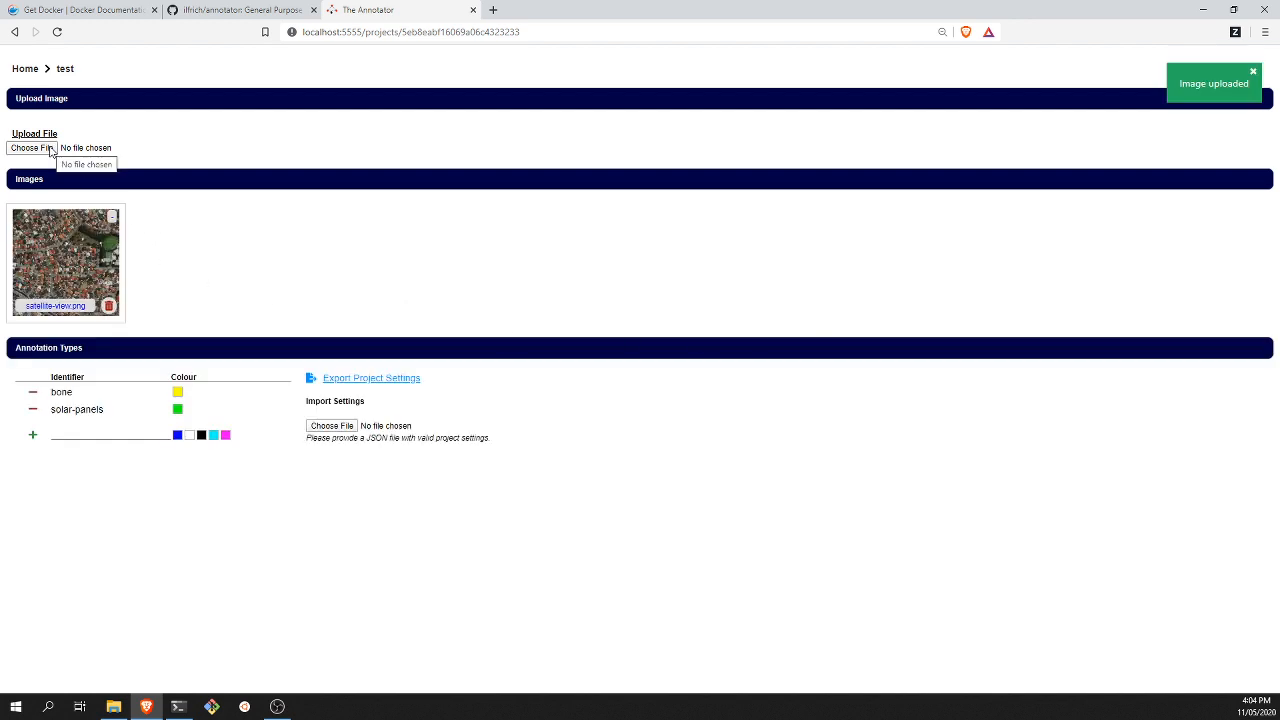
# Upload mri-scans.zip as a 20-frame image set into the test project
pyautogui.click(32, 148)
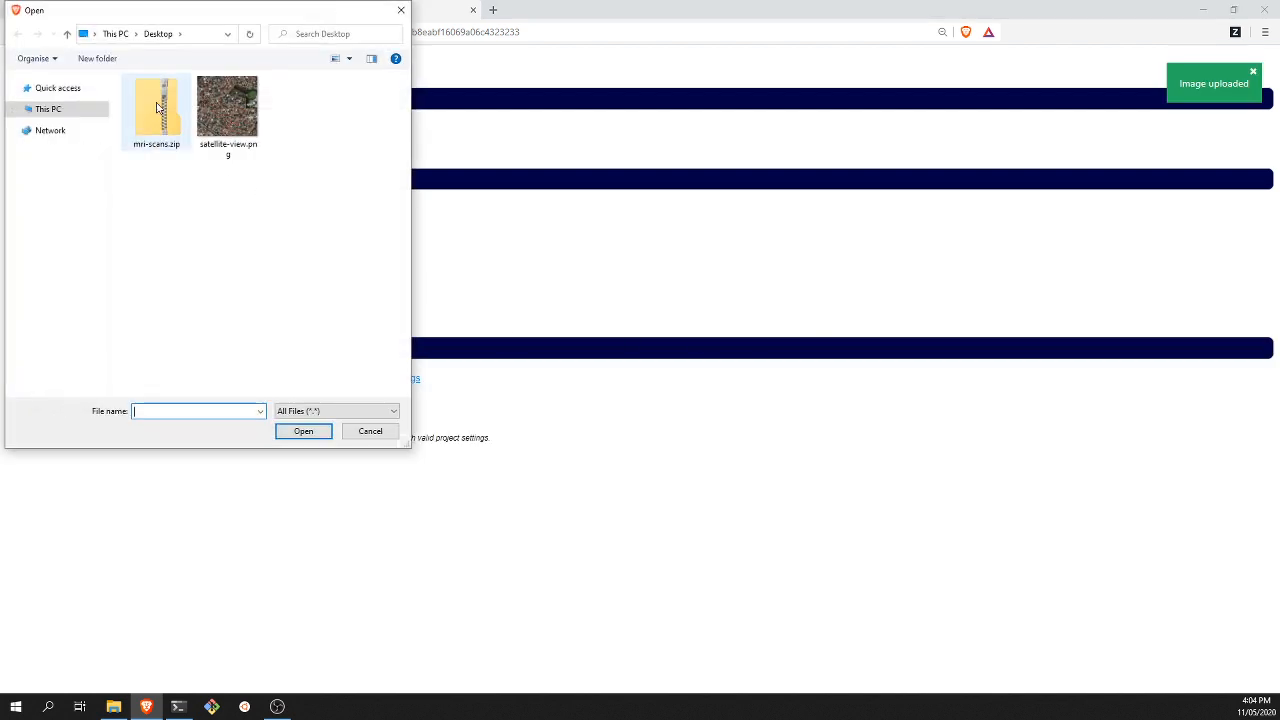
pyautogui.click(156, 108)
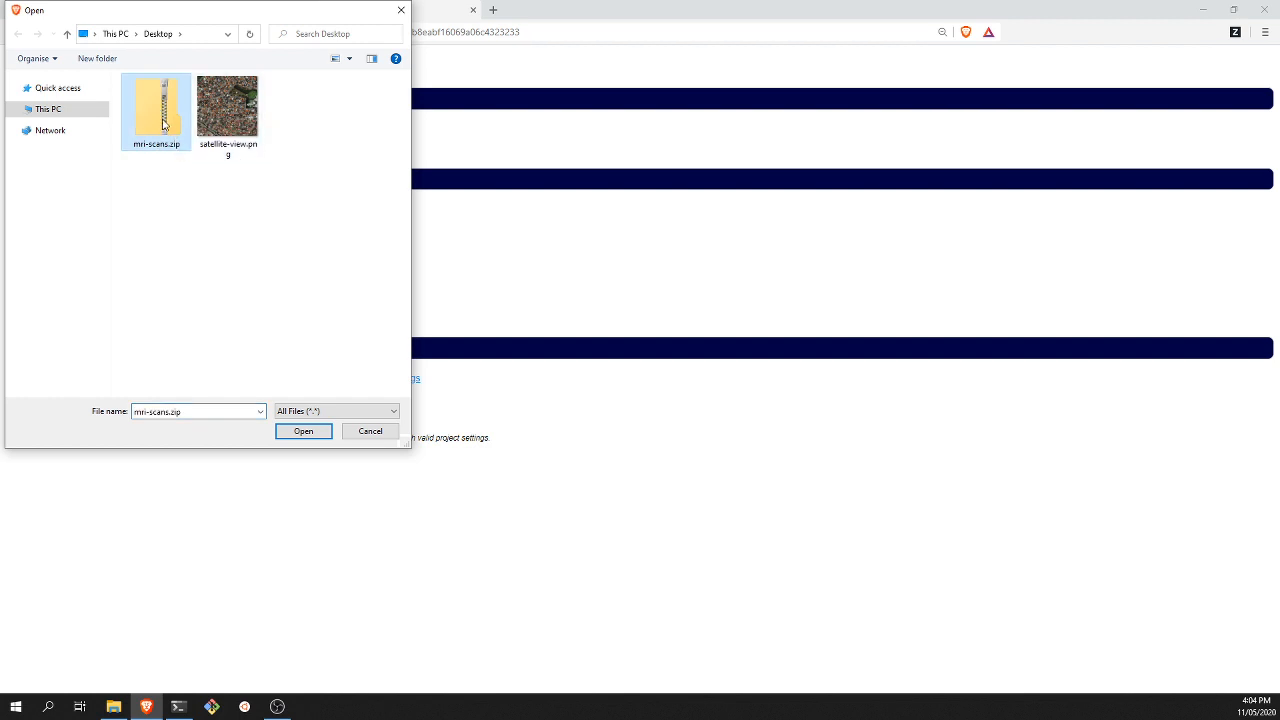
pyautogui.click(304, 432)
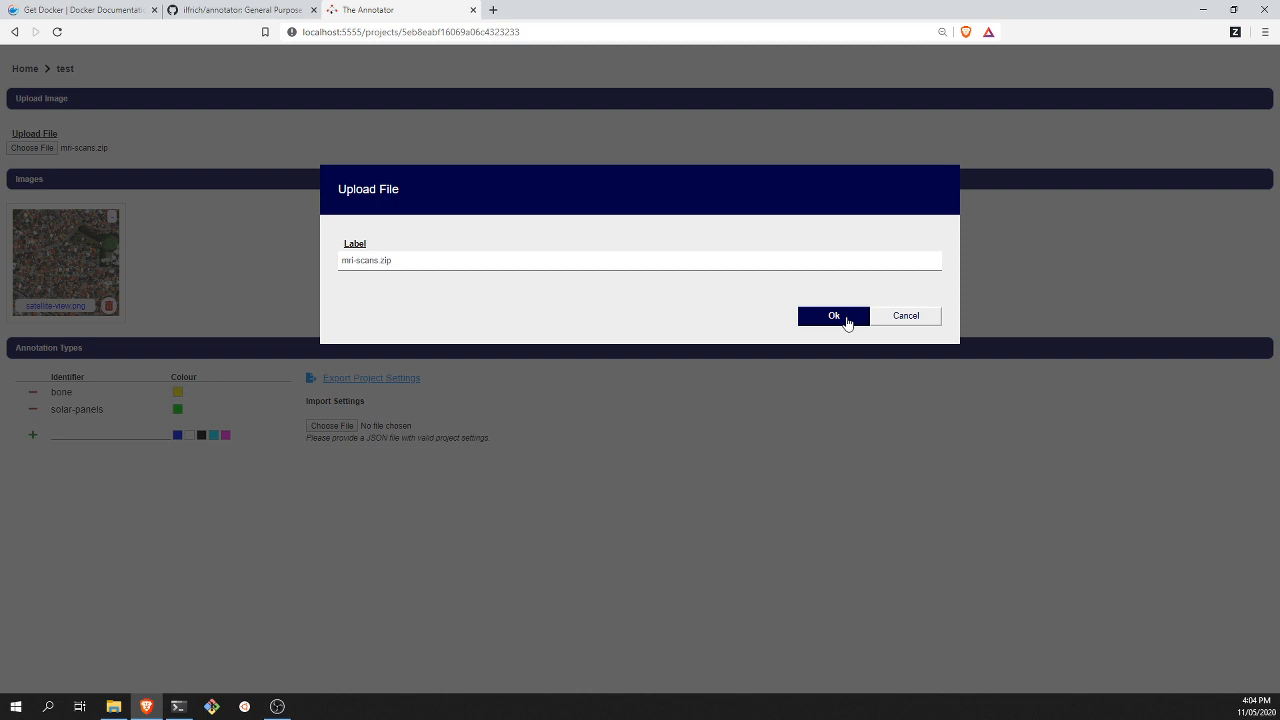
pyautogui.click(834, 316)
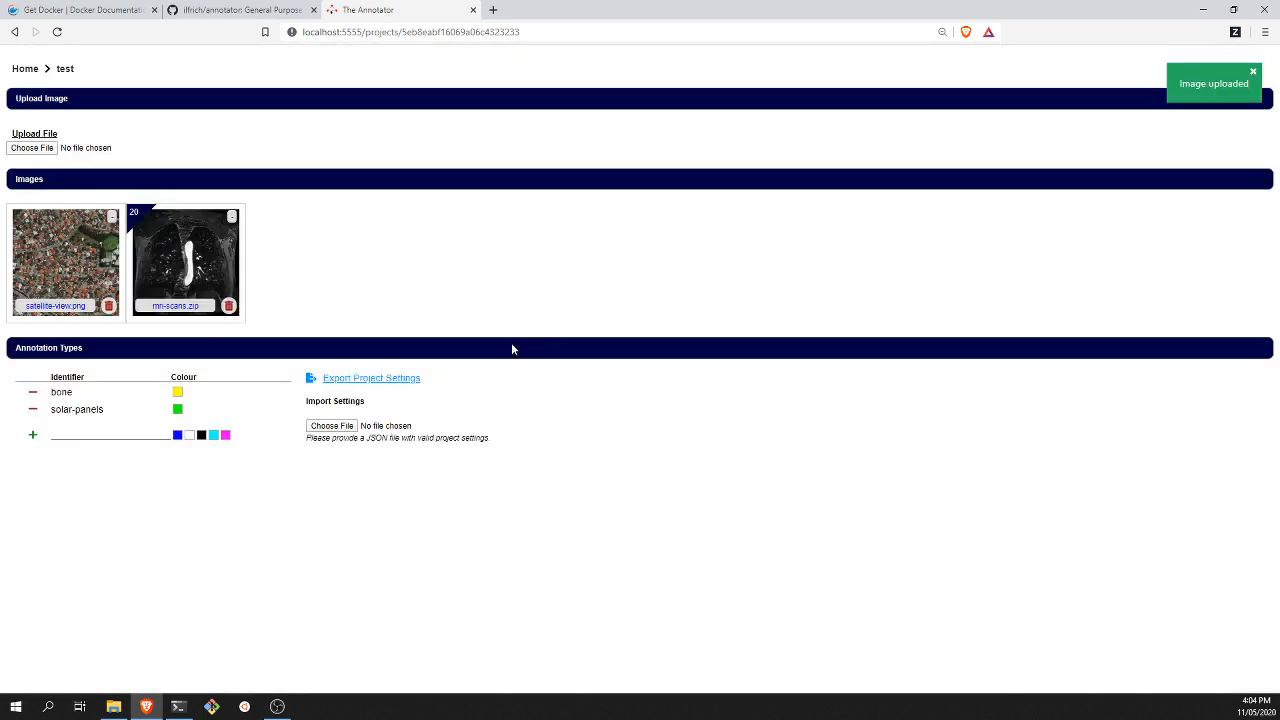
pyautogui.moveTo(138, 220)
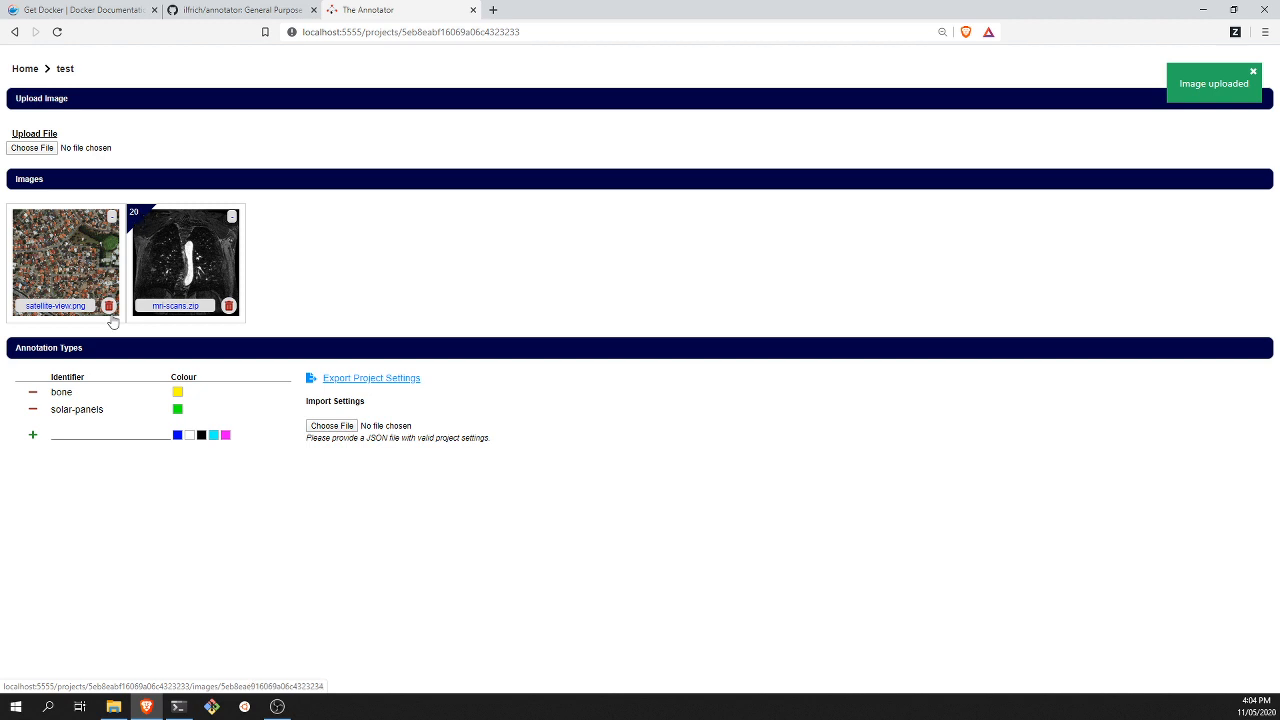
pyautogui.moveTo(216, 258)
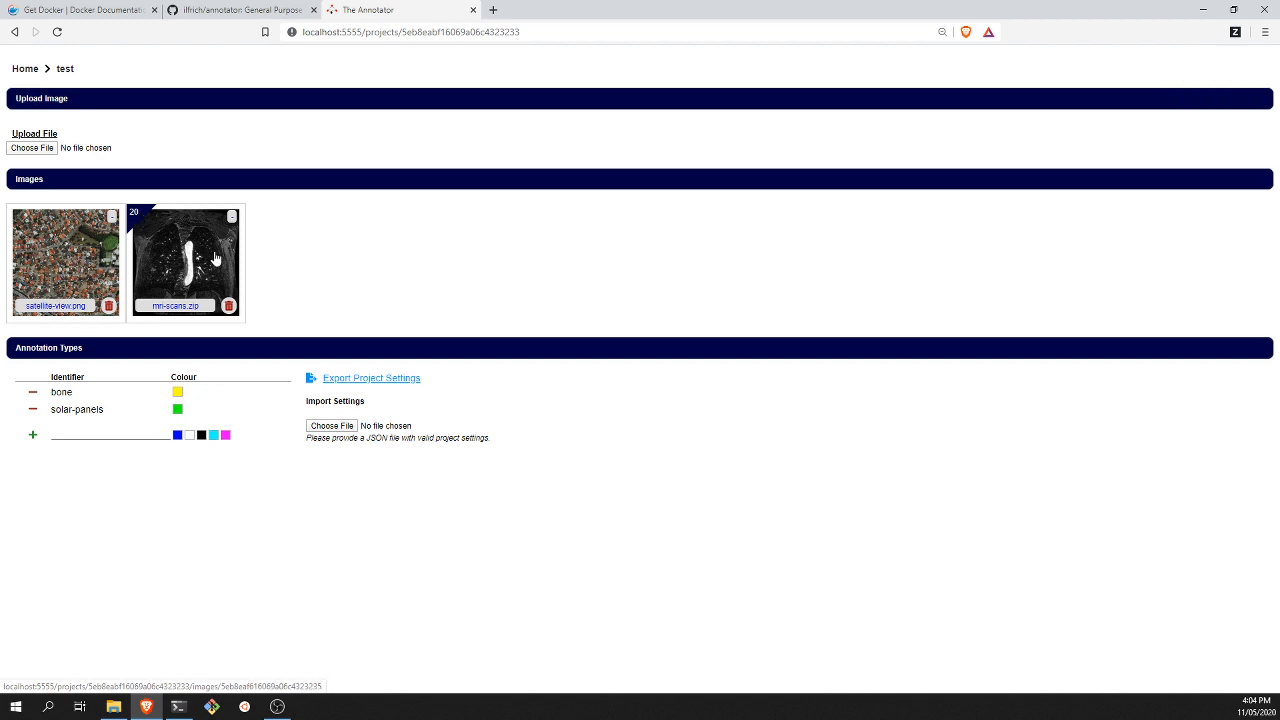
pyautogui.moveTo(64, 250)
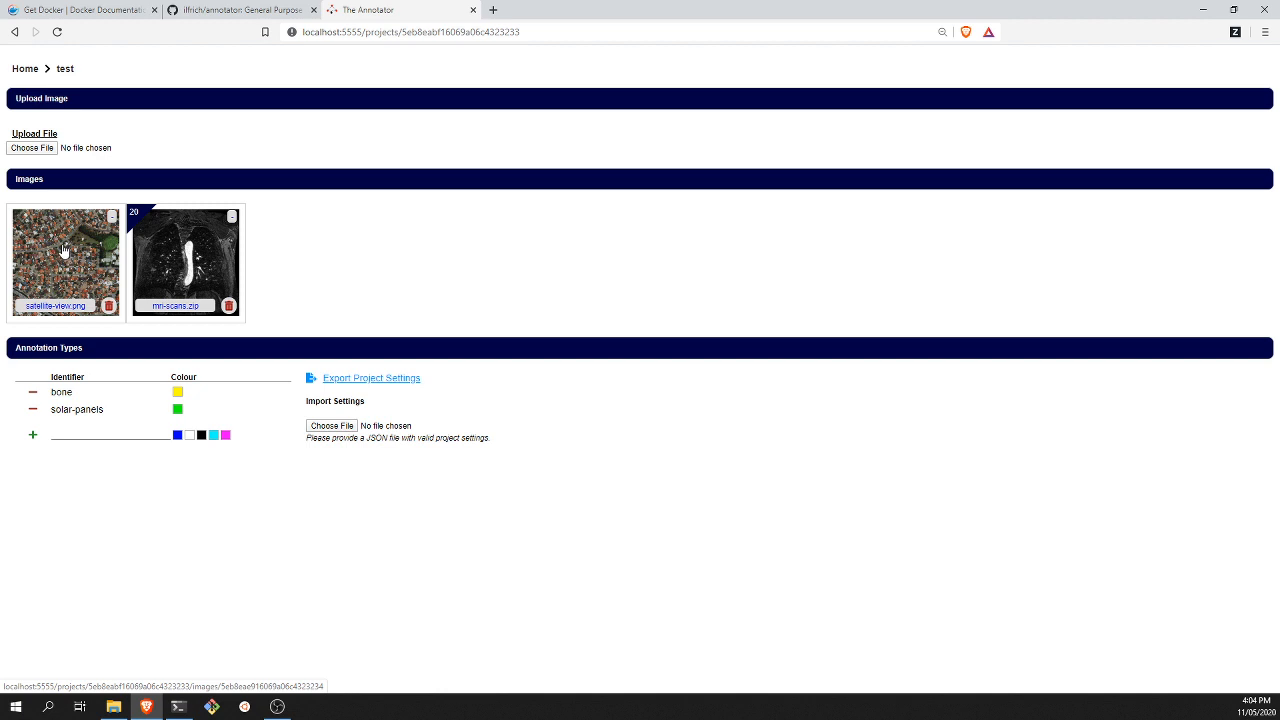
# Open satellite-view.png in the annotation view
pyautogui.click(64, 260)
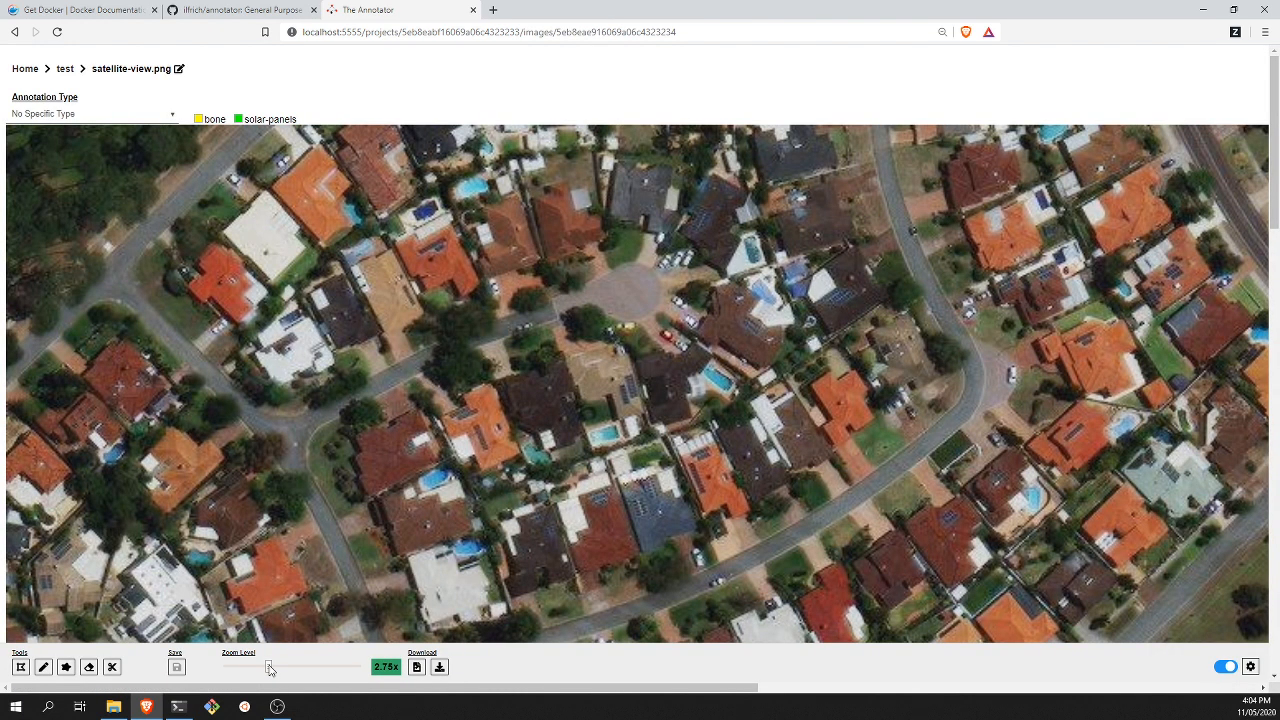
# Adjust the zoom level and choose solar-panels as the annotation type
pyautogui.moveTo(270, 668); pyautogui.dragTo(236, 678)
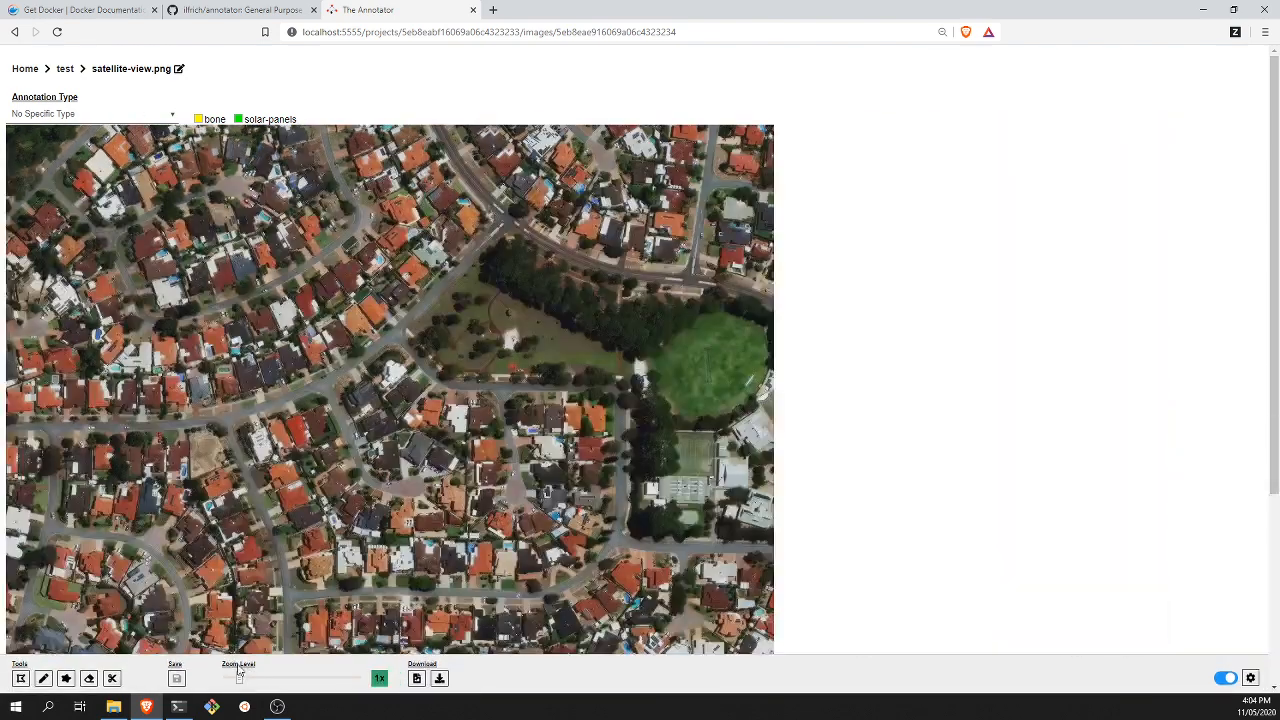
pyautogui.moveTo(240, 678); pyautogui.dragTo(284, 666)
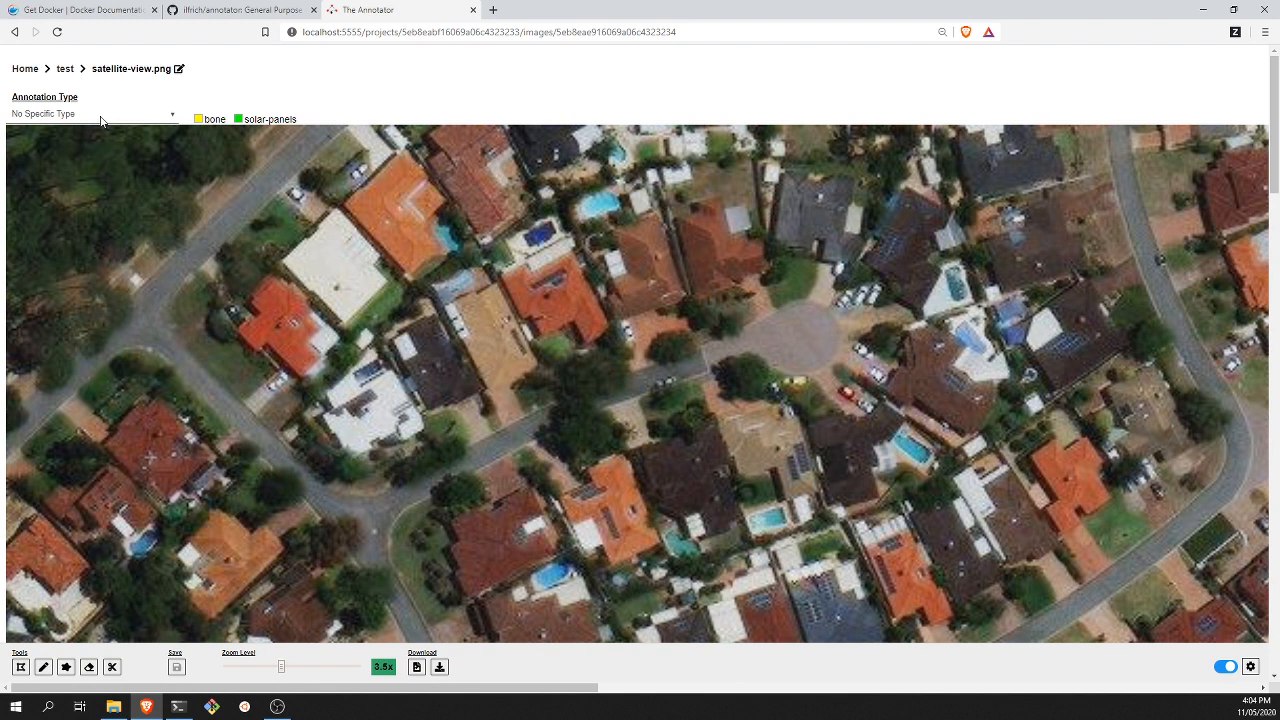
pyautogui.click(90, 112)
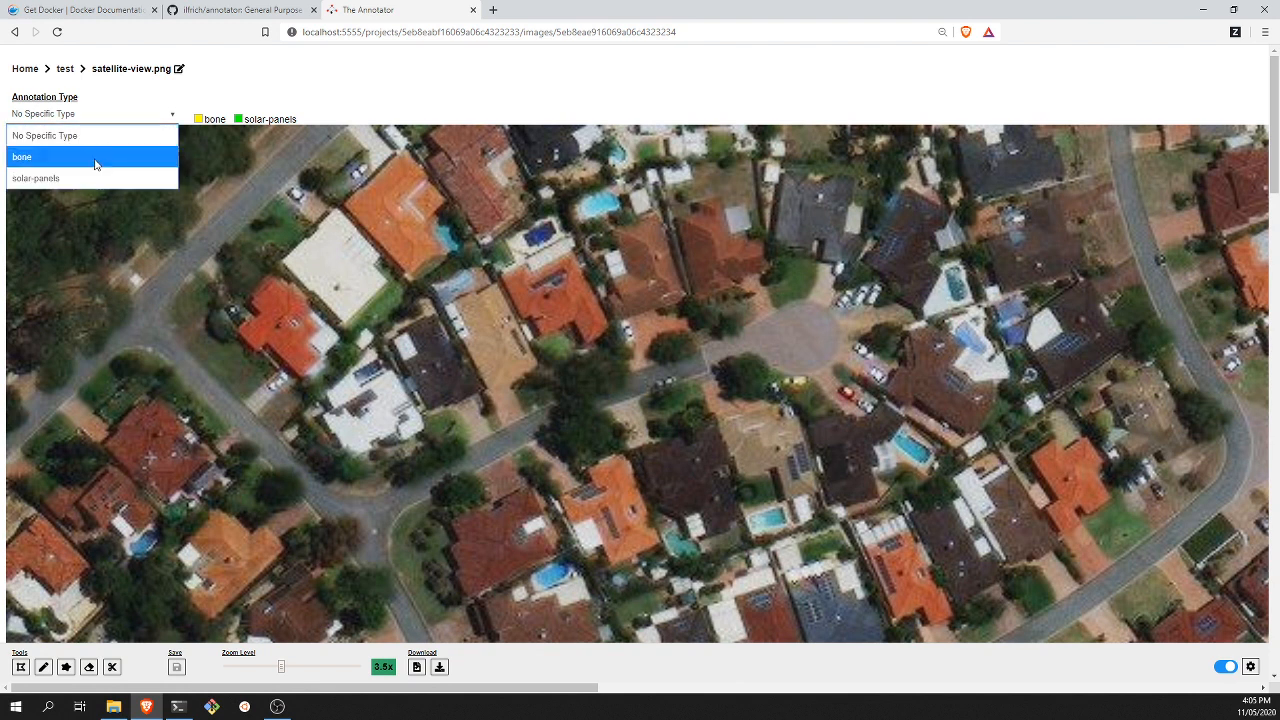
pyautogui.click(36, 178)
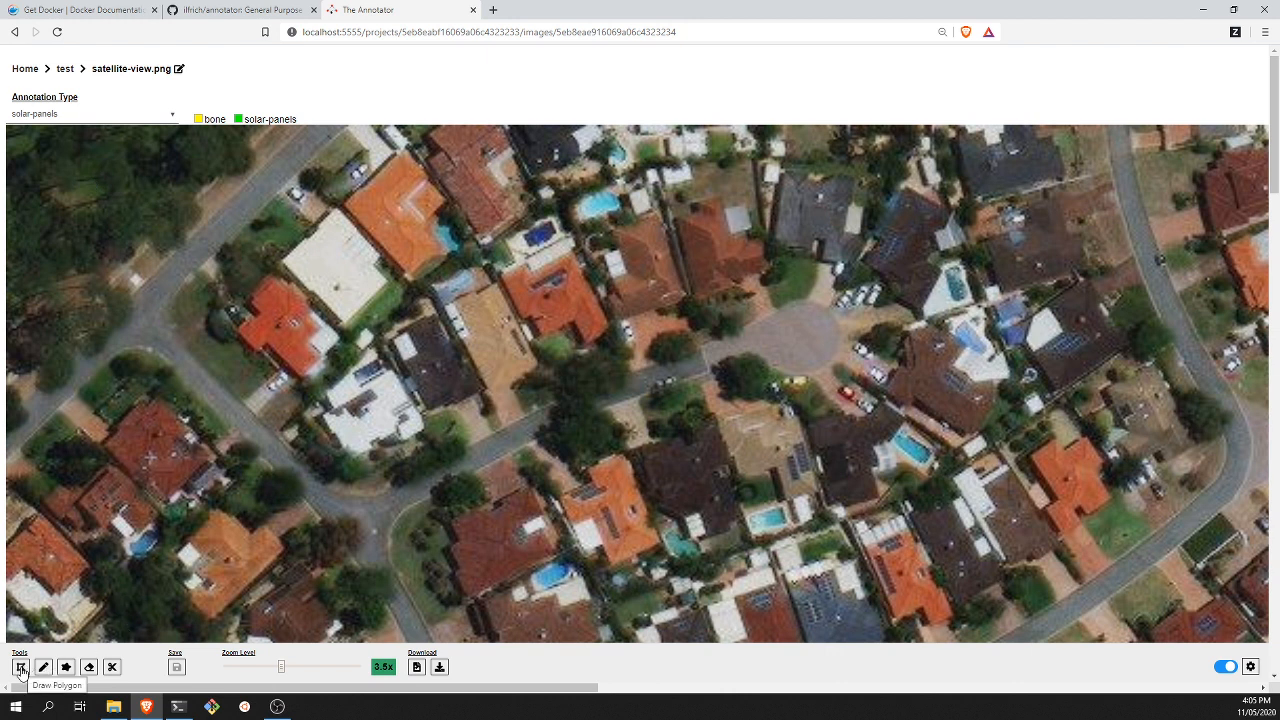
# Draw a green solar-panels polygon on a rooftop and a freehand filled region over the cul-de-sac
pyautogui.click(20, 668)
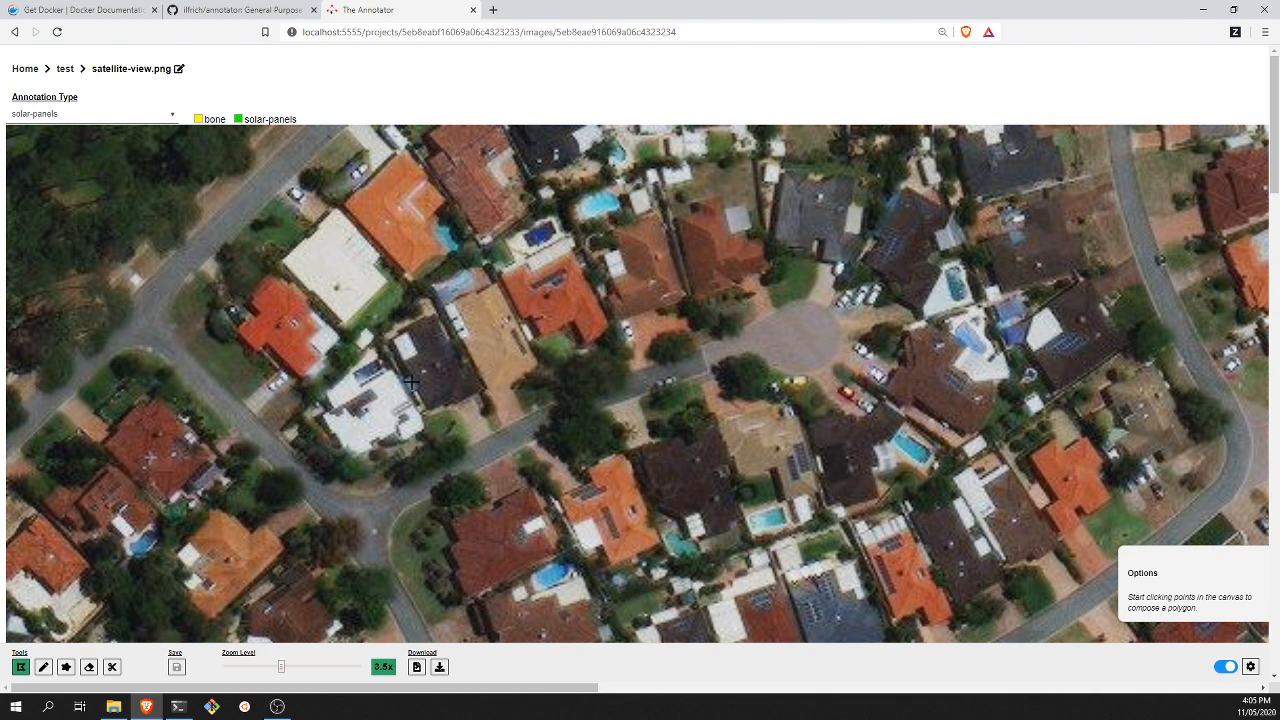
pyautogui.moveTo(944, 382)
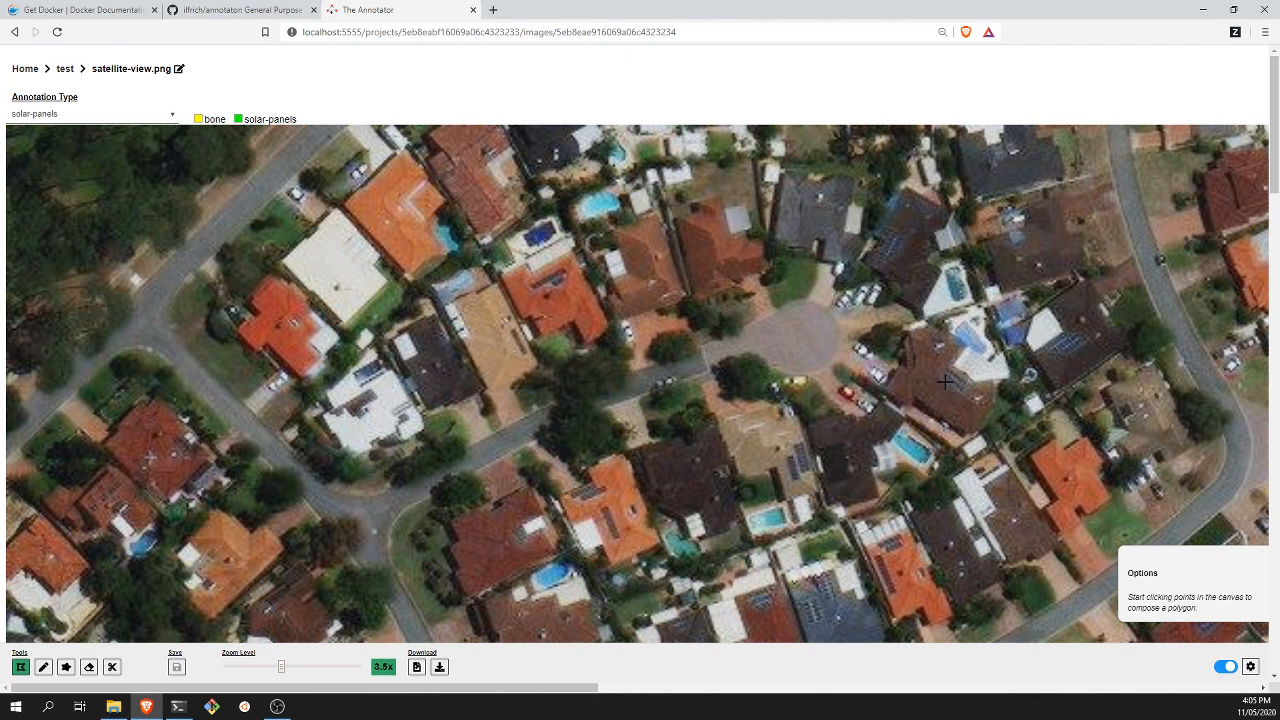
pyautogui.click(944, 382)
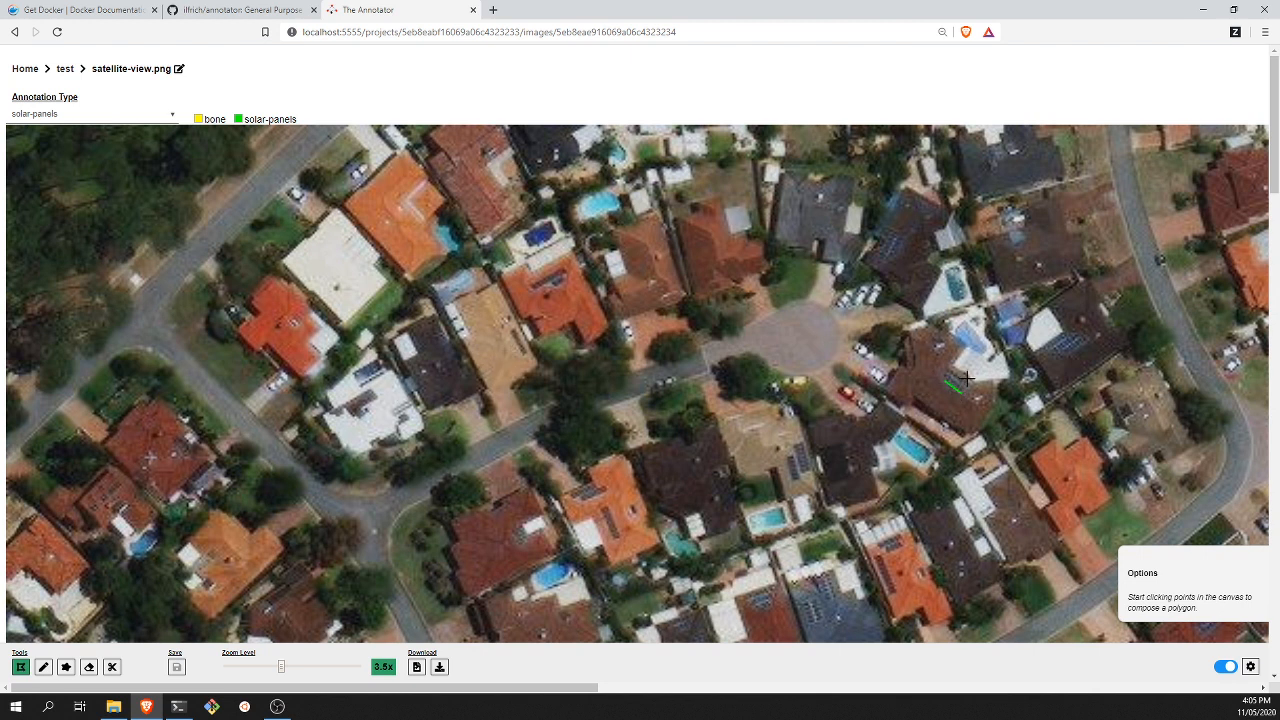
pyautogui.click(968, 380)
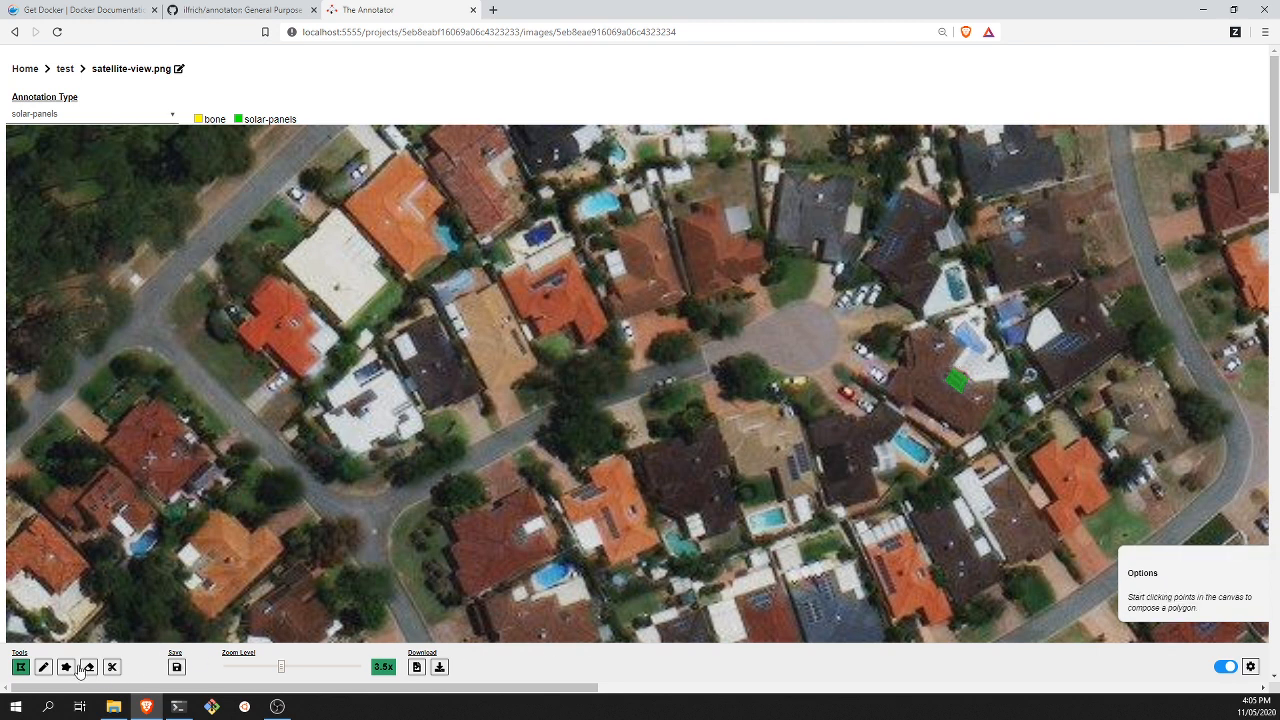
pyautogui.click(44, 668)
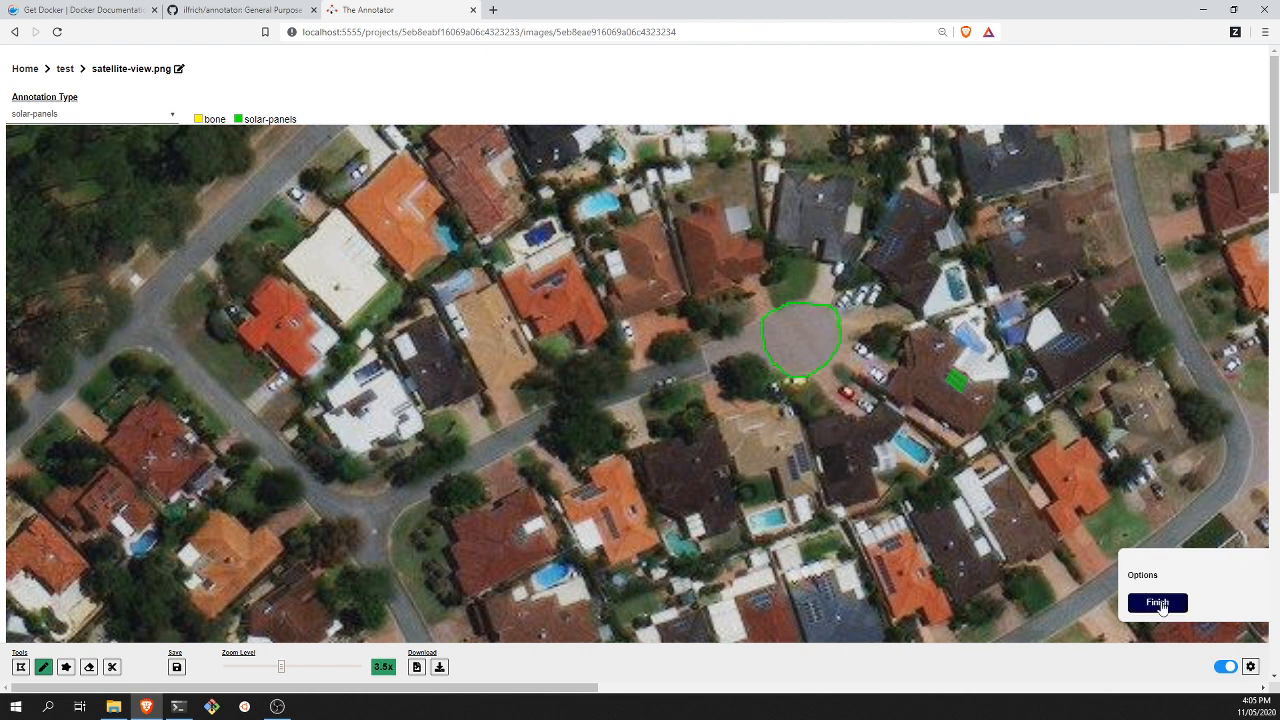
pyautogui.click(1156, 602)
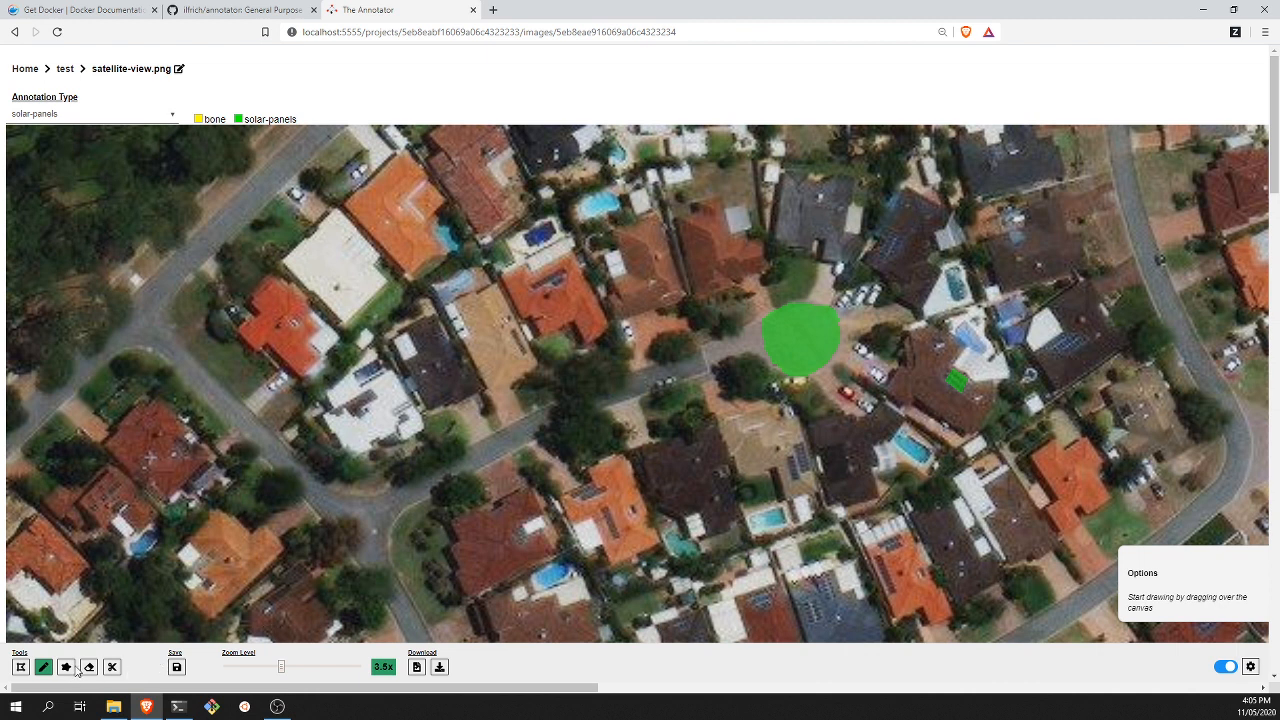
pyautogui.click(66, 668)
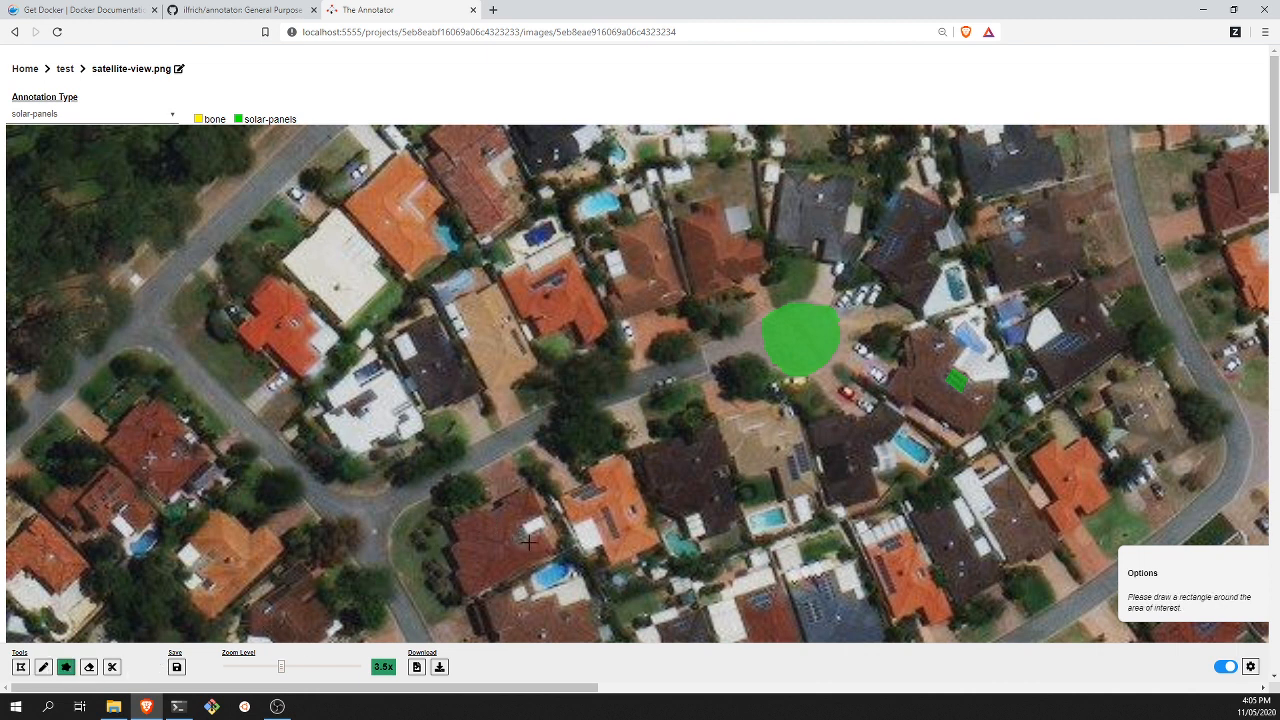
pyautogui.moveTo(120, 306)
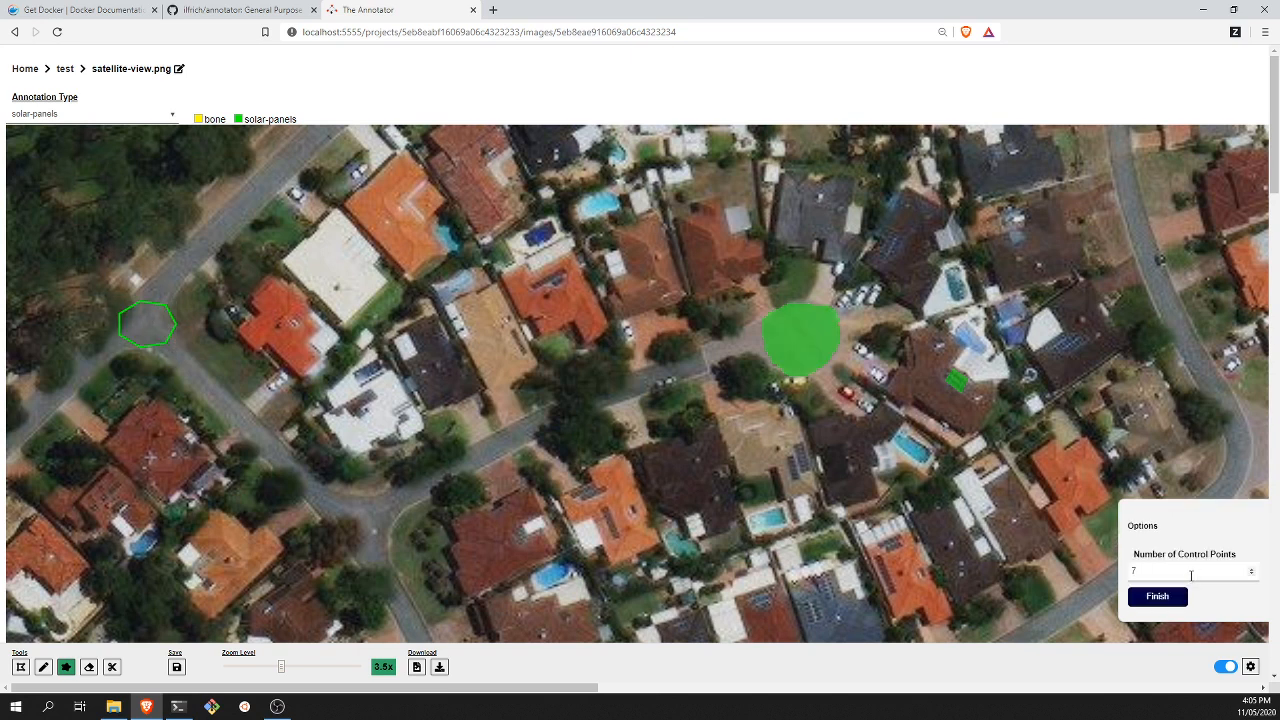
# Finish the street-corner solar-panel polygon with 4 control points and switch to editing annotations
pyautogui.write('11')
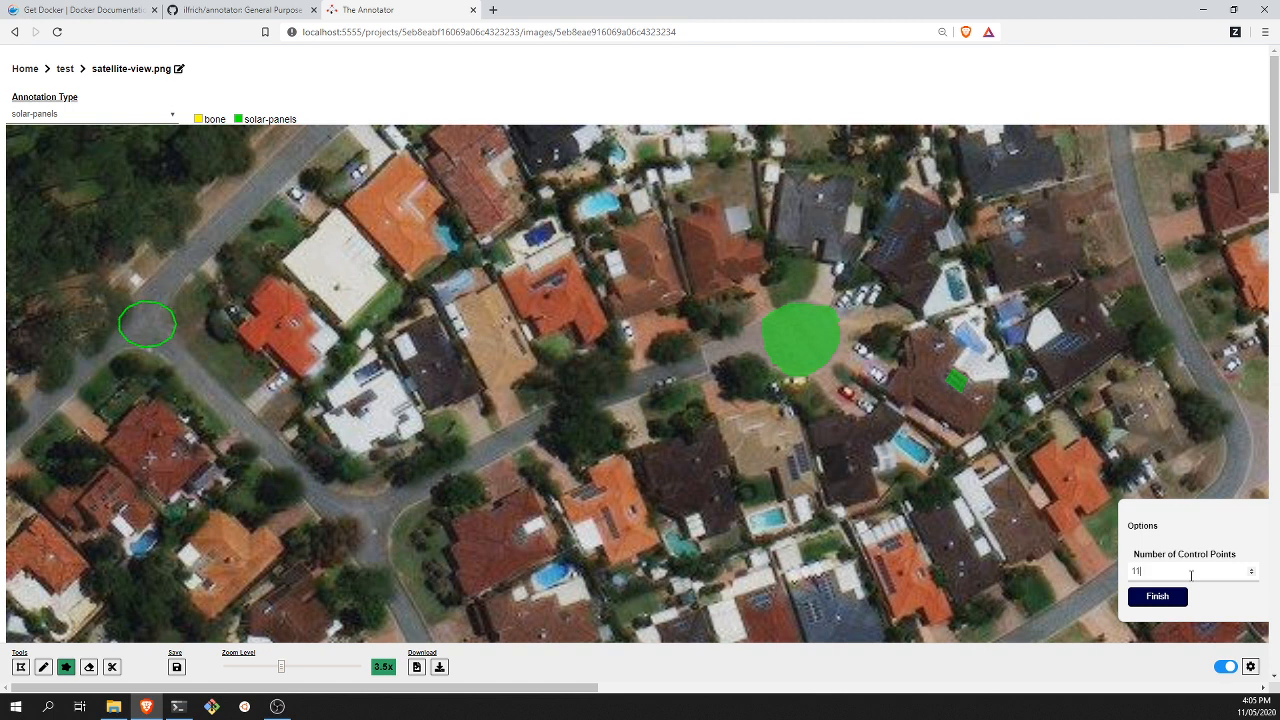
pyautogui.write('4')
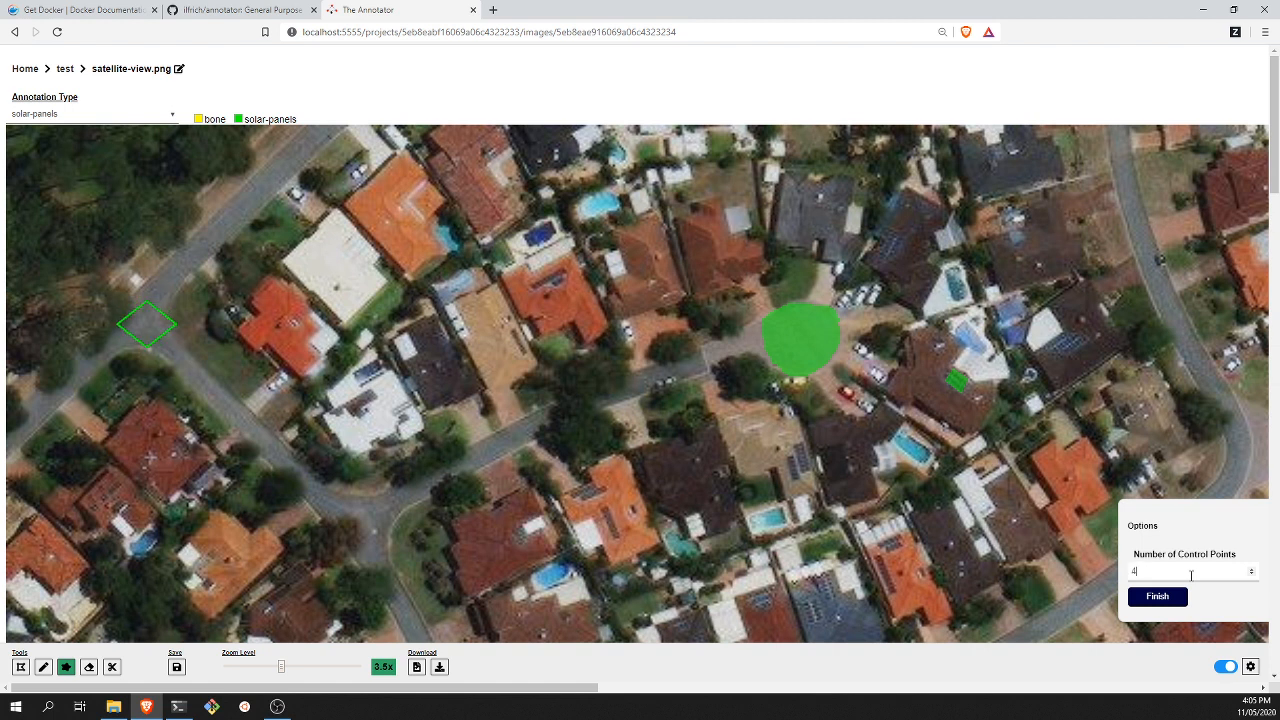
pyautogui.click(1252, 568)
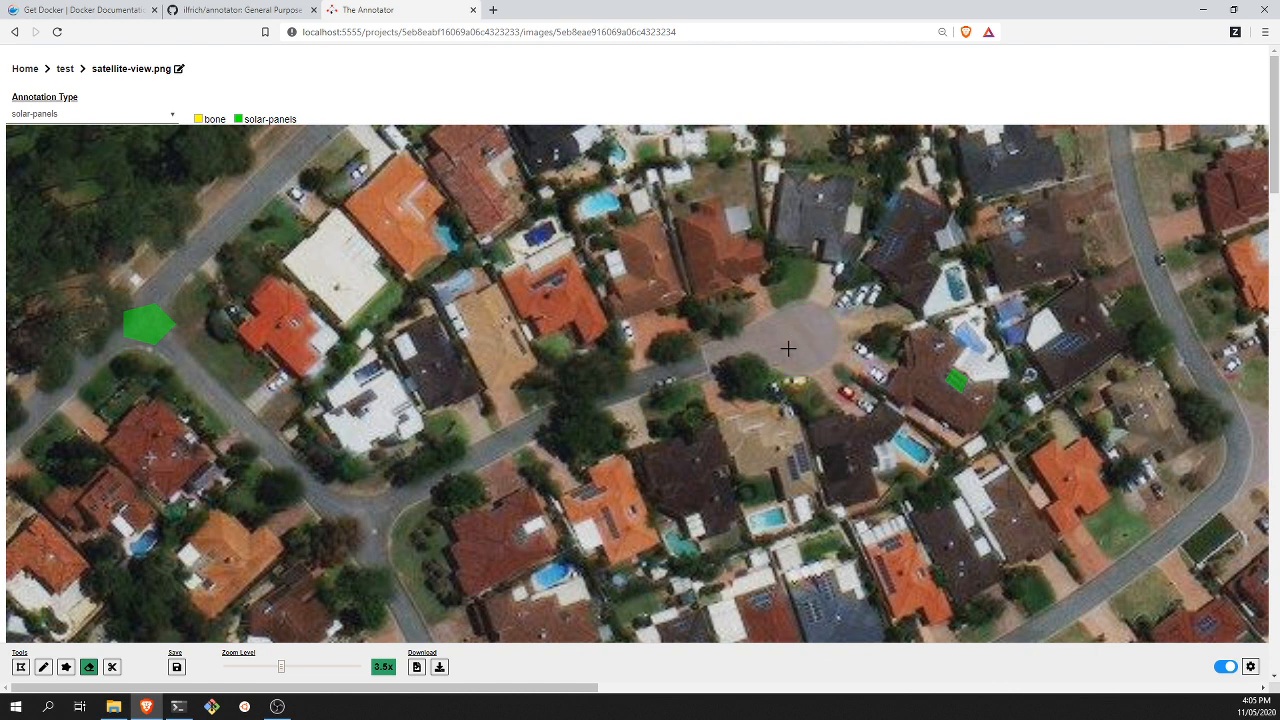
pyautogui.click(112, 668)
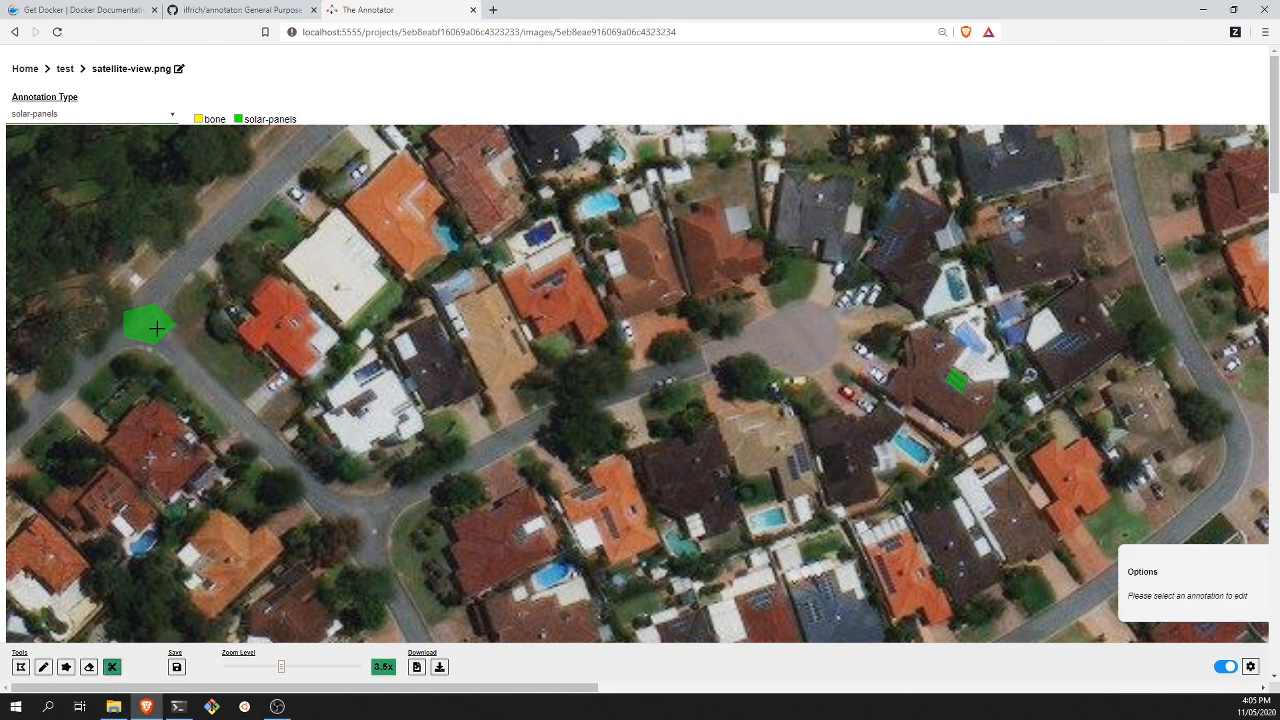
pyautogui.click(150, 324)
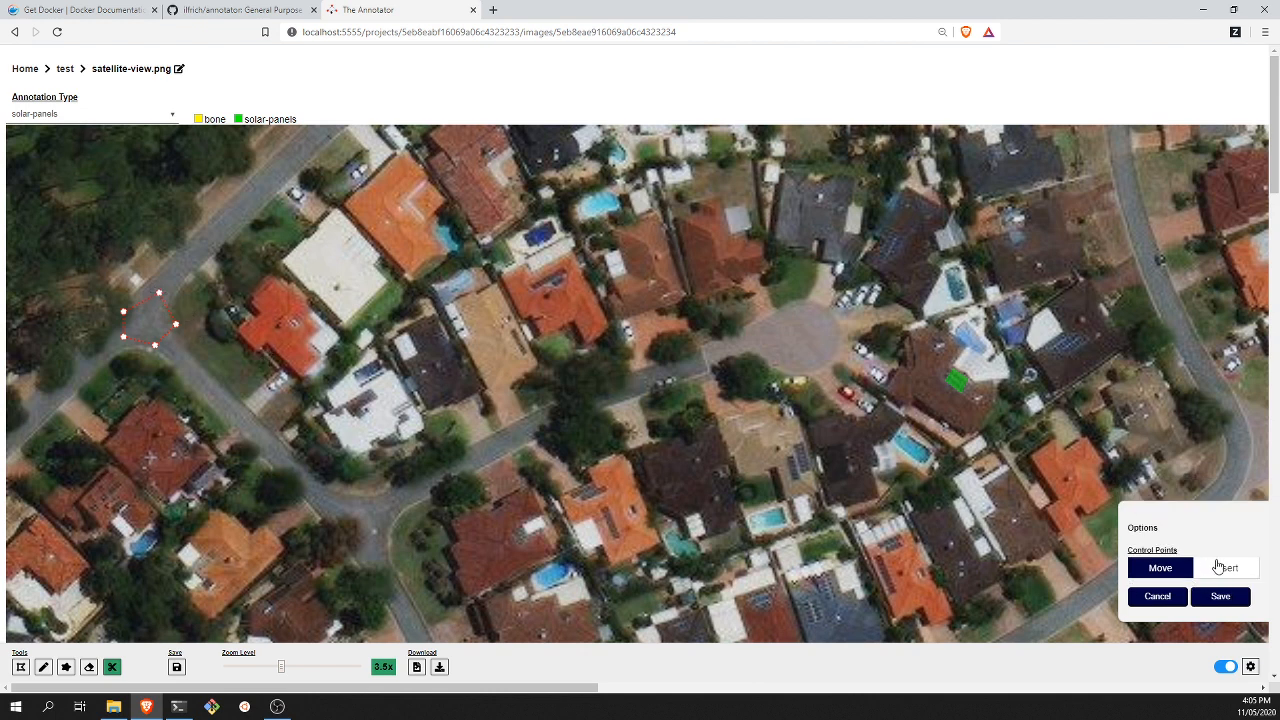
pyautogui.moveTo(1150, 542)
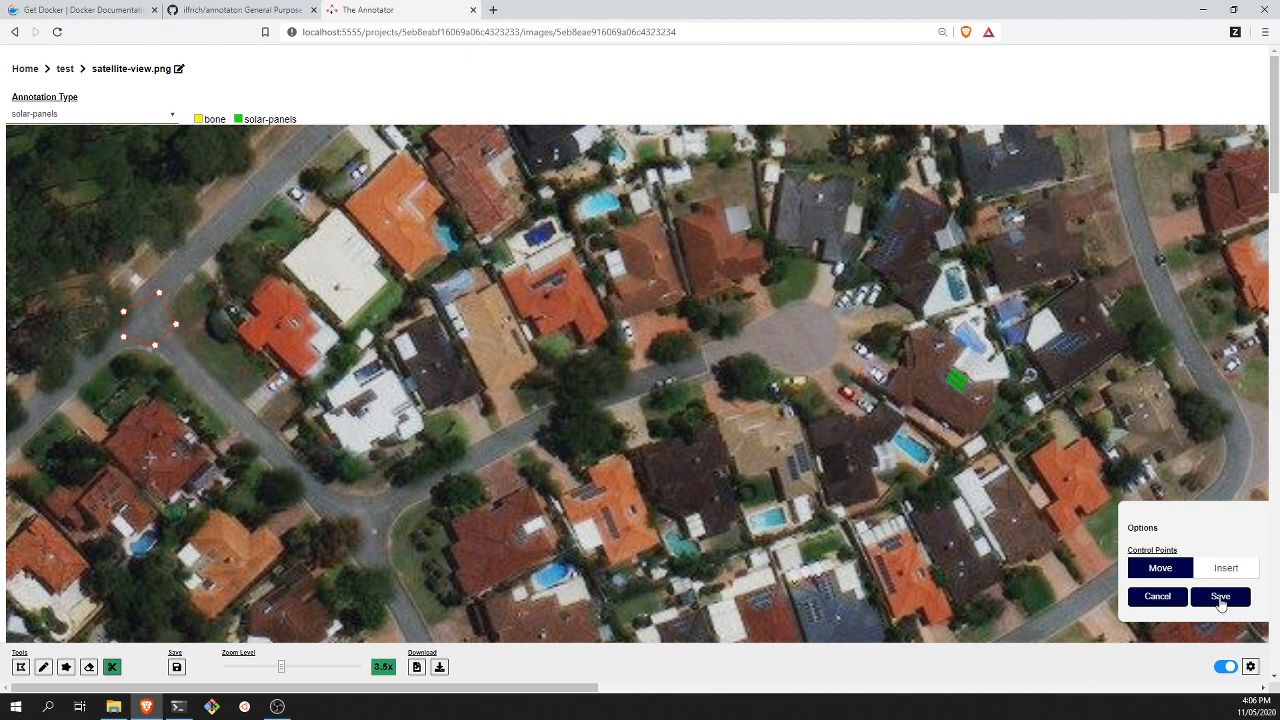
pyautogui.click(1220, 596)
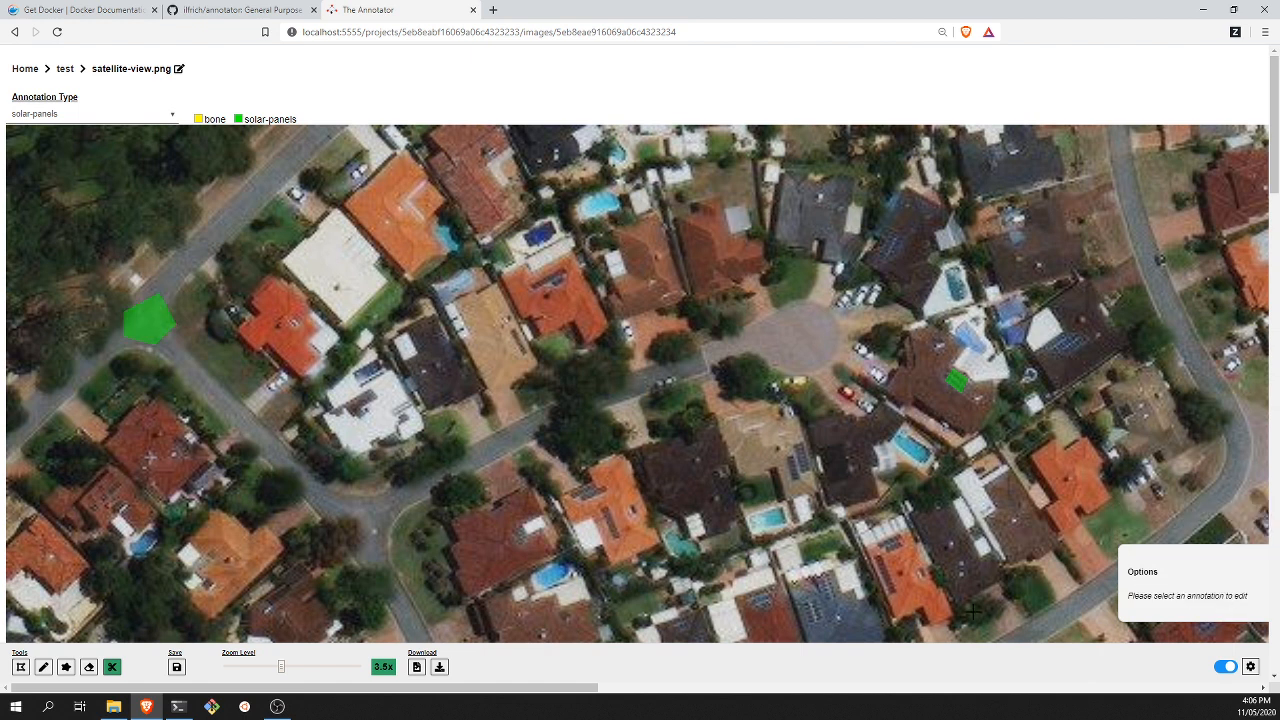
pyautogui.moveTo(288, 584)
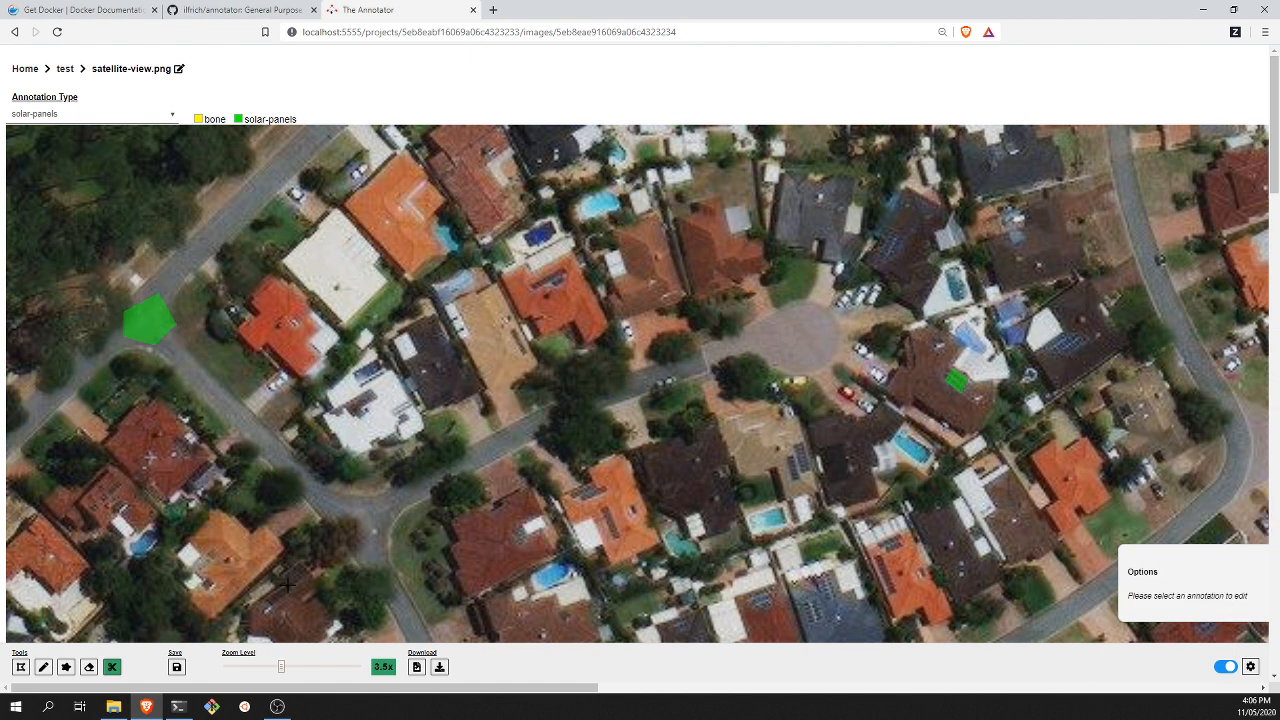
pyautogui.moveTo(176, 668)
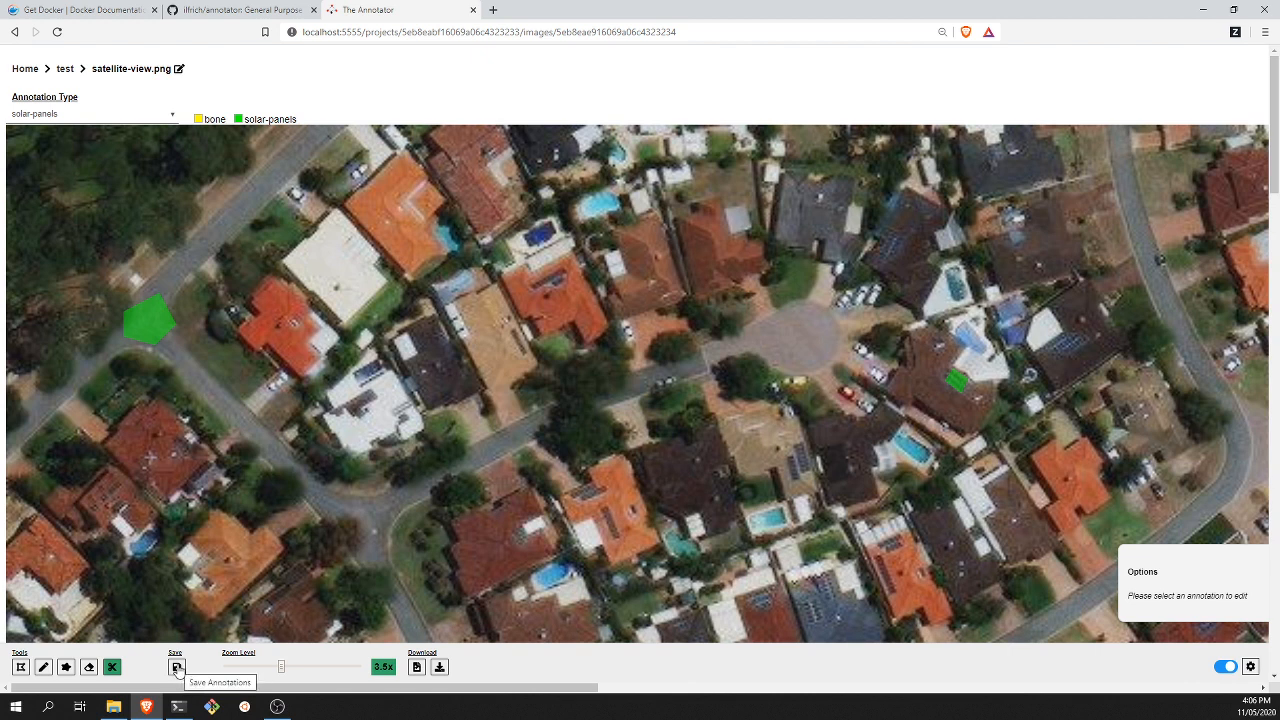
# Save the solar-panel annotations and download them for this image
pyautogui.click(176, 668)
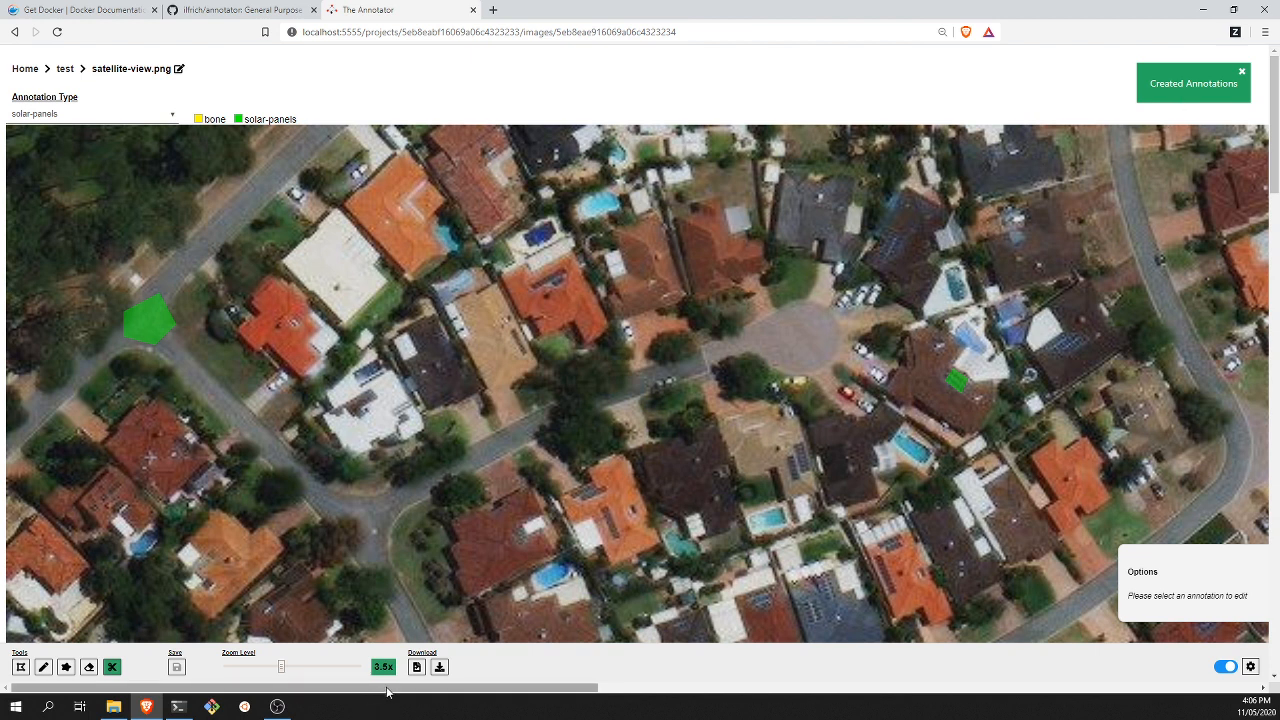
pyautogui.moveTo(280, 668); pyautogui.dragTo(264, 668)
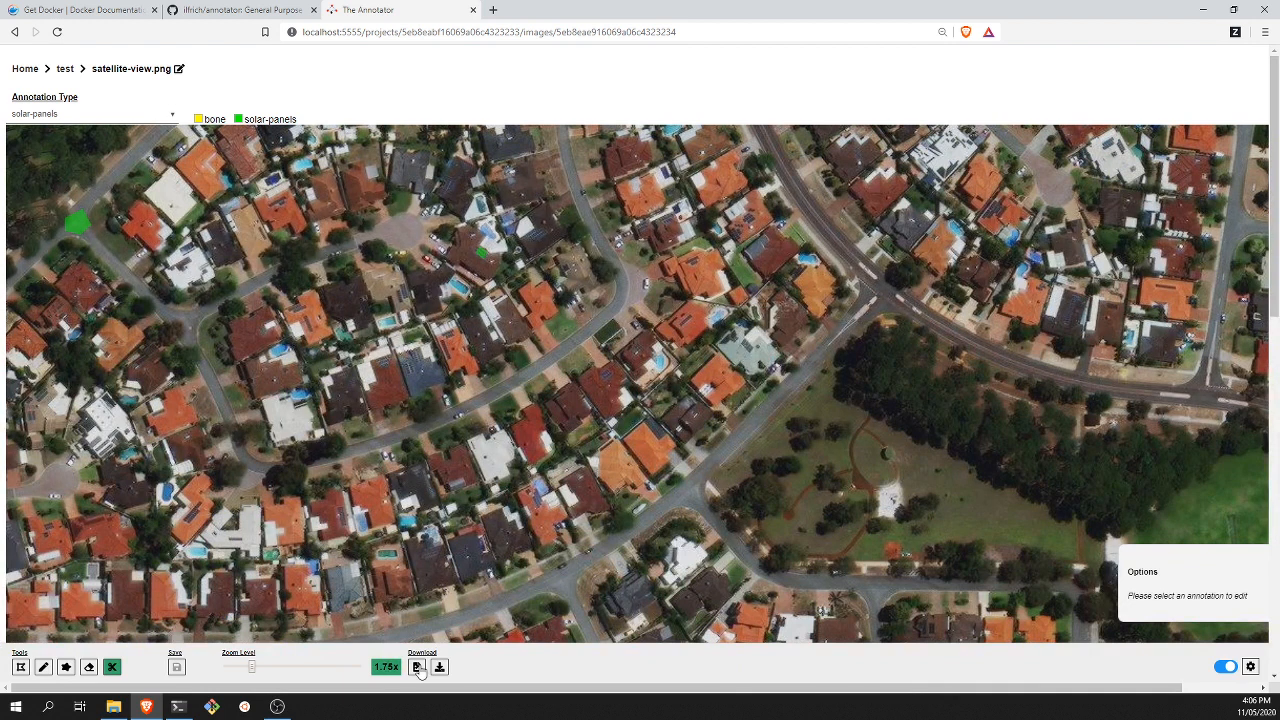
pyautogui.moveTo(440, 668)
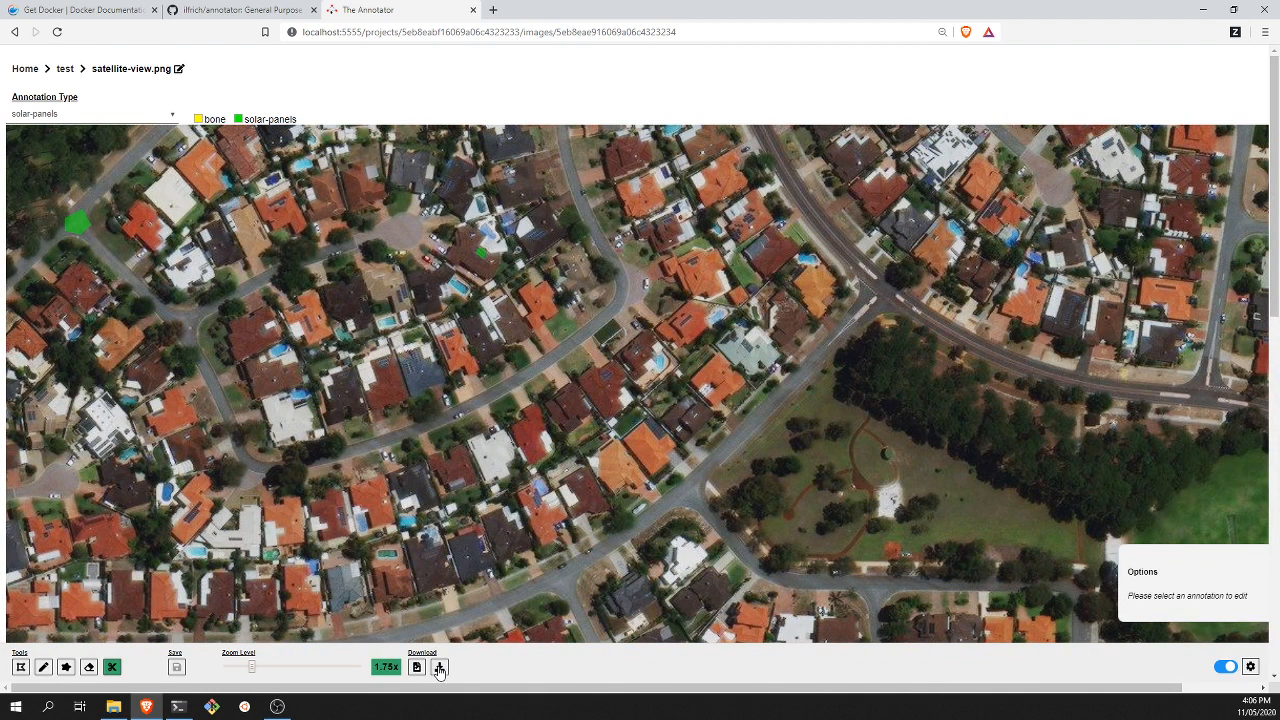
pyautogui.click(440, 668)
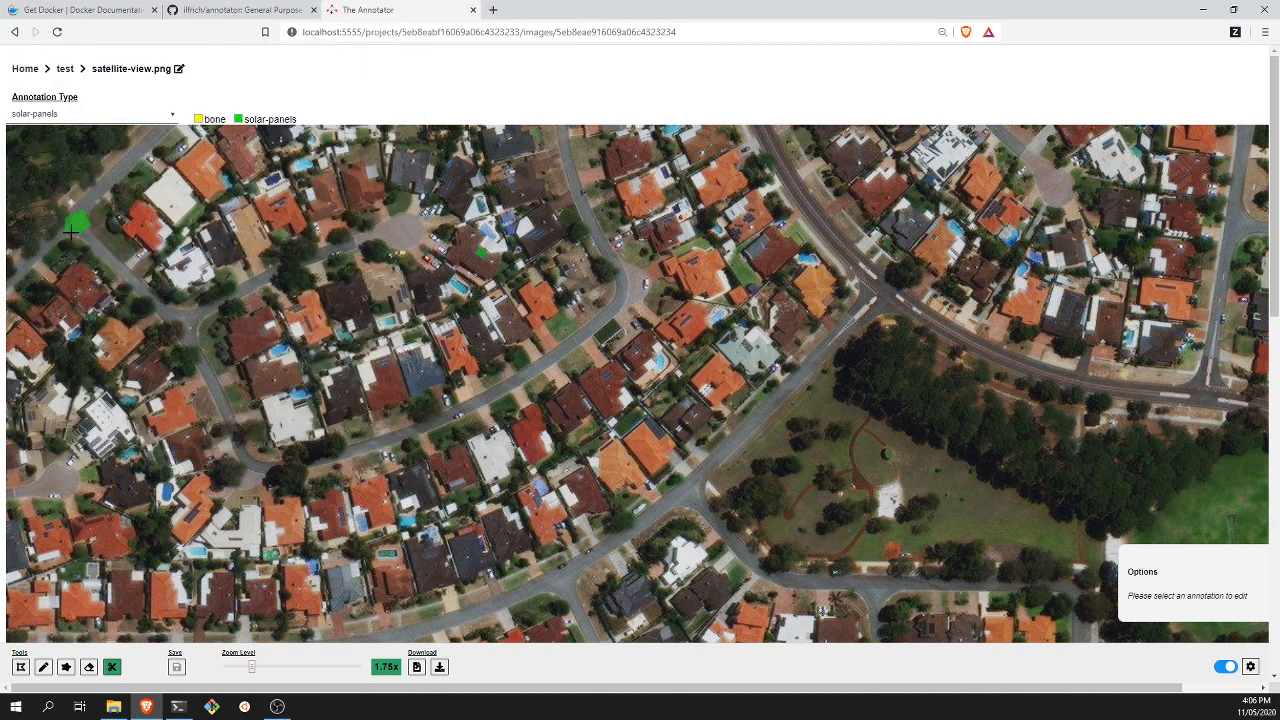
pyautogui.moveTo(116, 240)
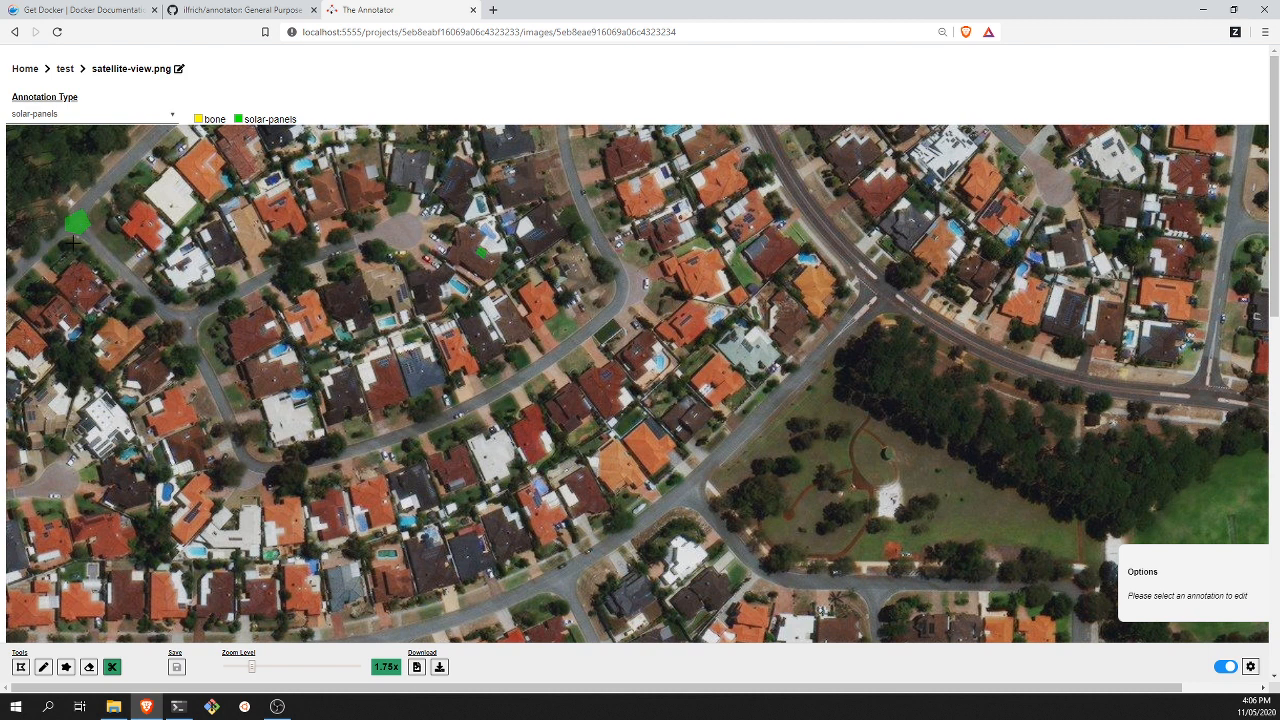
pyautogui.moveTo(160, 324)
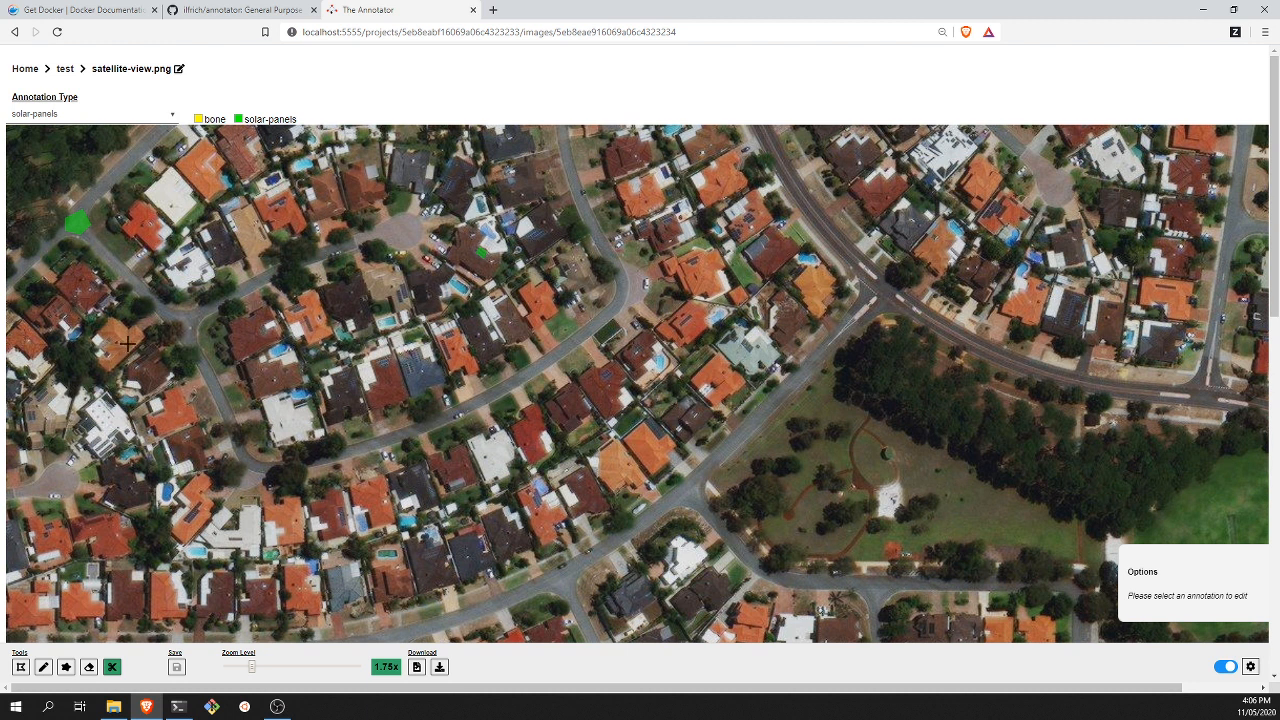
pyautogui.moveTo(548, 512)
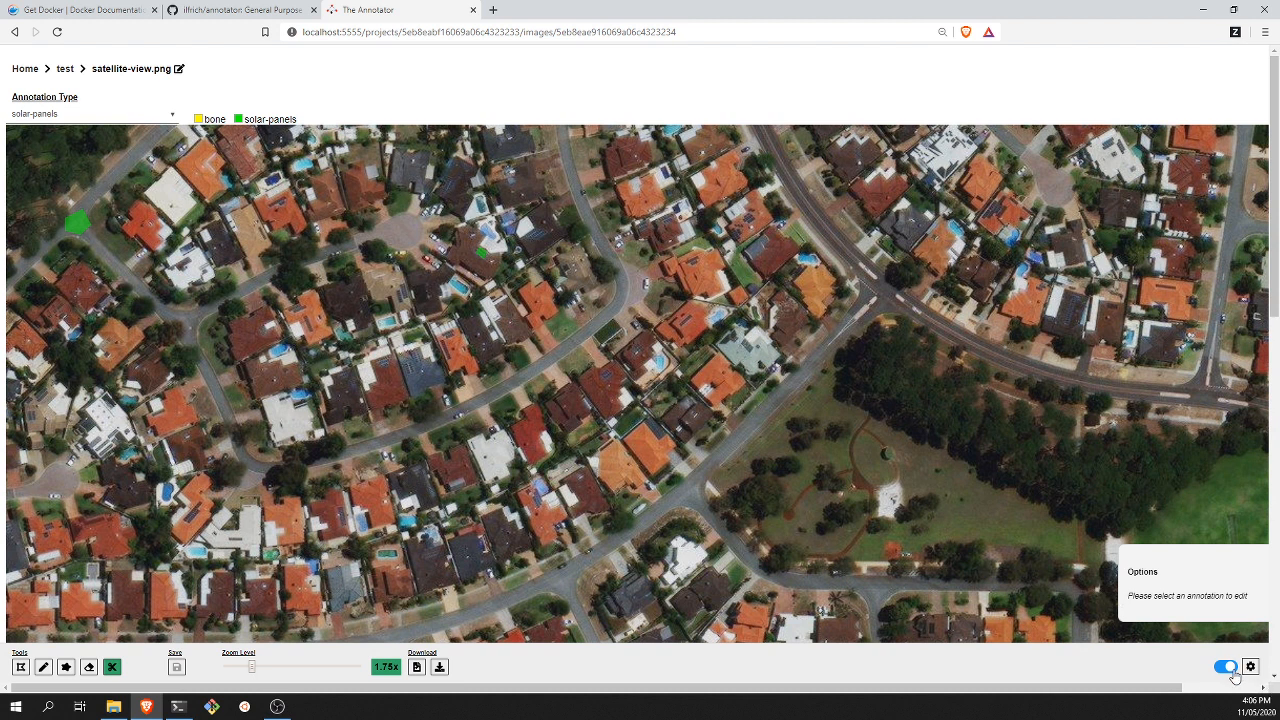
pyautogui.click(1226, 668)
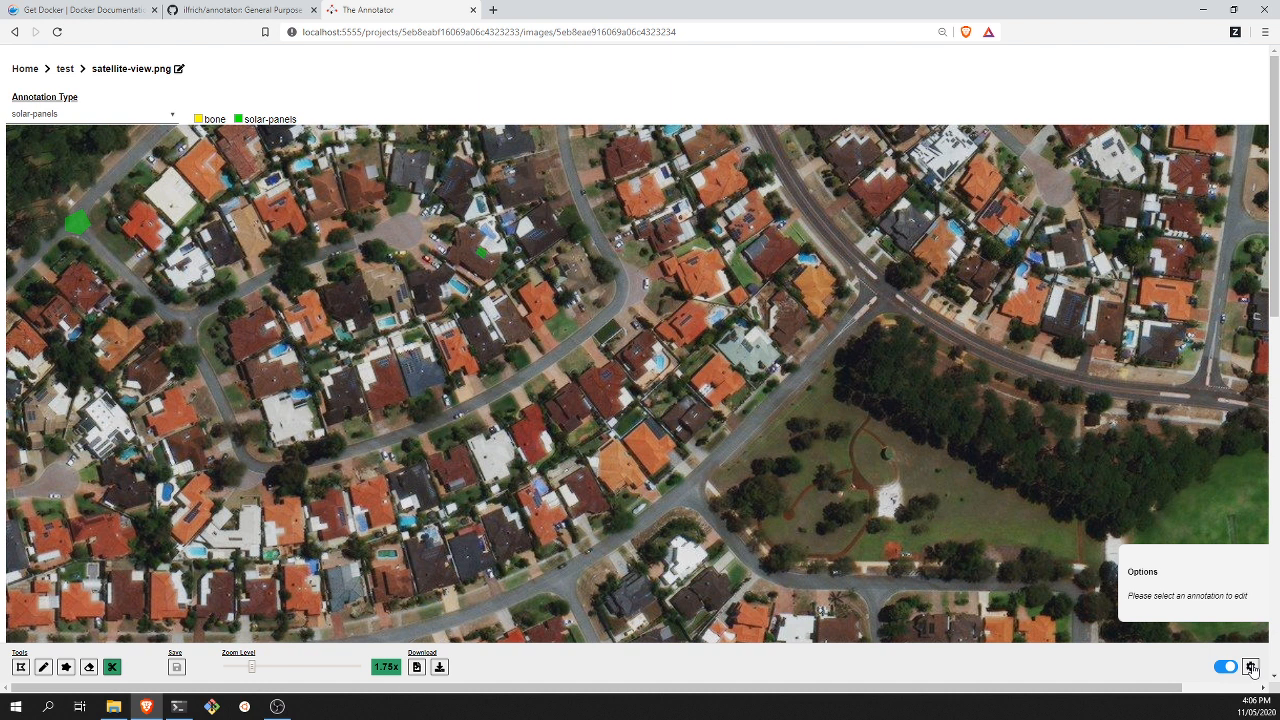
pyautogui.click(1250, 668)
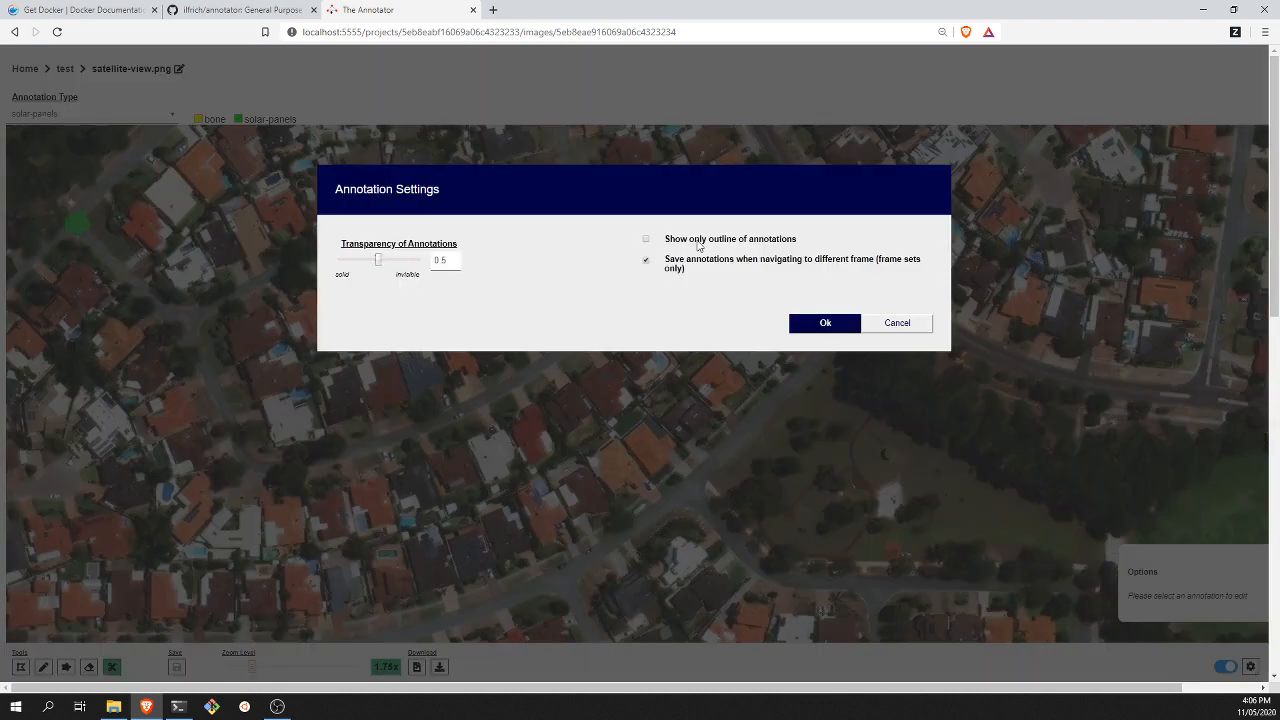
pyautogui.click(824, 322)
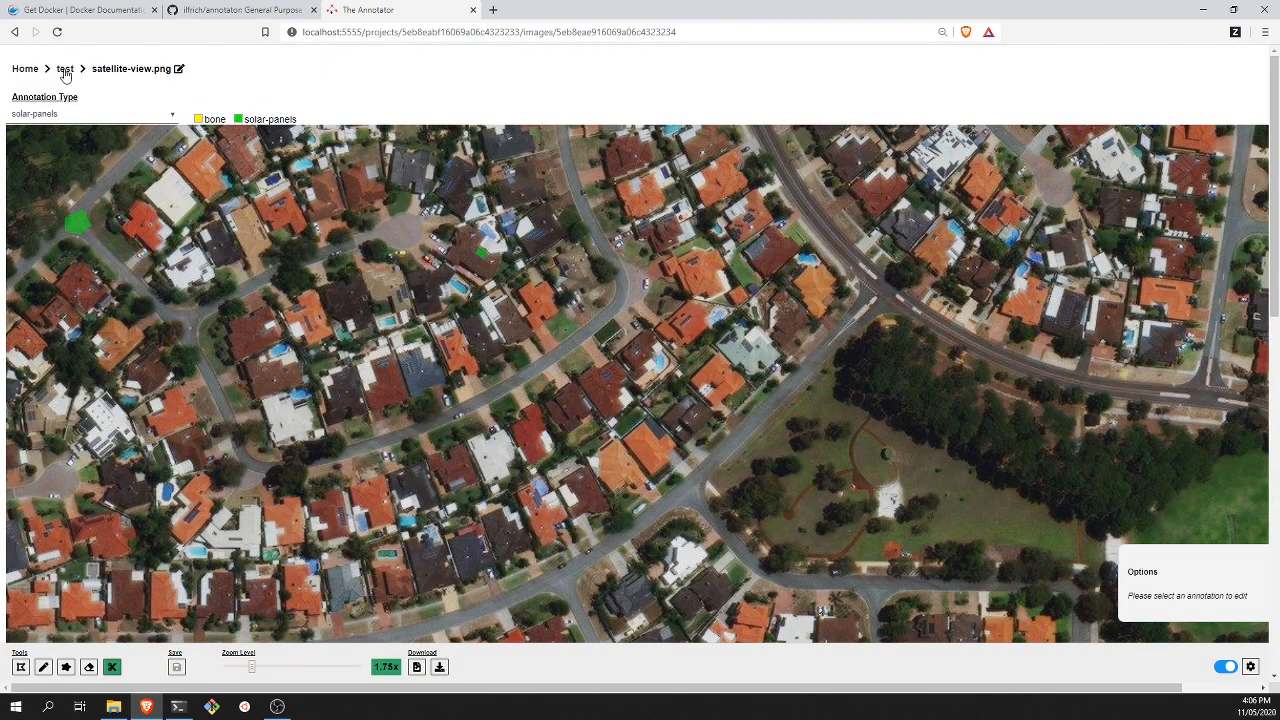
# Return to the test project, open mri-scans.zip with an enlarged preview and step to frame 5 of 20
pyautogui.click(64, 68)
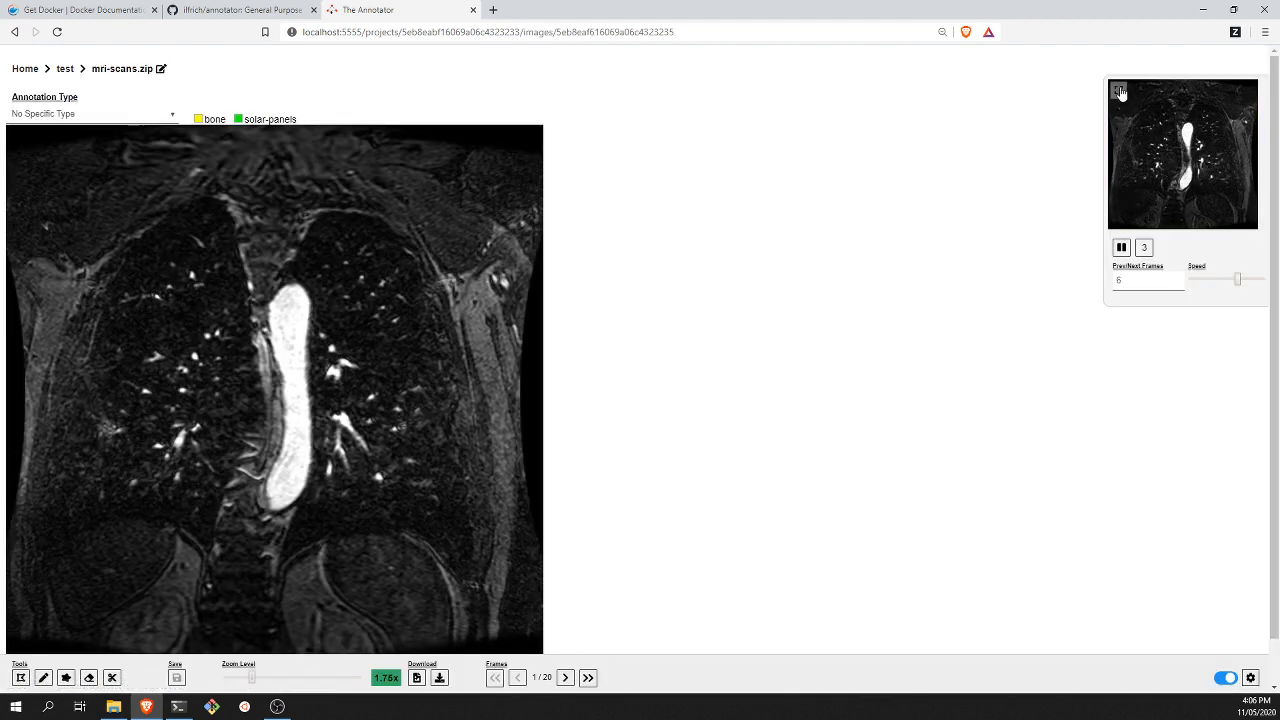
pyautogui.click(1120, 90)
pyautogui.write('3')
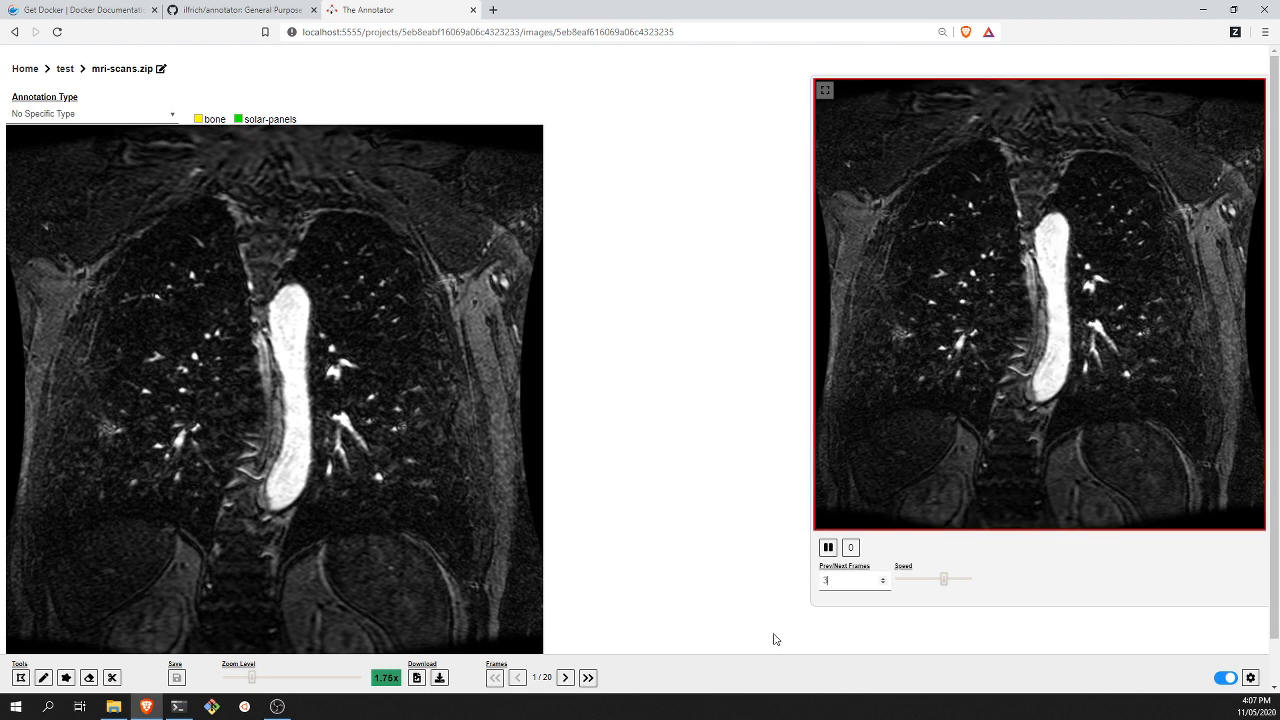
pyautogui.click(564, 676)
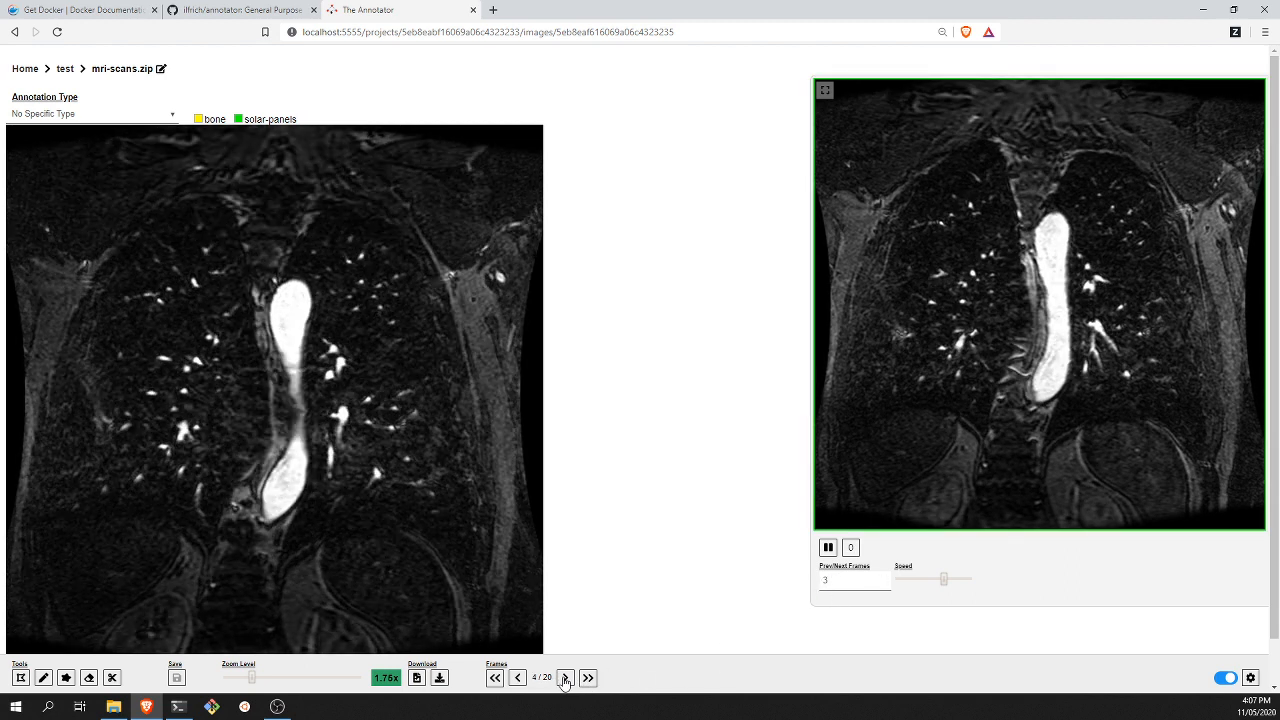
pyautogui.click(564, 676)
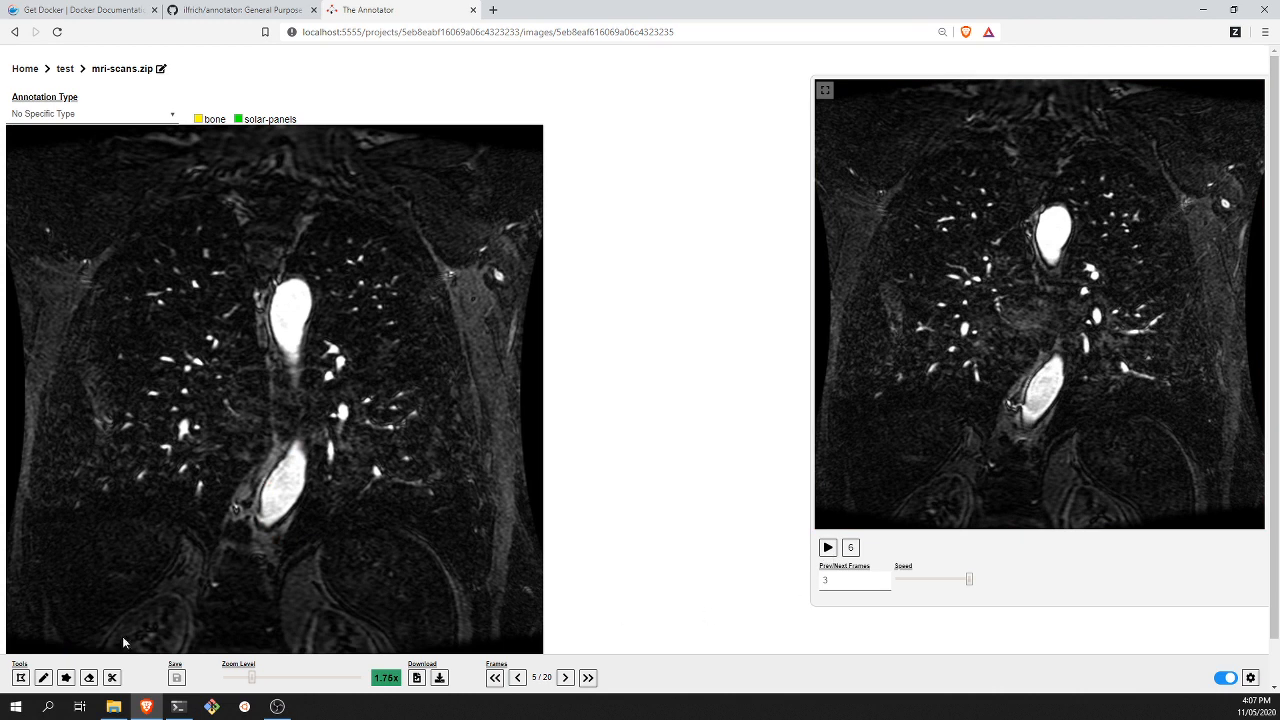
# Outline the lower bright structure on frame 5 as a bone polygon, then switch to PowerShell
pyautogui.click(20, 676)
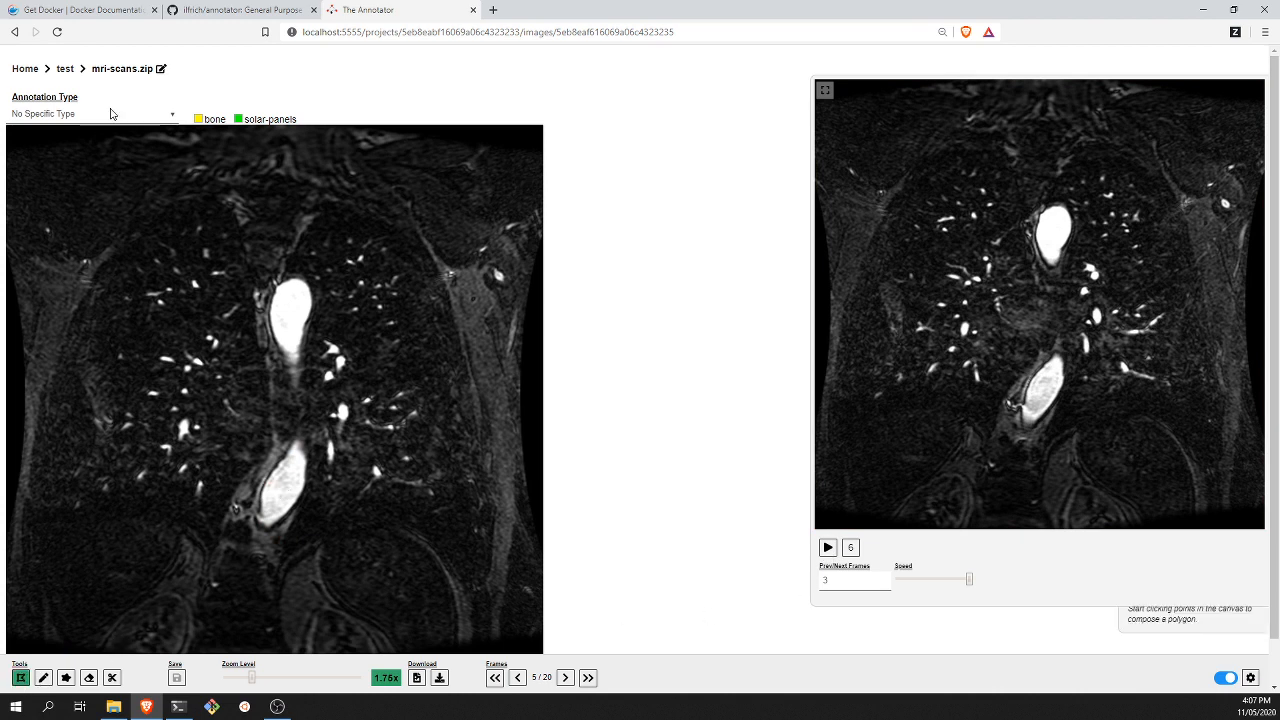
pyautogui.click(90, 112)
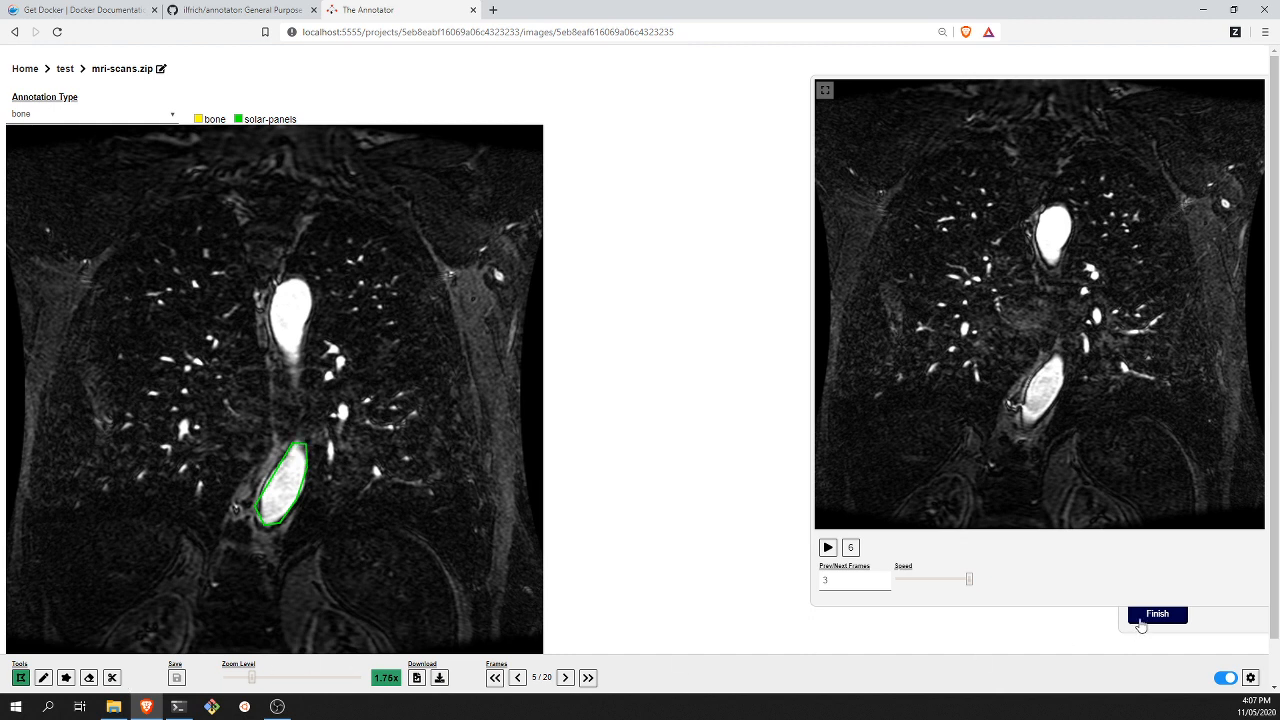
pyautogui.click(1156, 612)
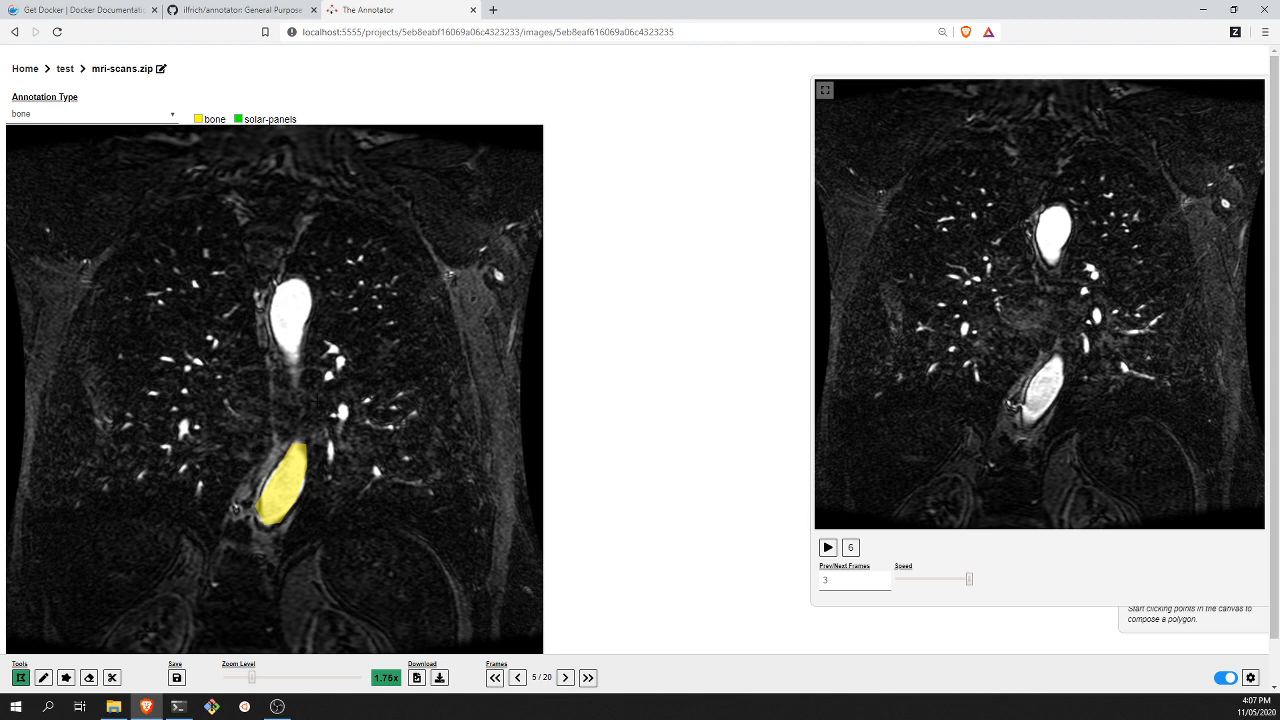
pyautogui.moveTo(318, 390)
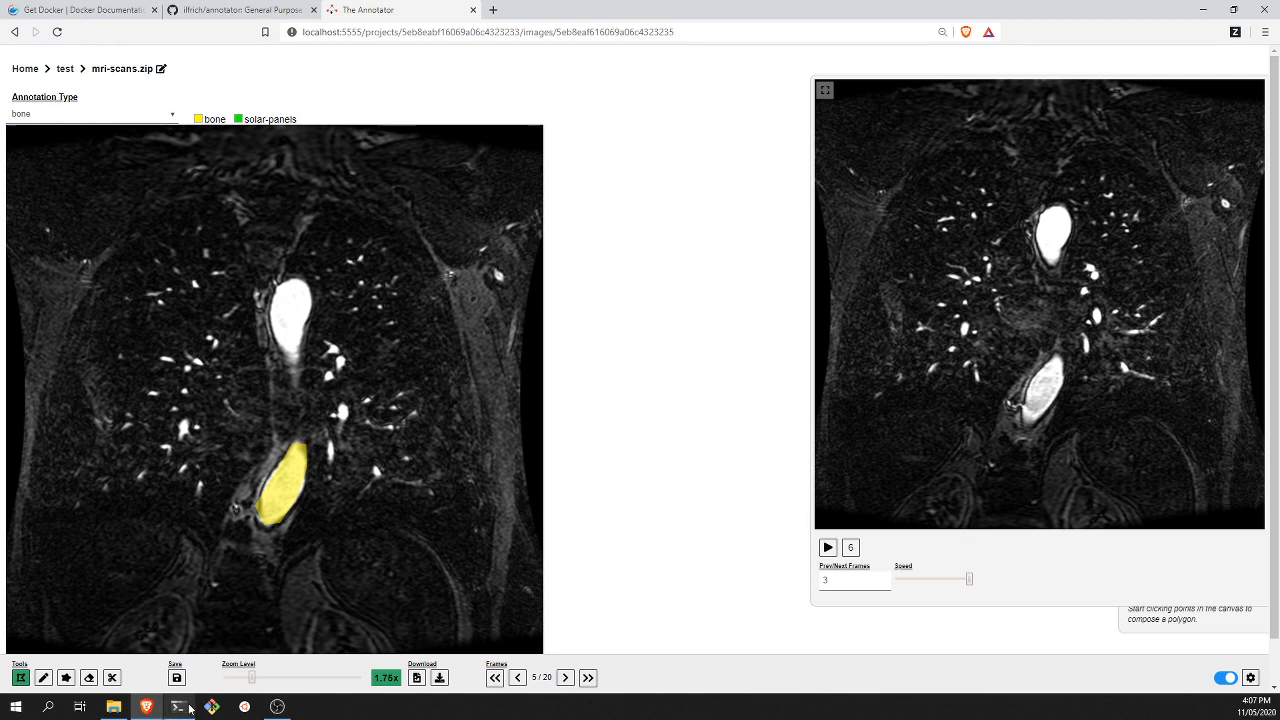
pyautogui.click(176, 708)
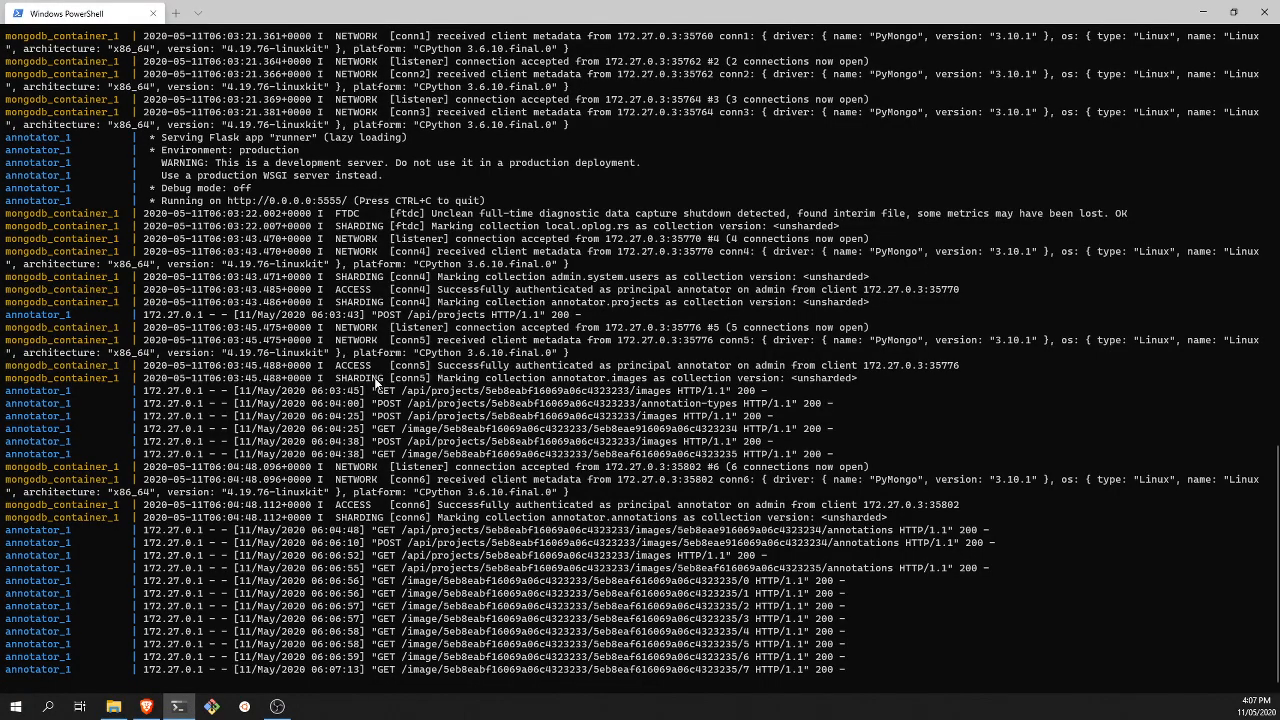
# Stop the running containers with Ctrl+C and begin a new docker-compose command
pyautogui.press('ctrl+c')
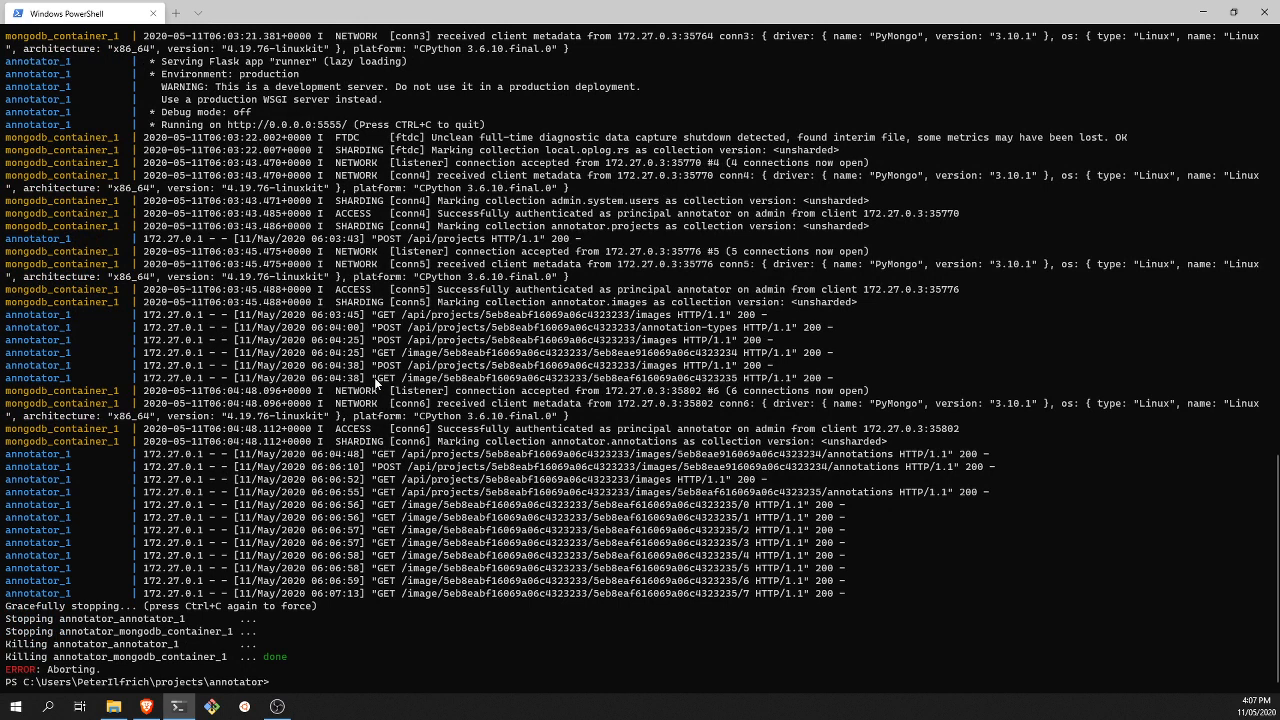
pyautogui.write('docker-comp')
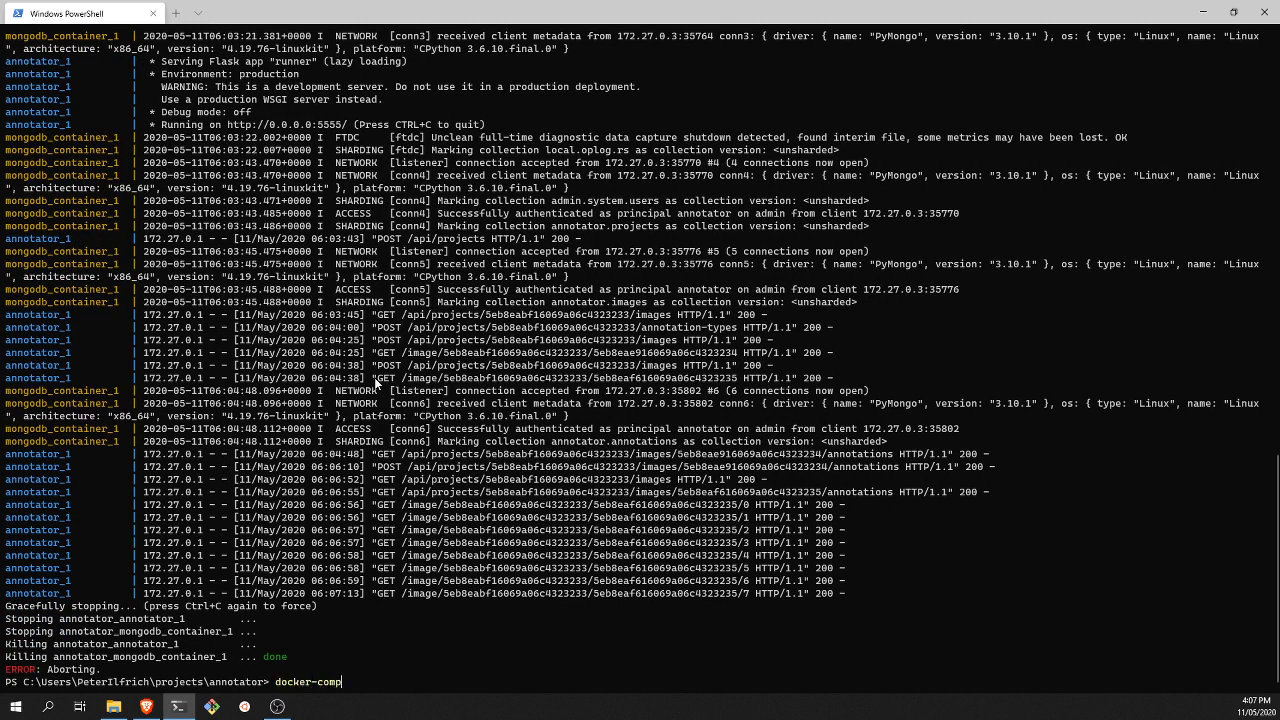